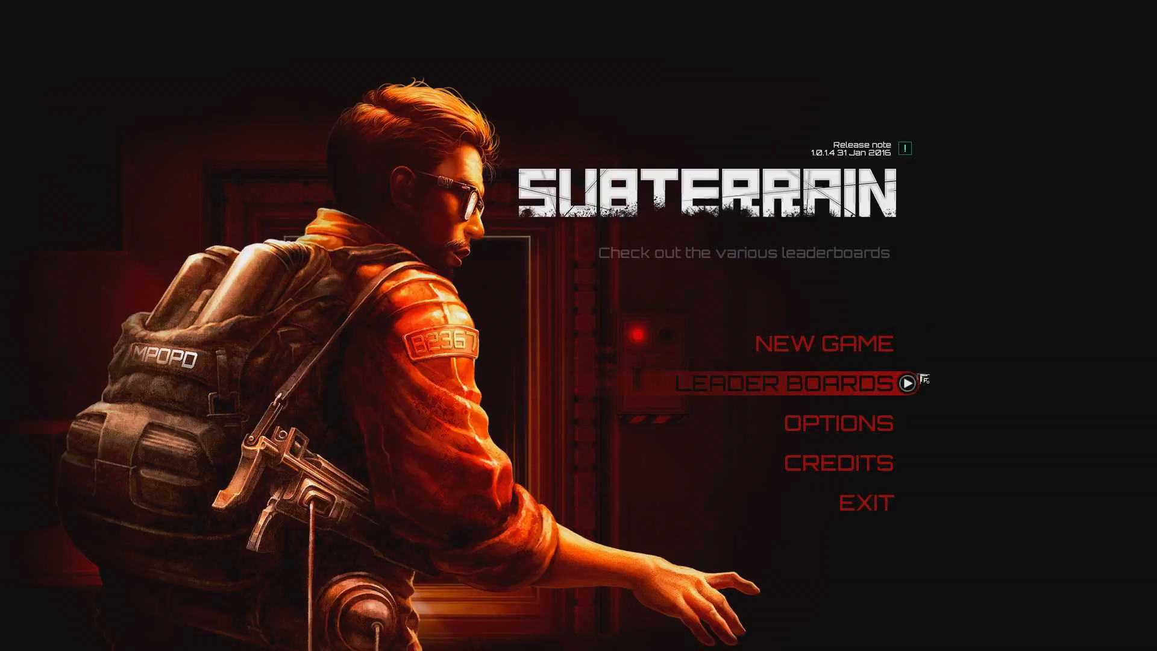
{"action": "mouse_move", "coordinate": [874, 269]}
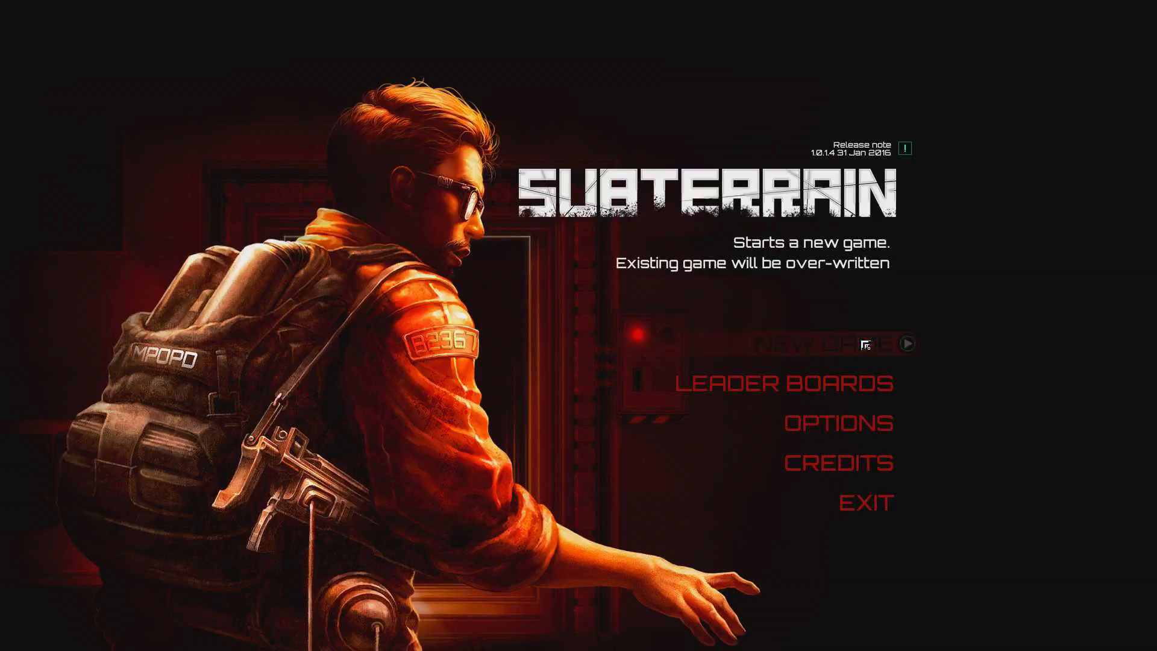
Step: Start a new game and try Hardcore and Nightmare before returning to Normal difficulty
{"action": "left_click", "coordinate": [812, 343]}
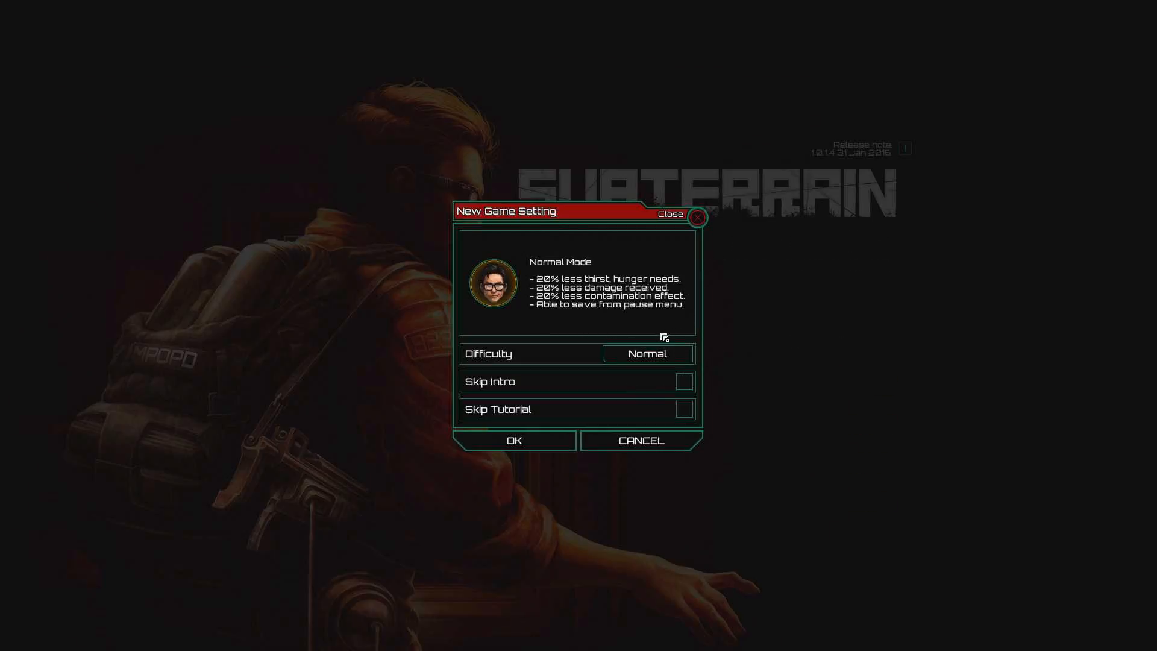
{"action": "left_click", "coordinate": [646, 353]}
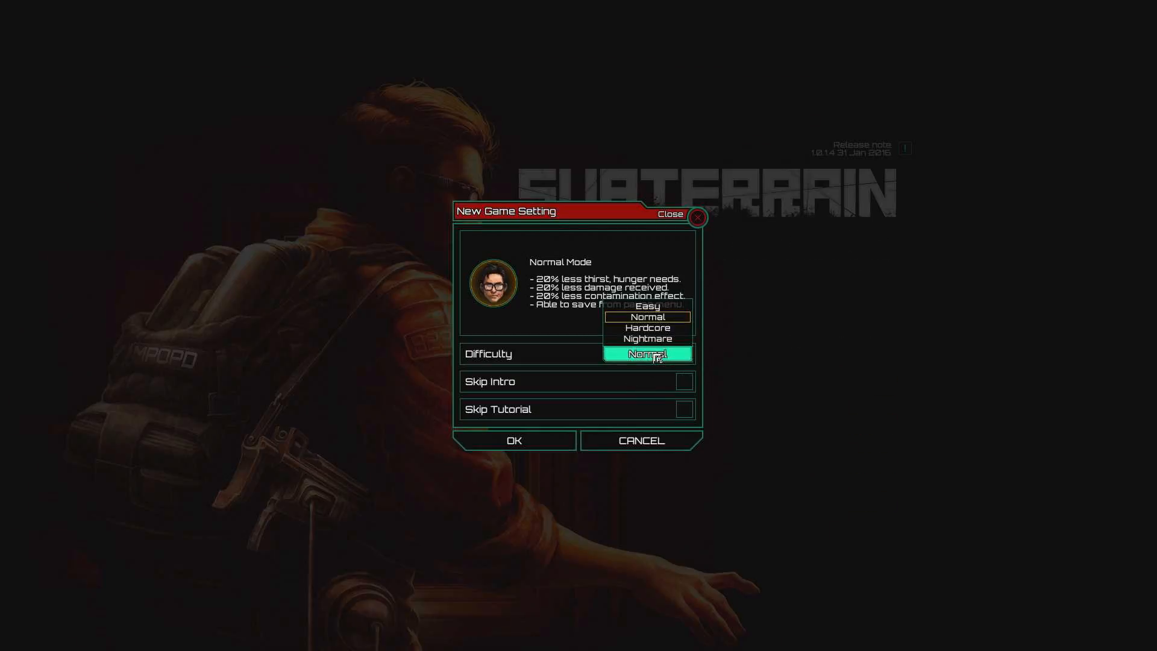
{"action": "left_click", "coordinate": [648, 306]}
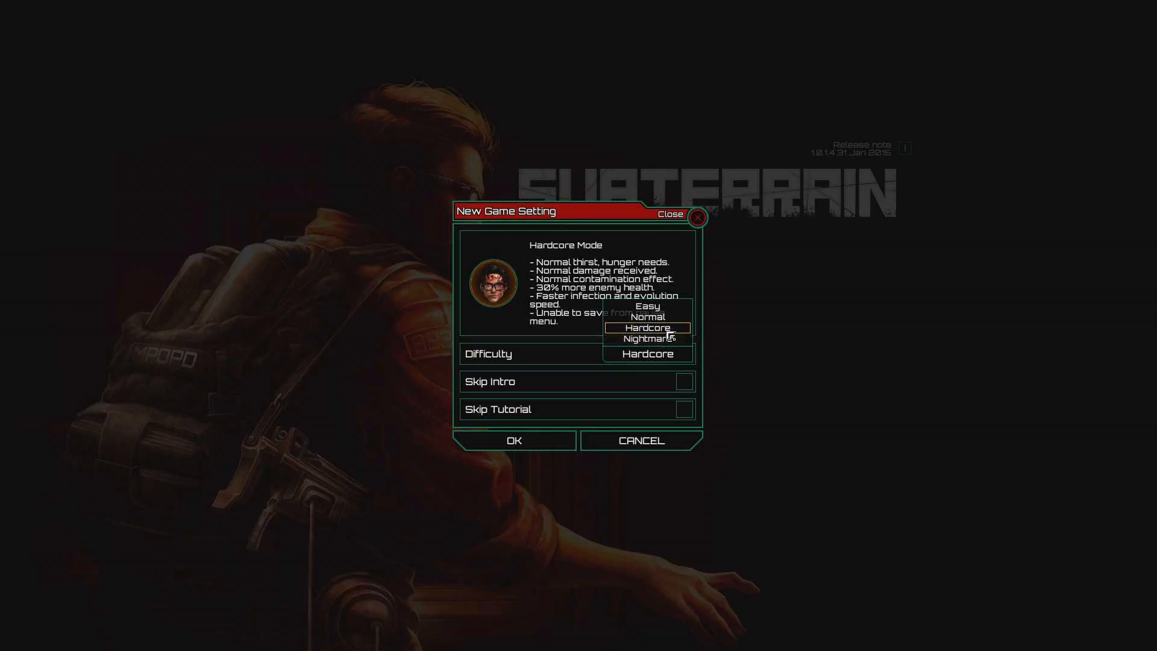
{"action": "left_click", "coordinate": [647, 337]}
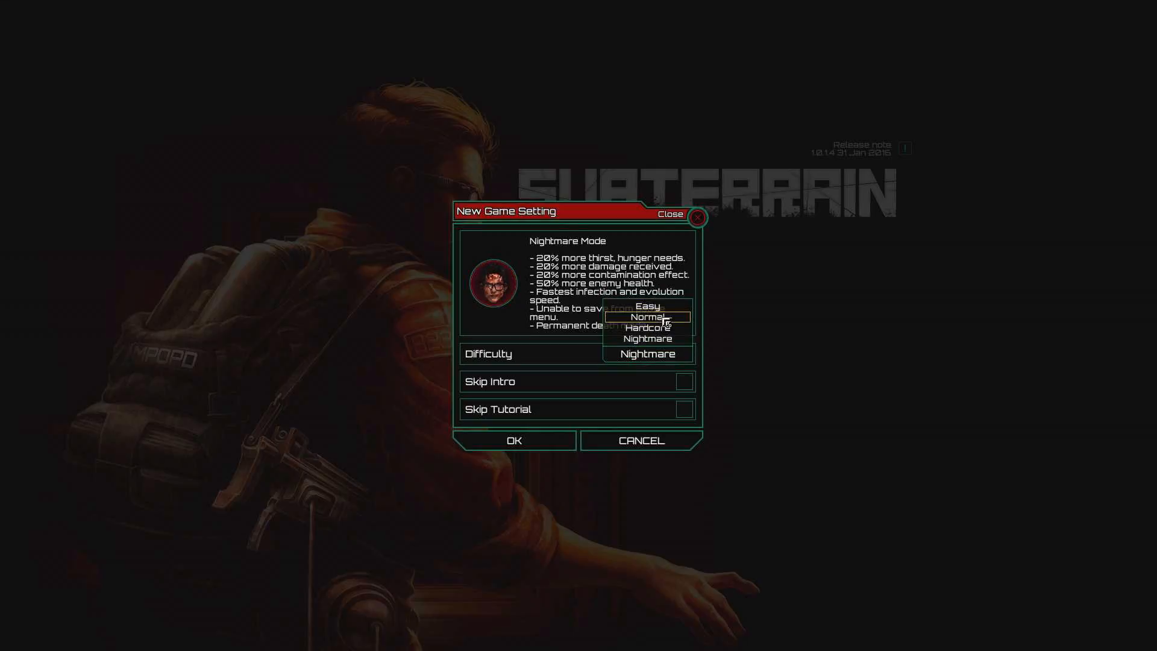
{"action": "left_click", "coordinate": [647, 316]}
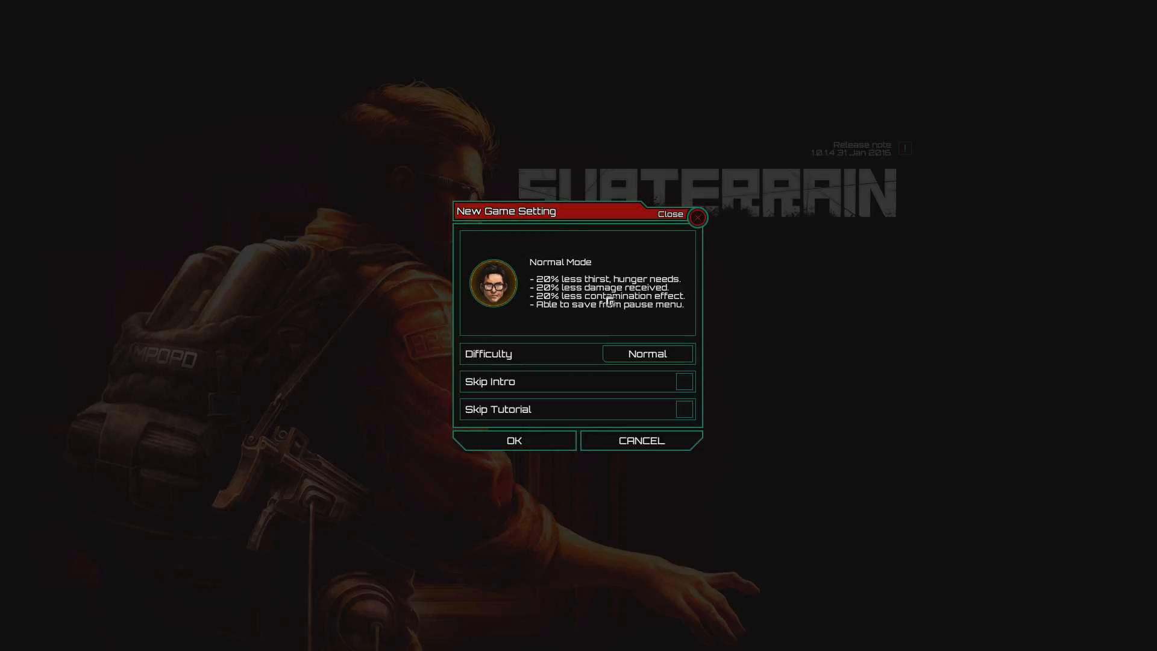
Step: Settle on Normal difficulty and confirm to begin the game
{"action": "left_click", "coordinate": [648, 354]}
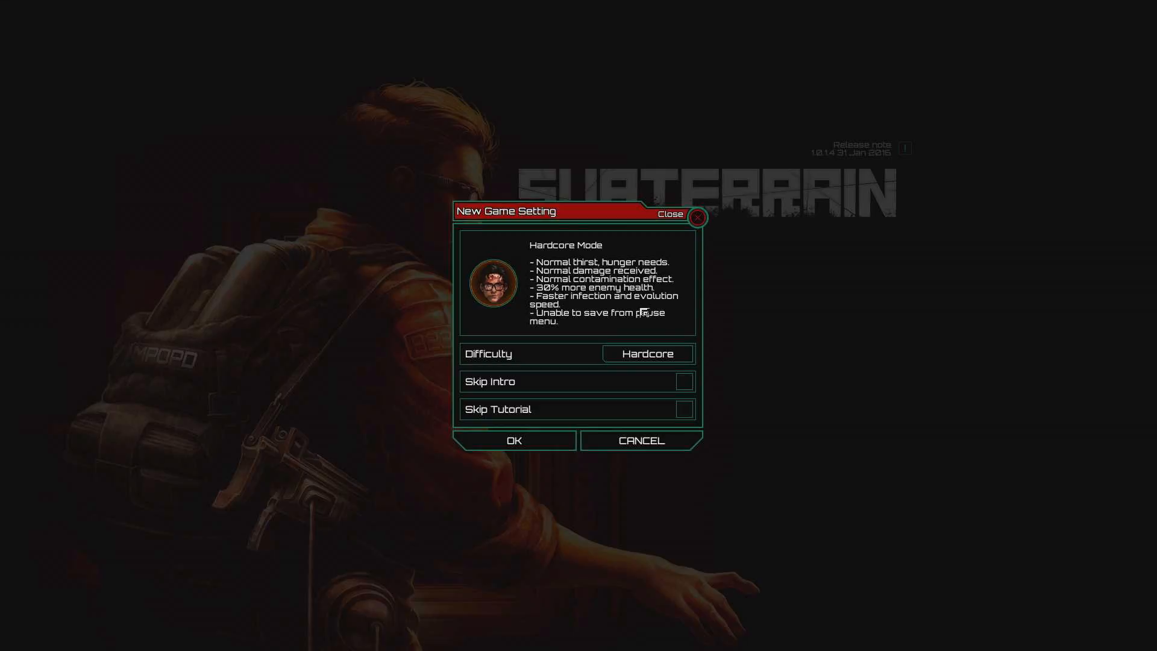
{"action": "left_click", "coordinate": [646, 353]}
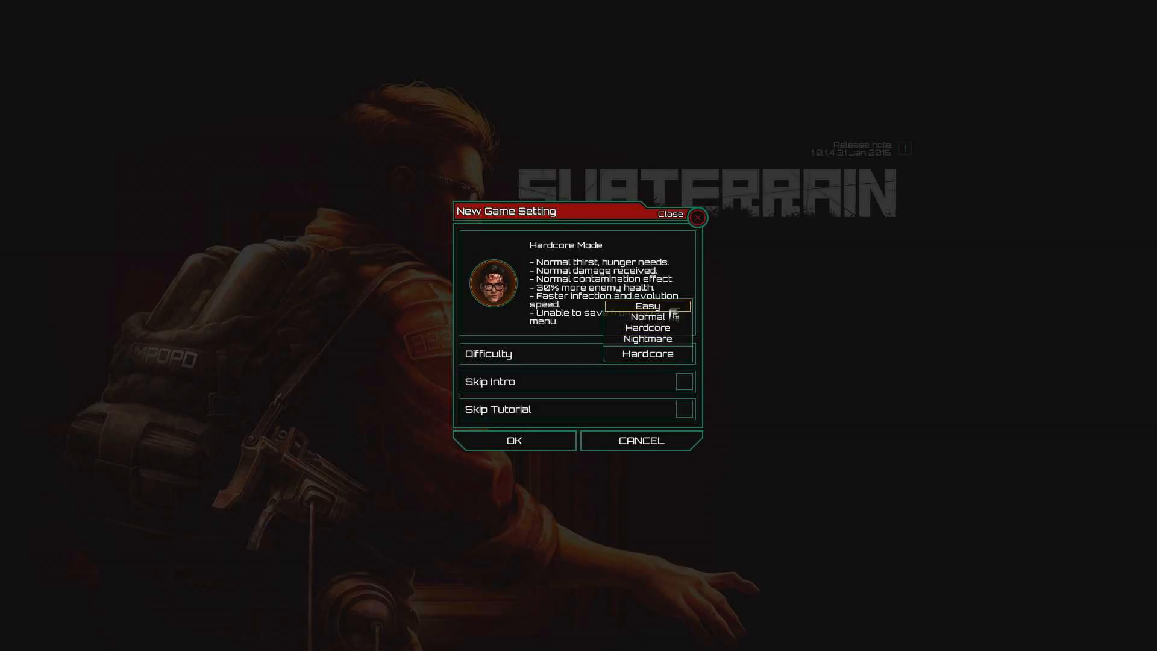
{"action": "left_click", "coordinate": [647, 317]}
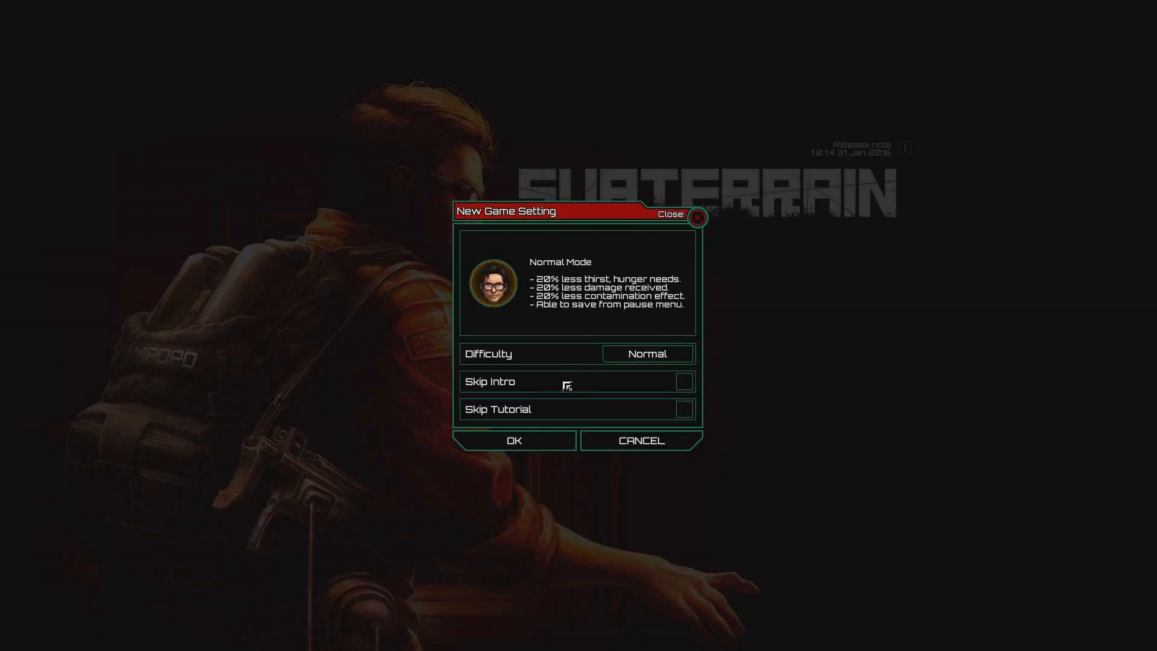
{"action": "mouse_move", "coordinate": [717, 403]}
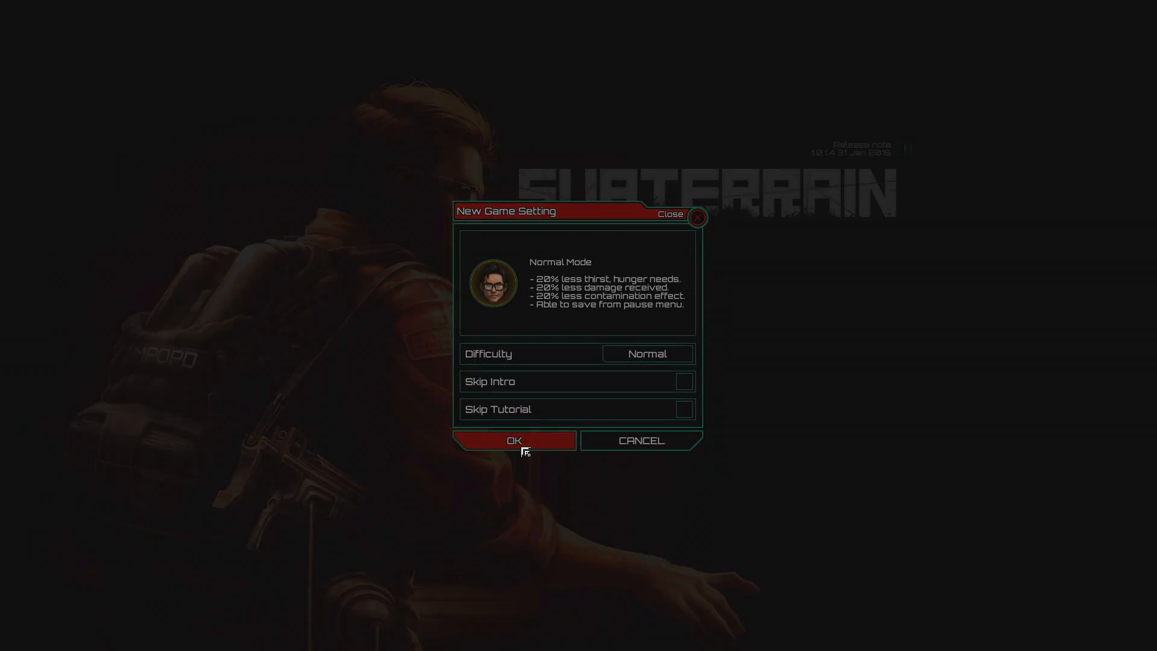
{"action": "left_click", "coordinate": [514, 440]}
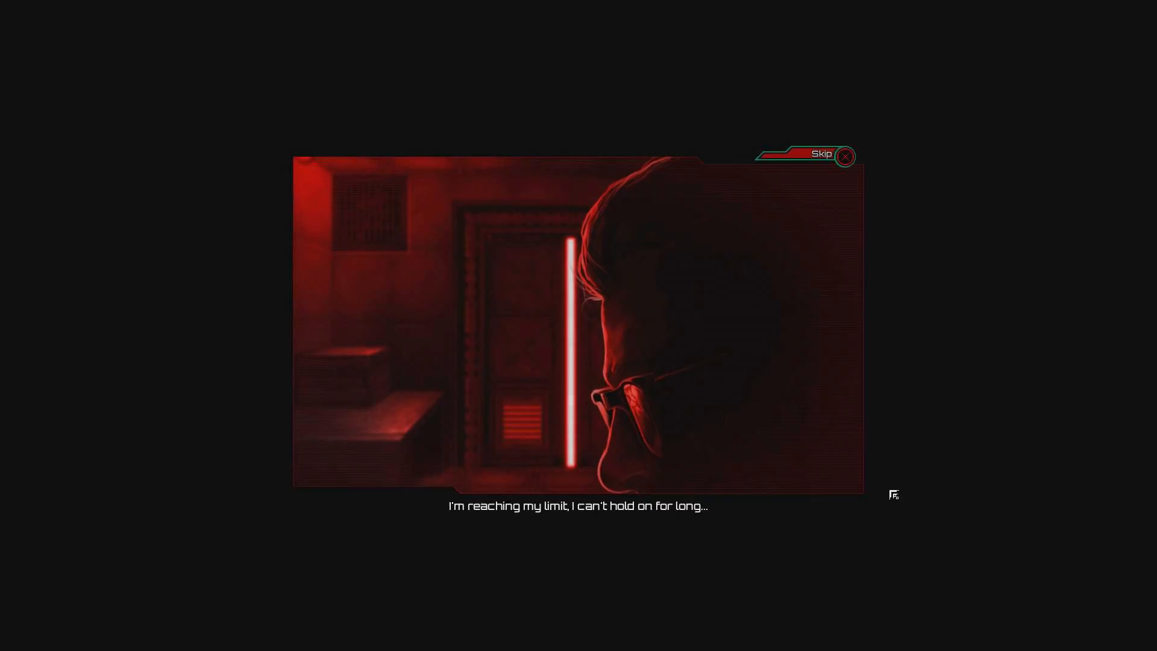
Step: Skip the intro cutscene and dismiss the Keyboard and Mouse controls guide
{"action": "left_click", "coordinate": [845, 155]}
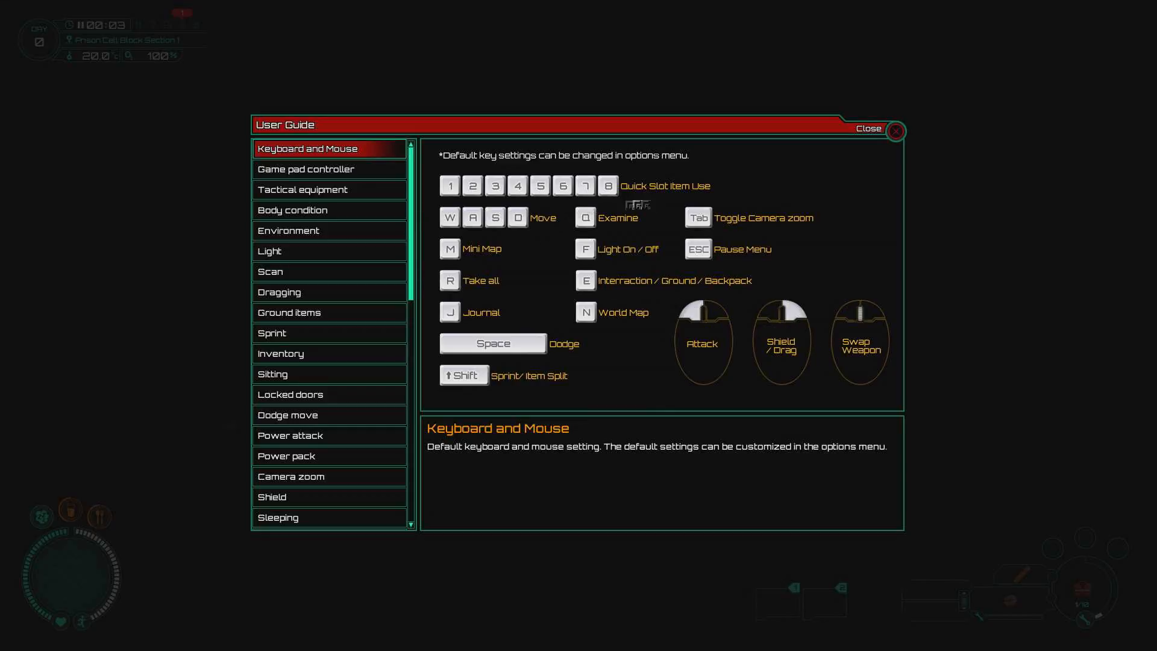
{"action": "mouse_move", "coordinate": [498, 245]}
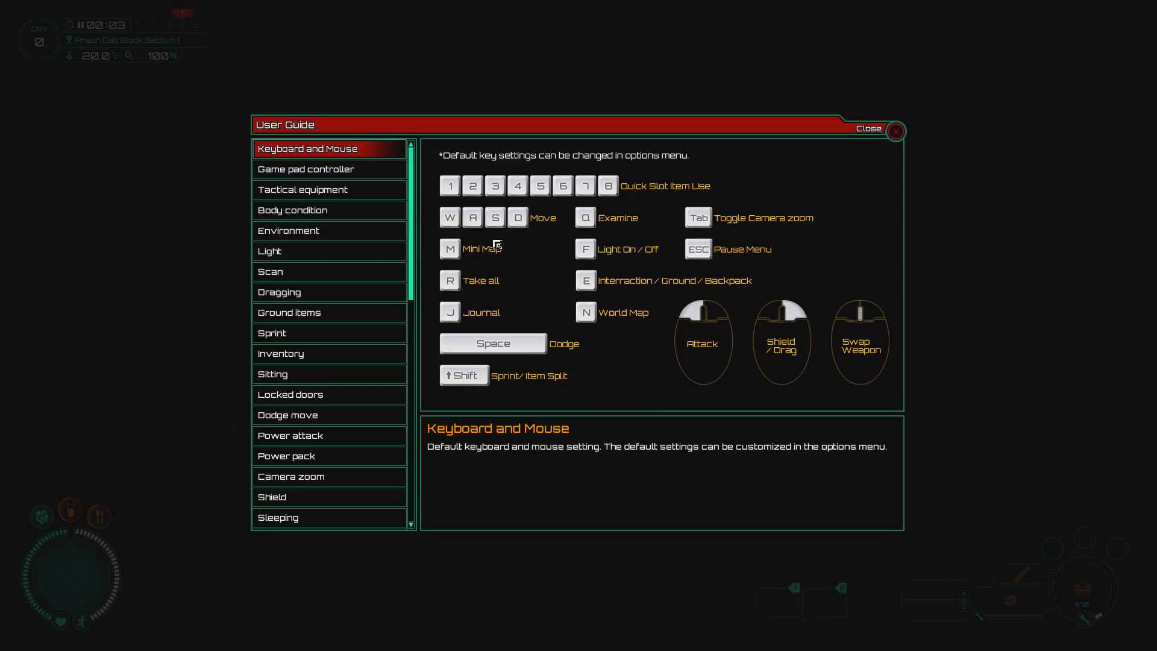
{"action": "mouse_move", "coordinate": [740, 225]}
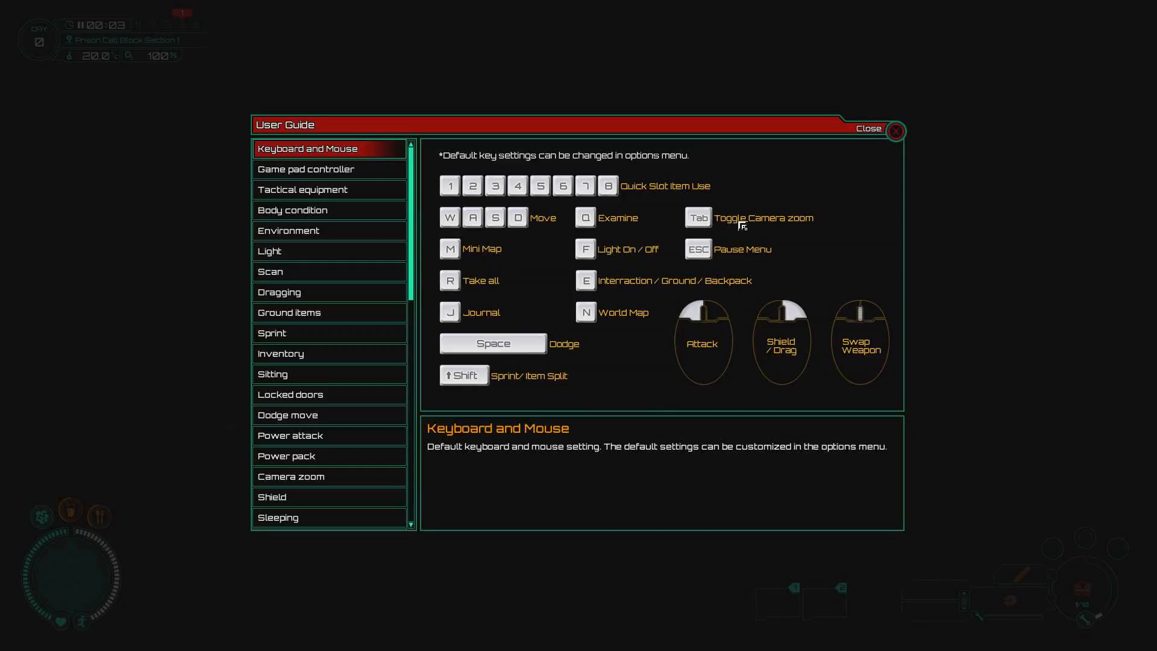
{"action": "mouse_move", "coordinate": [622, 261]}
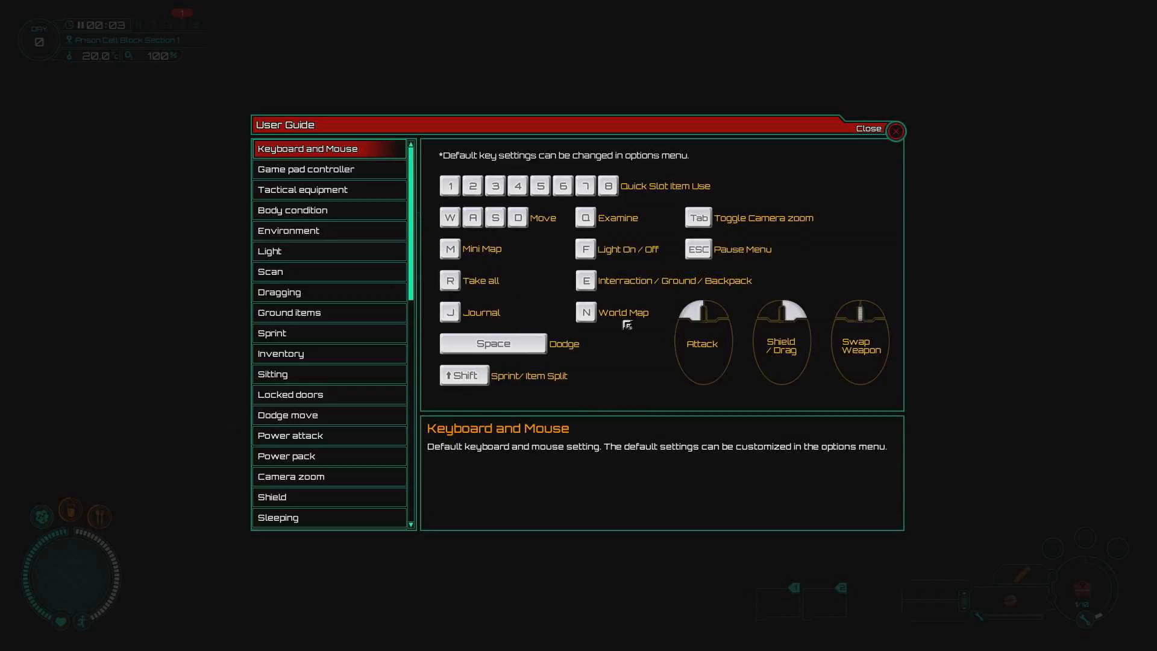
{"action": "mouse_move", "coordinate": [524, 380]}
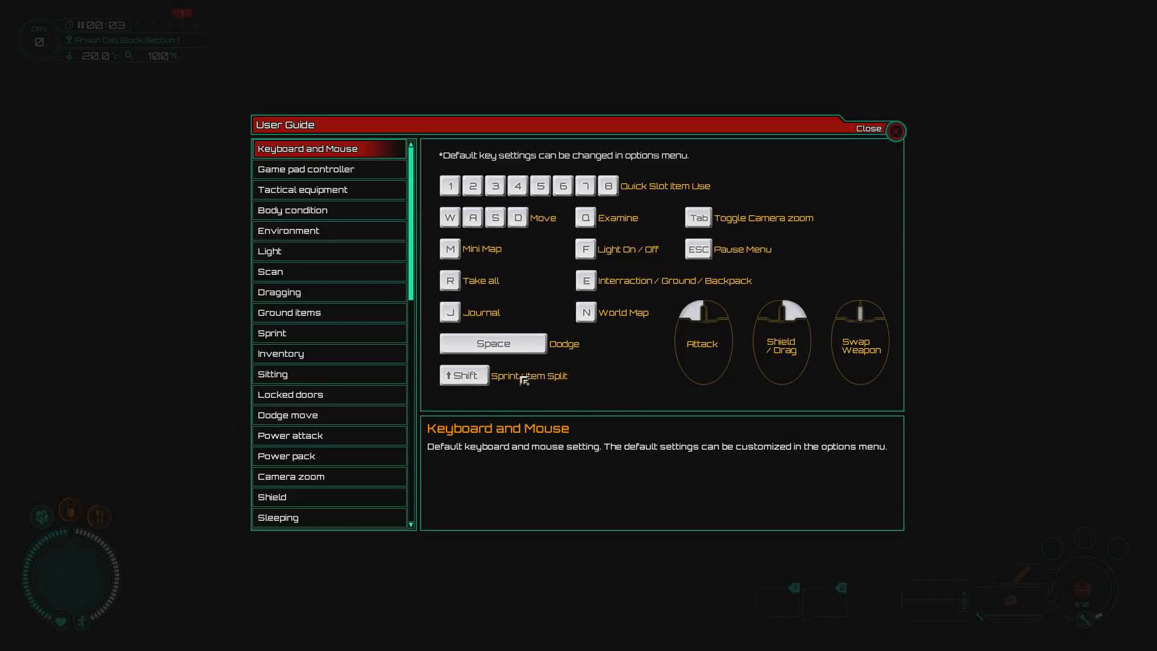
{"action": "mouse_move", "coordinate": [505, 384]}
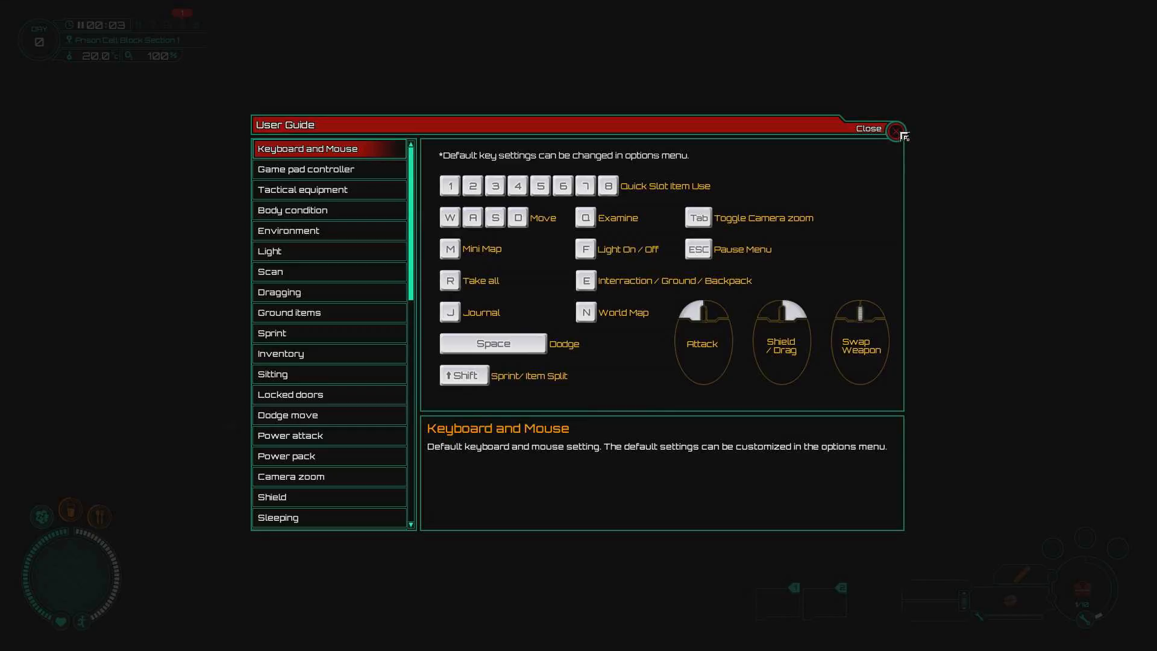
{"action": "left_click", "coordinate": [896, 133]}
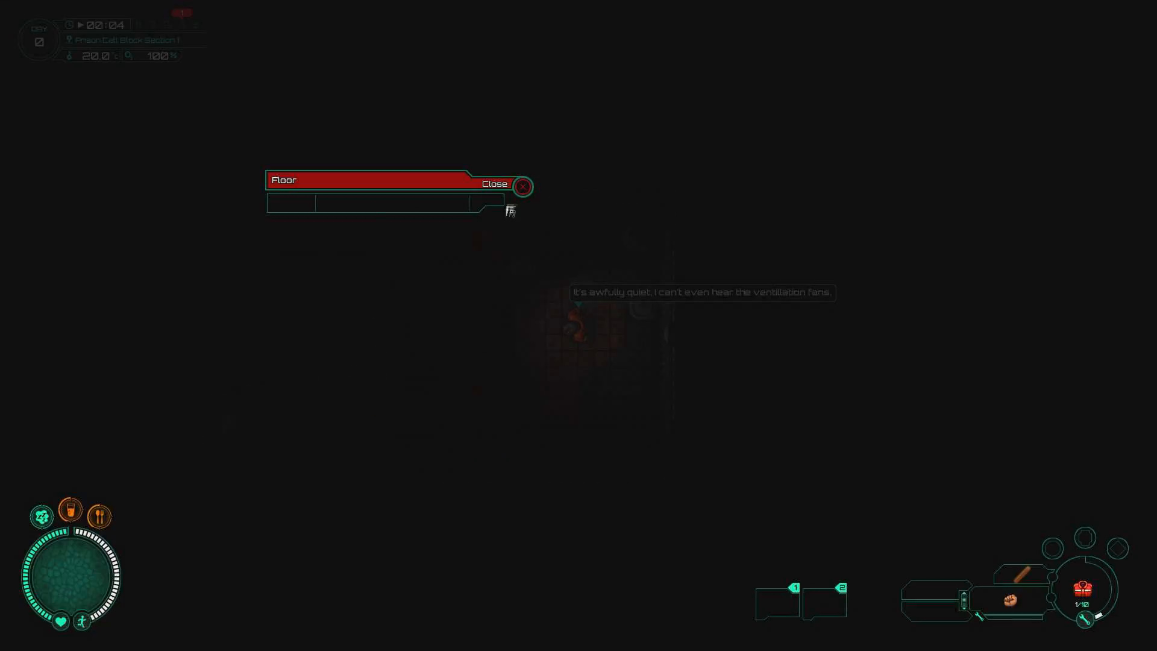
Step: Close the empty Floor panel and dismiss the Dragging and Light guide tips
{"action": "left_click", "coordinate": [522, 186]}
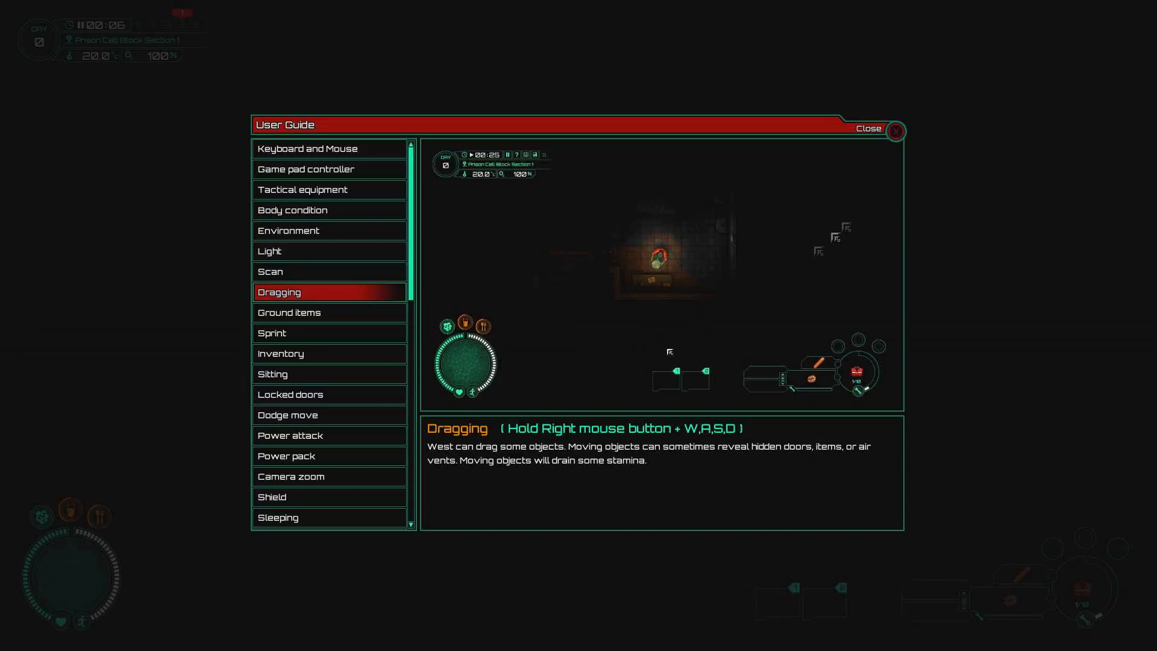
{"action": "left_click", "coordinate": [896, 132]}
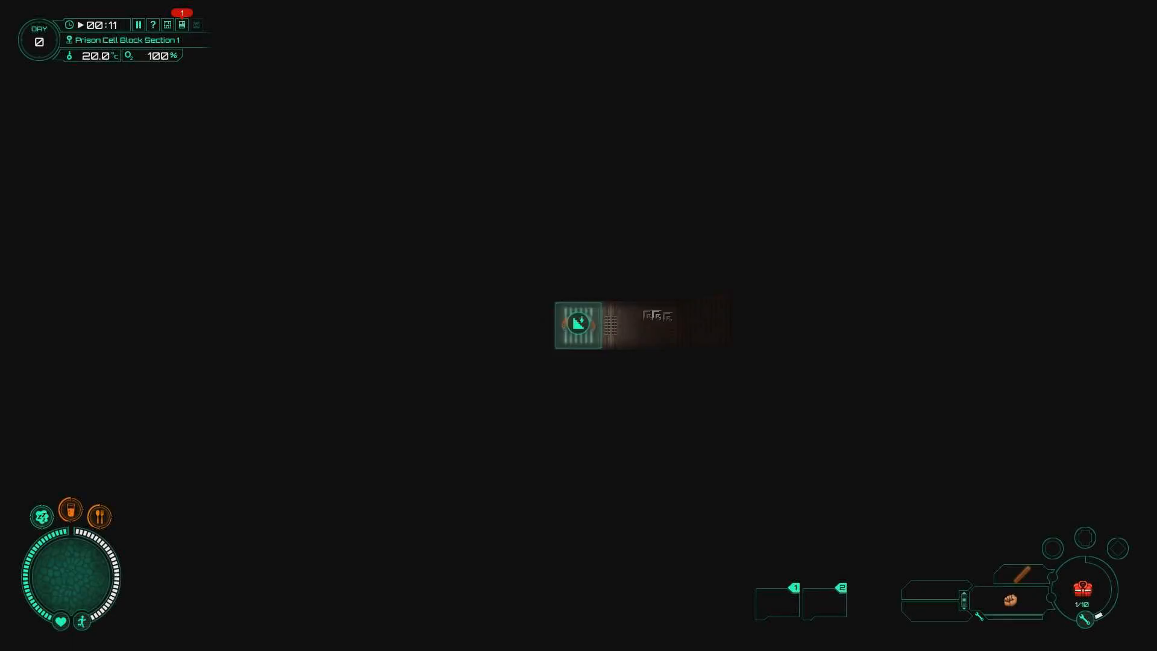
{"action": "left_click", "coordinate": [154, 24]}
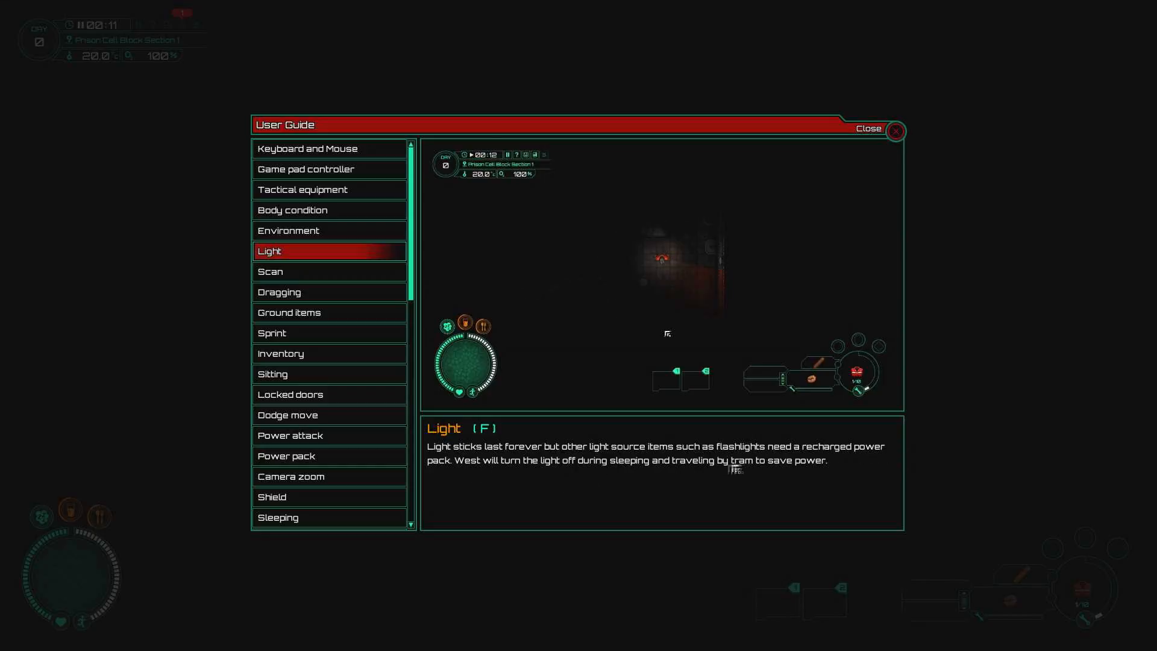
{"action": "left_click", "coordinate": [895, 131]}
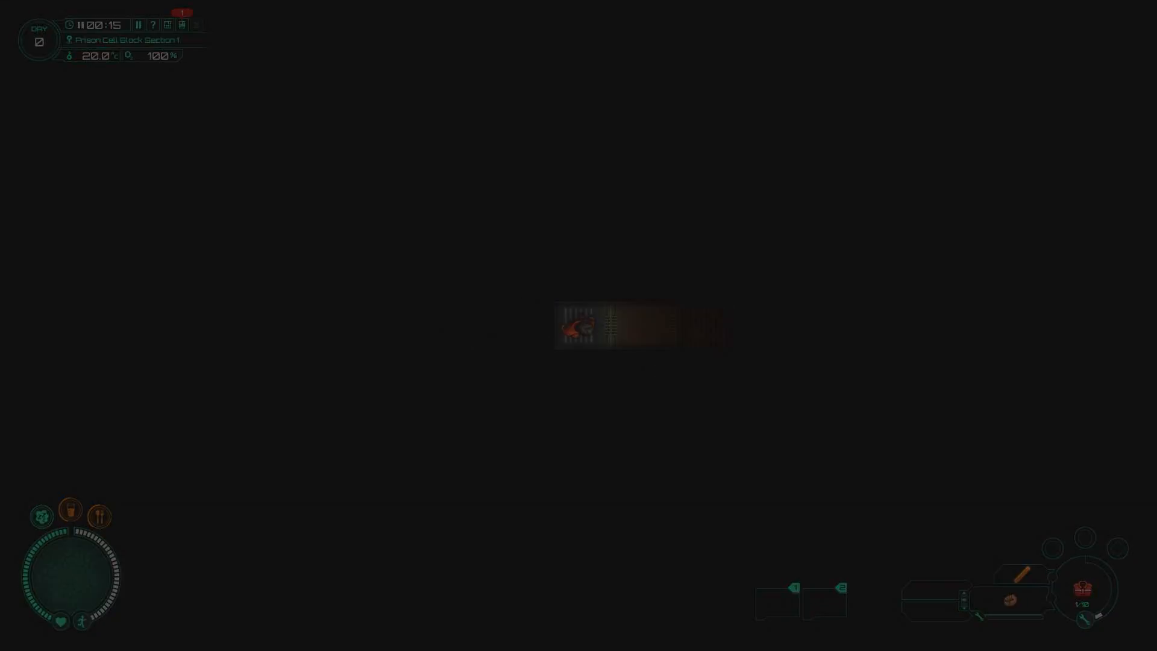
Step: Bring up and dismiss the Scan tutorial page of the User Guide
{"action": "left_click", "coordinate": [153, 24]}
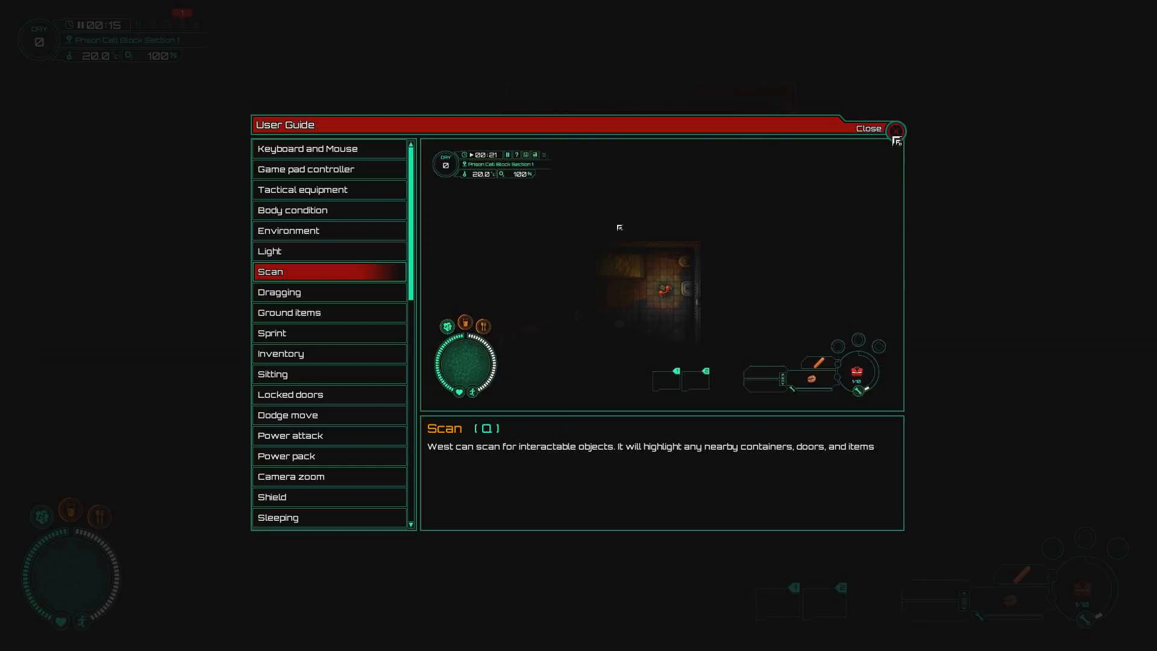
{"action": "left_click", "coordinate": [897, 131]}
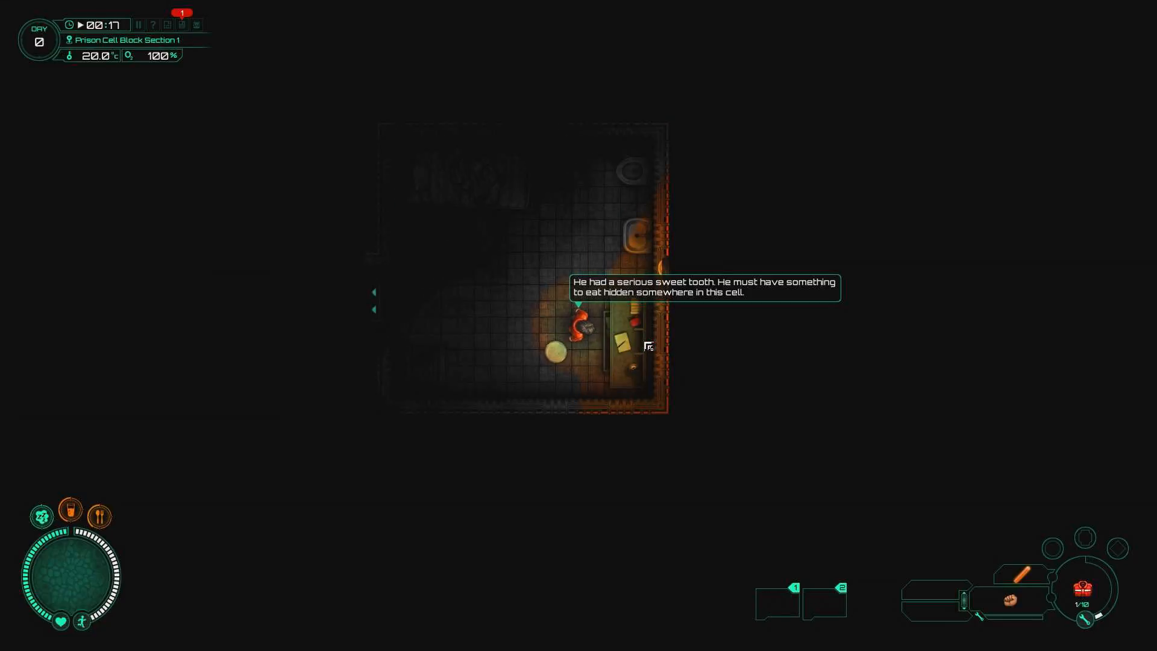
Step: Search the cell drawer and take the Chocolate bar inside
{"action": "left_click", "coordinate": [623, 328]}
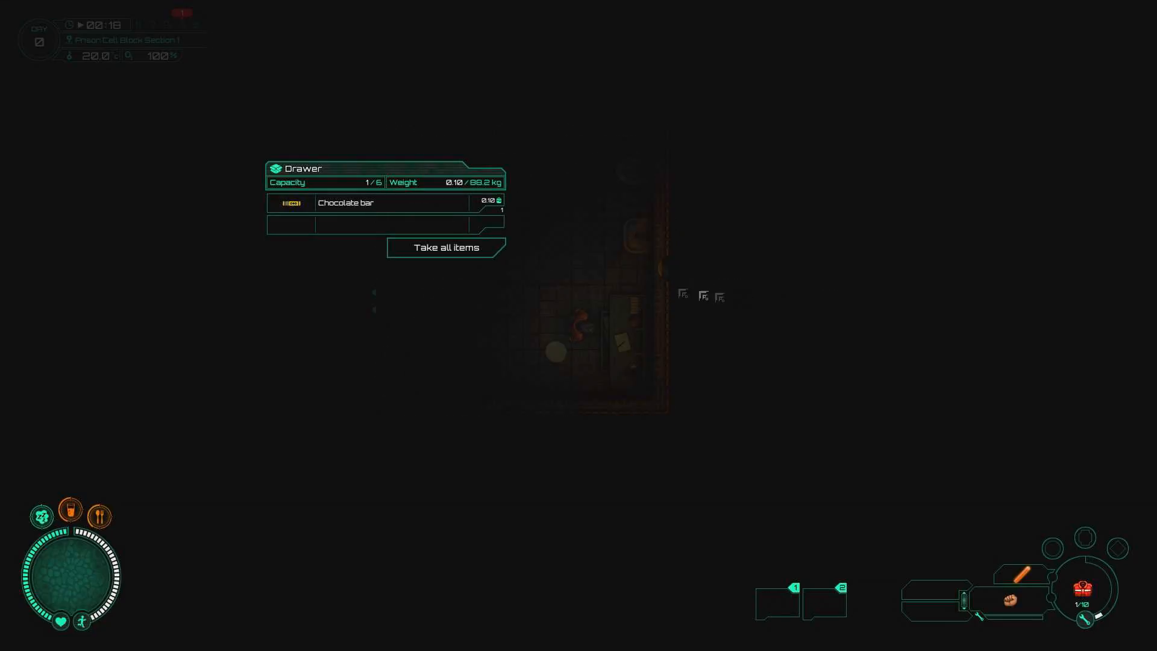
{"action": "left_click", "coordinate": [445, 247]}
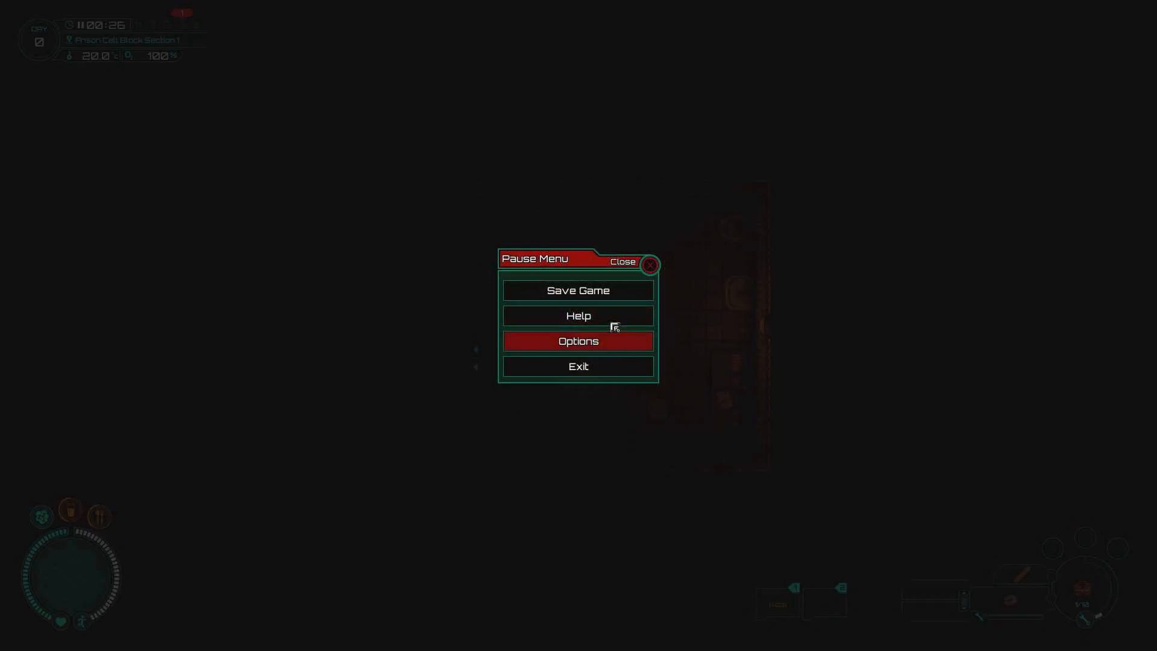
Step: View and close the help guide, then check the floor and close the empty Floor panel
{"action": "left_click", "coordinate": [578, 316]}
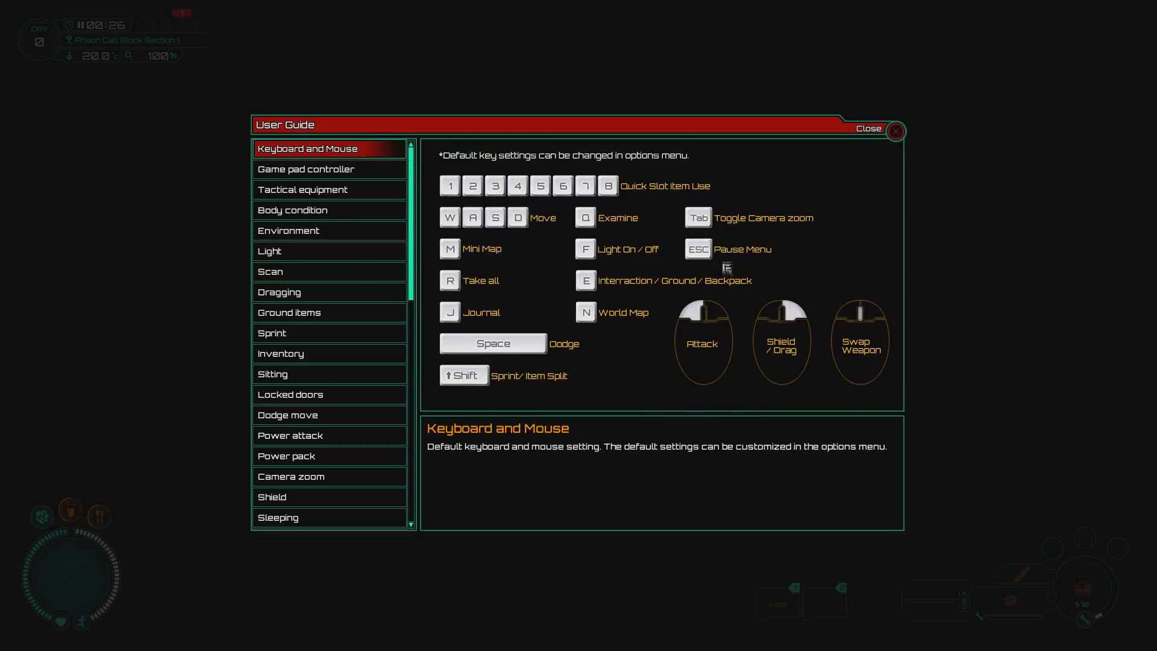
{"action": "mouse_move", "coordinate": [538, 235]}
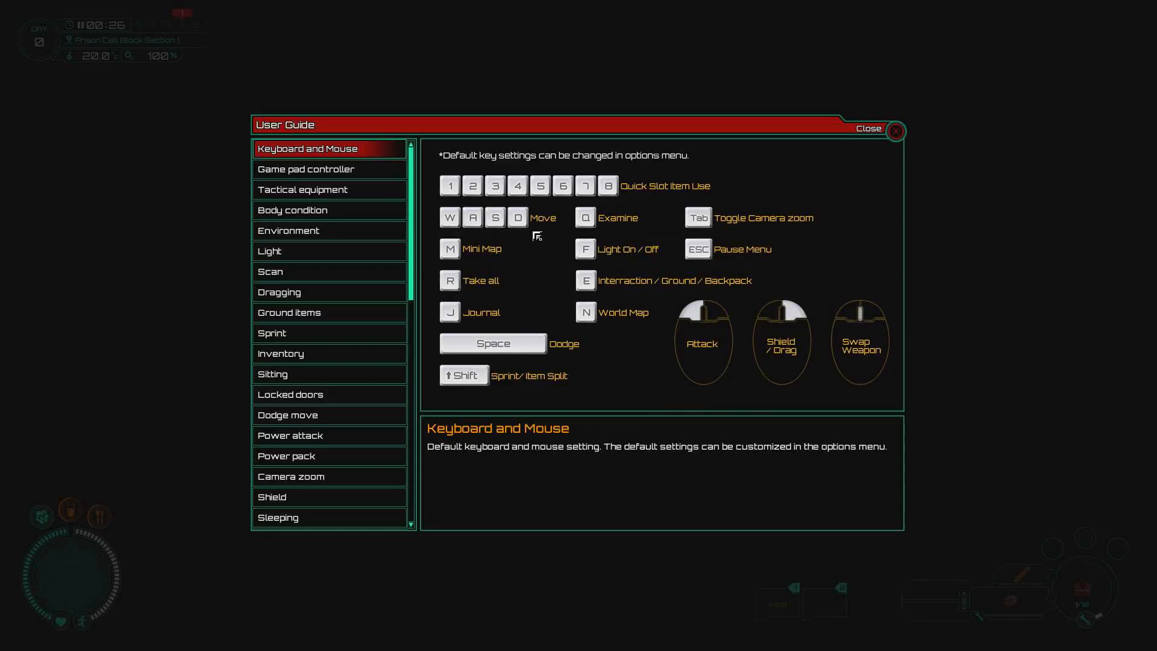
{"action": "mouse_move", "coordinate": [563, 402]}
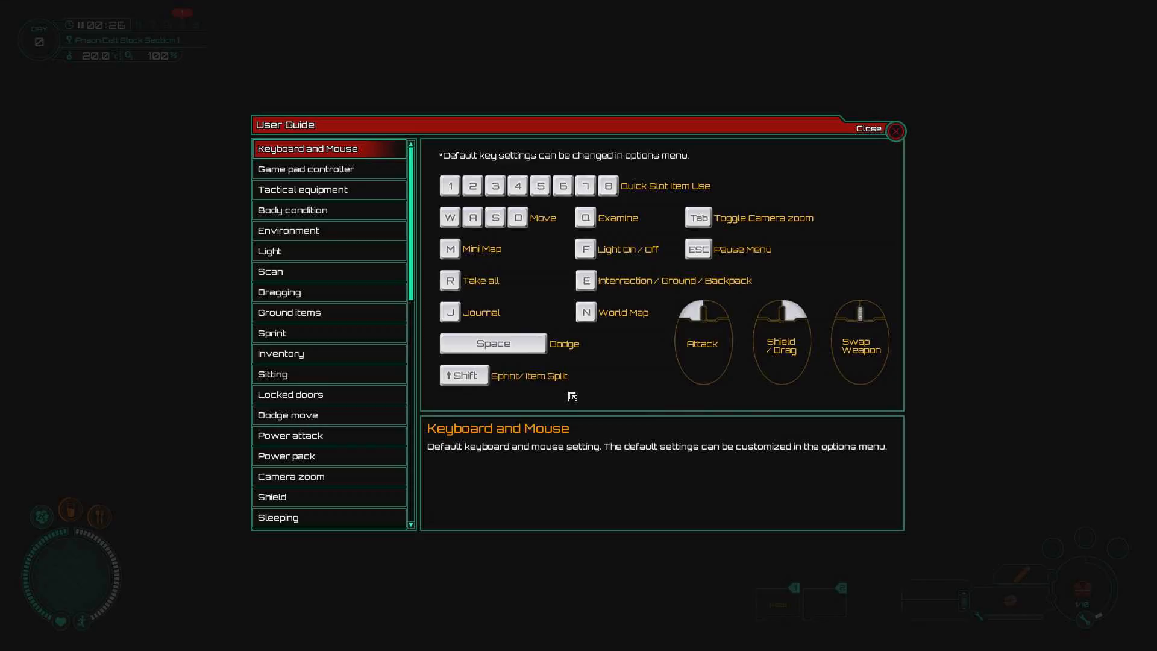
{"action": "mouse_move", "coordinate": [741, 256]}
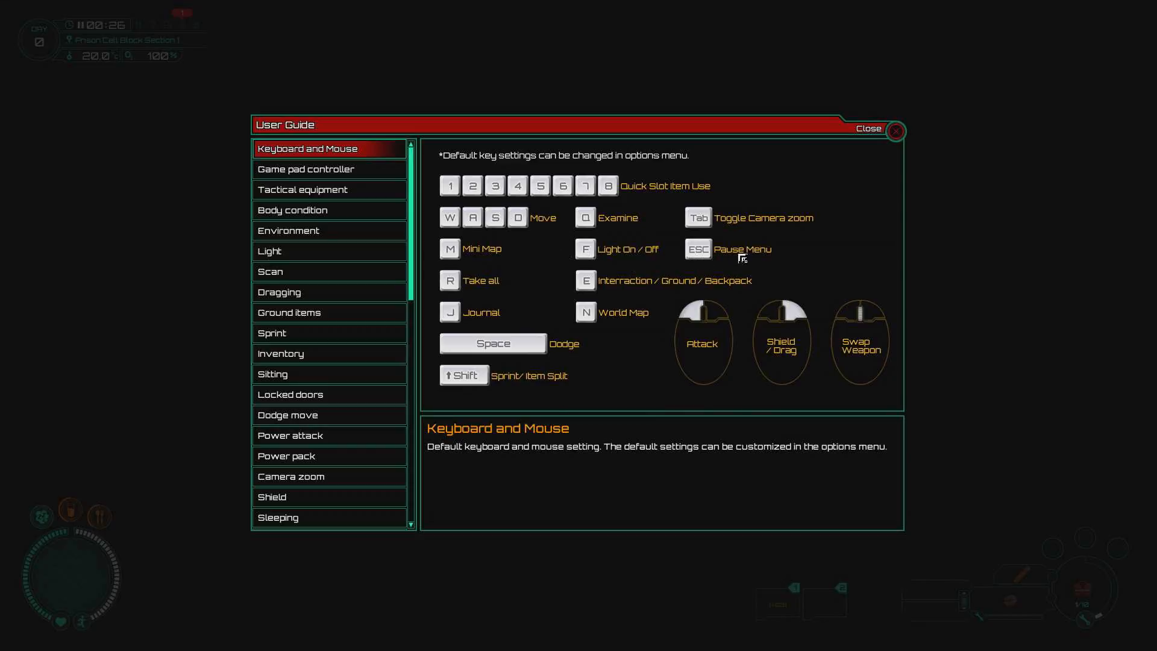
{"action": "left_click", "coordinate": [895, 131]}
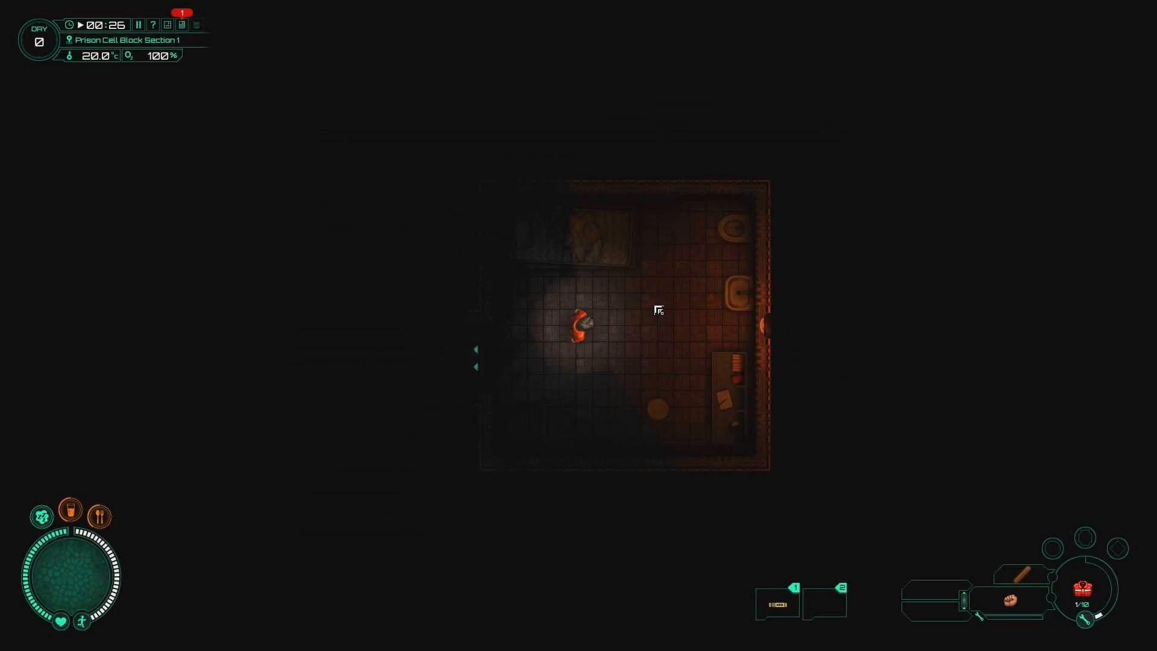
{"action": "left_click", "coordinate": [604, 330]}
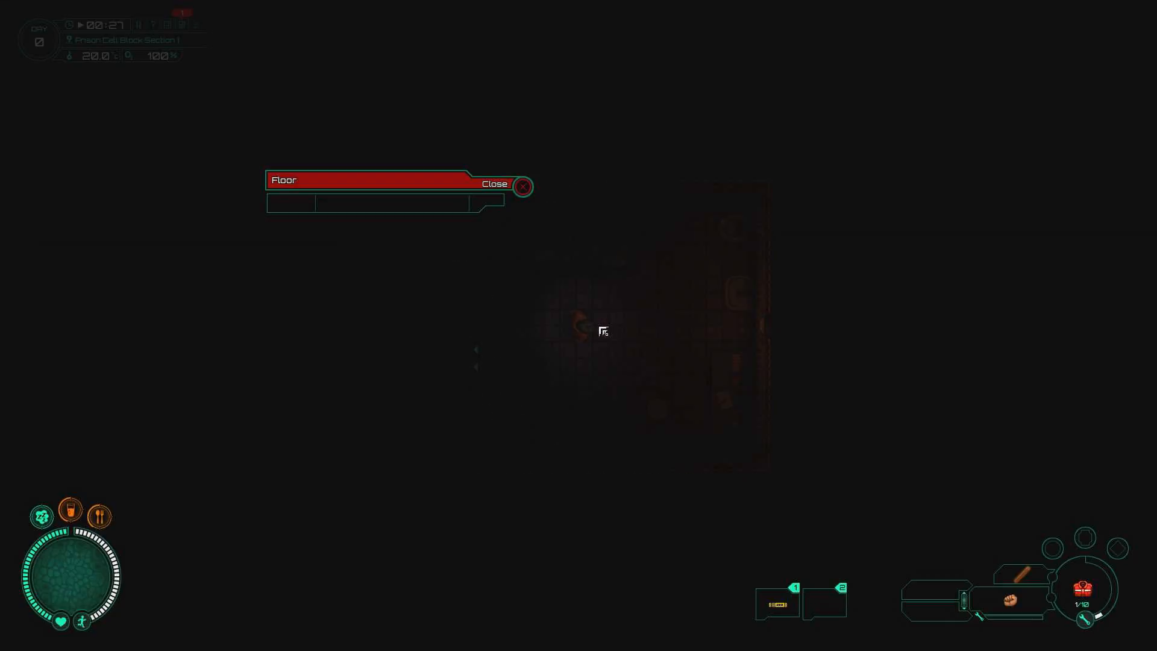
{"action": "left_click", "coordinate": [522, 185]}
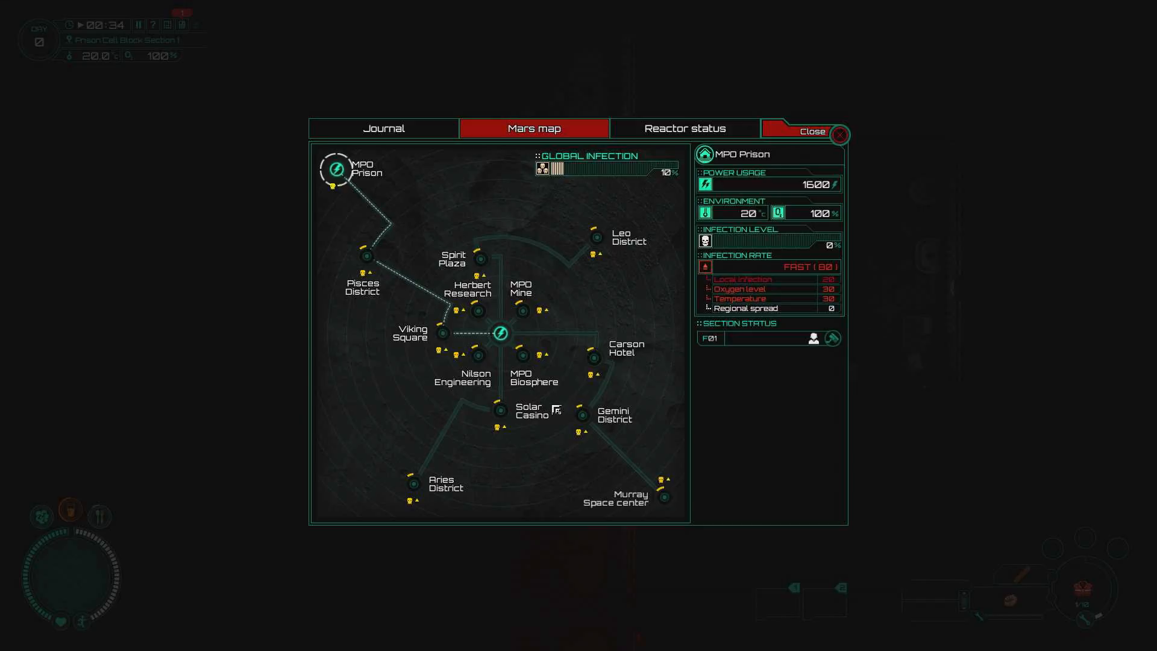
Step: Zoom into the MPO Prison section map, close it, and bring up the Ground items guide
{"action": "left_click", "coordinate": [337, 169]}
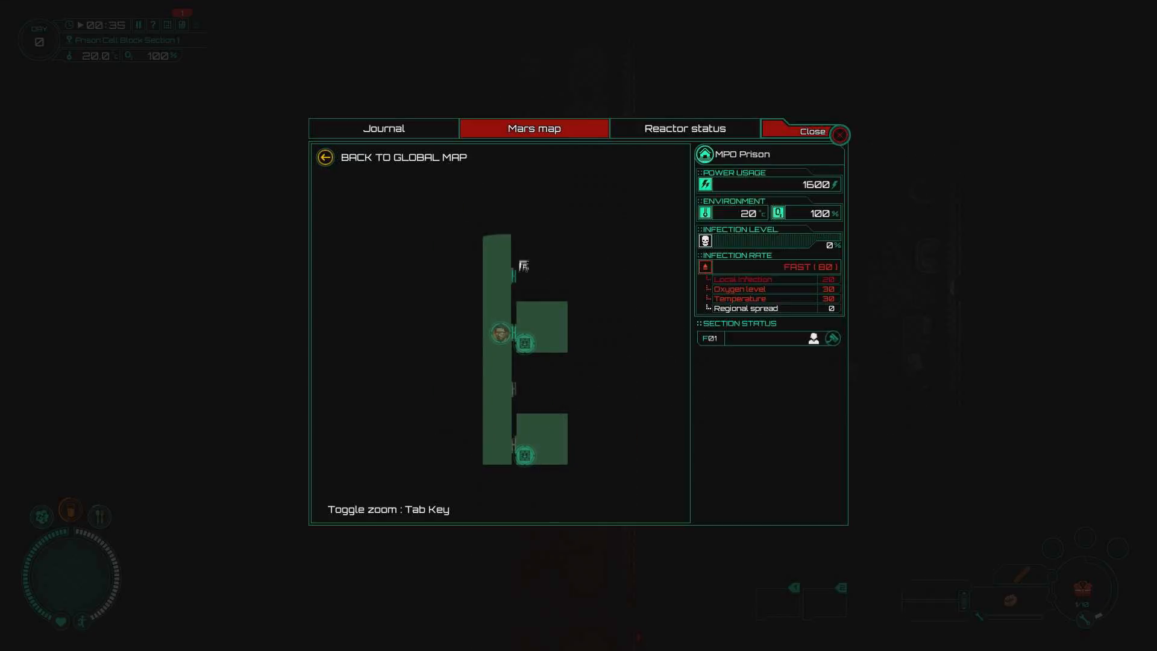
{"action": "left_click", "coordinate": [812, 131]}
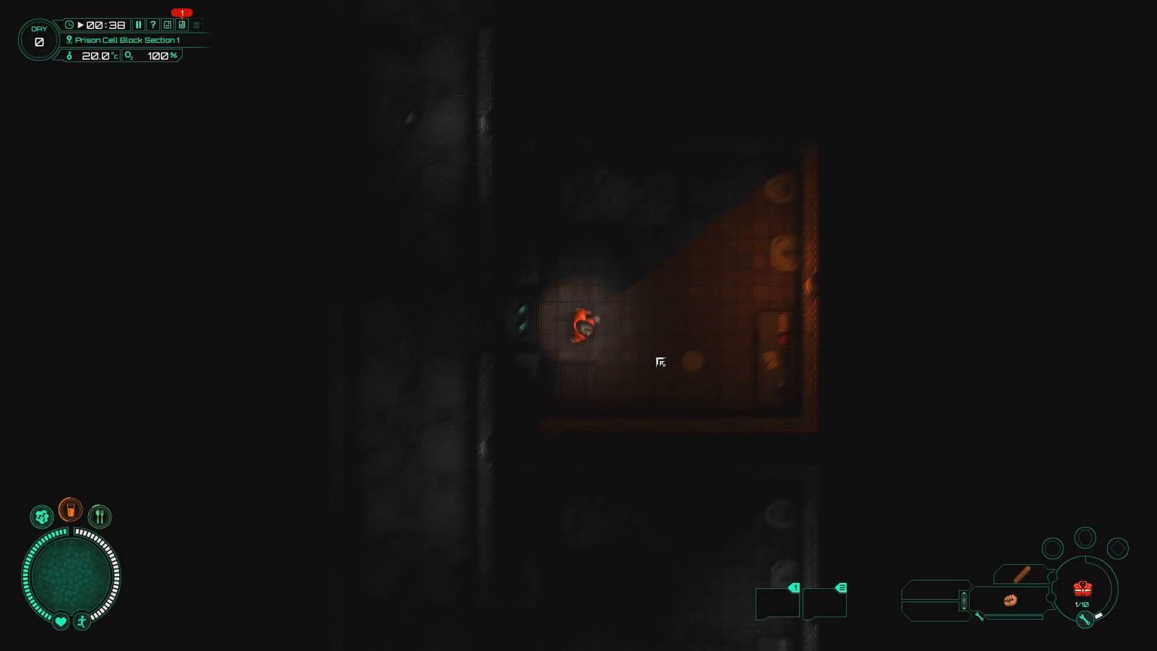
{"action": "left_click", "coordinate": [153, 24]}
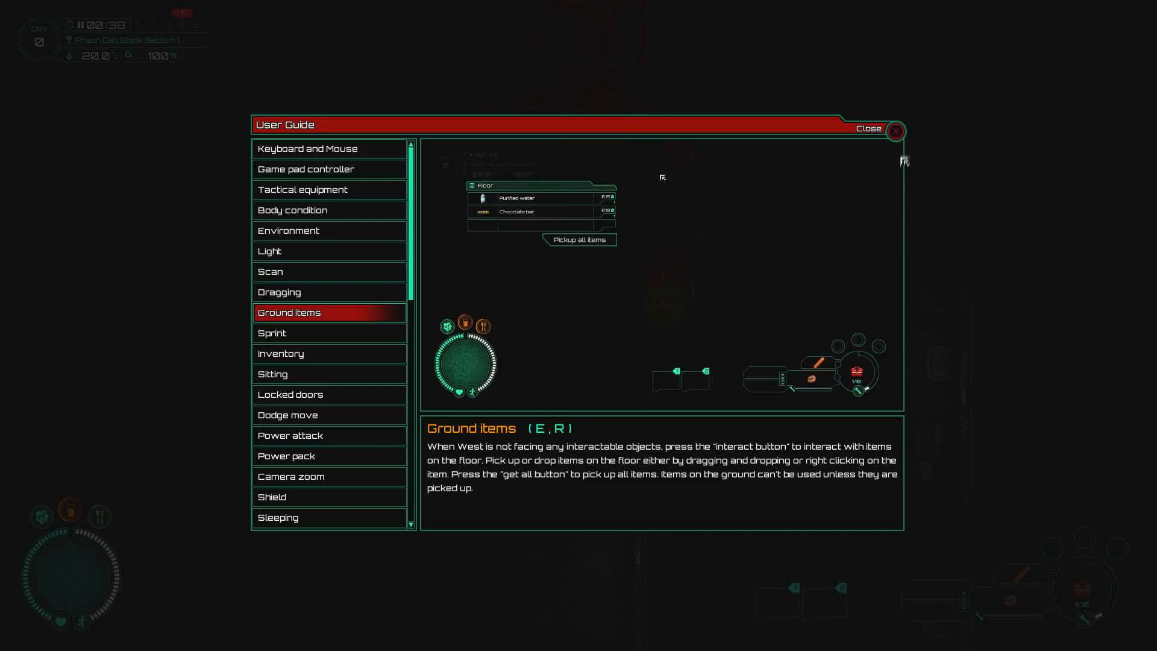
Step: Close the Ground items guide, check the floor by the cell door and close the empty panel
{"action": "left_click", "coordinate": [896, 131]}
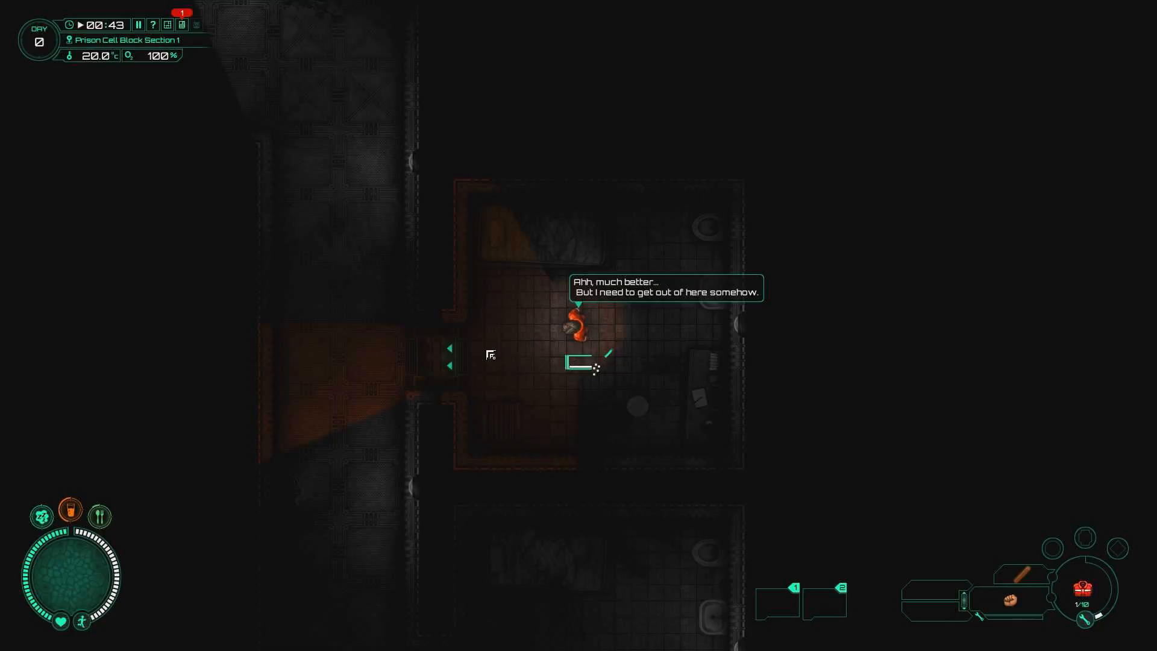
{"action": "left_click", "coordinate": [578, 333]}
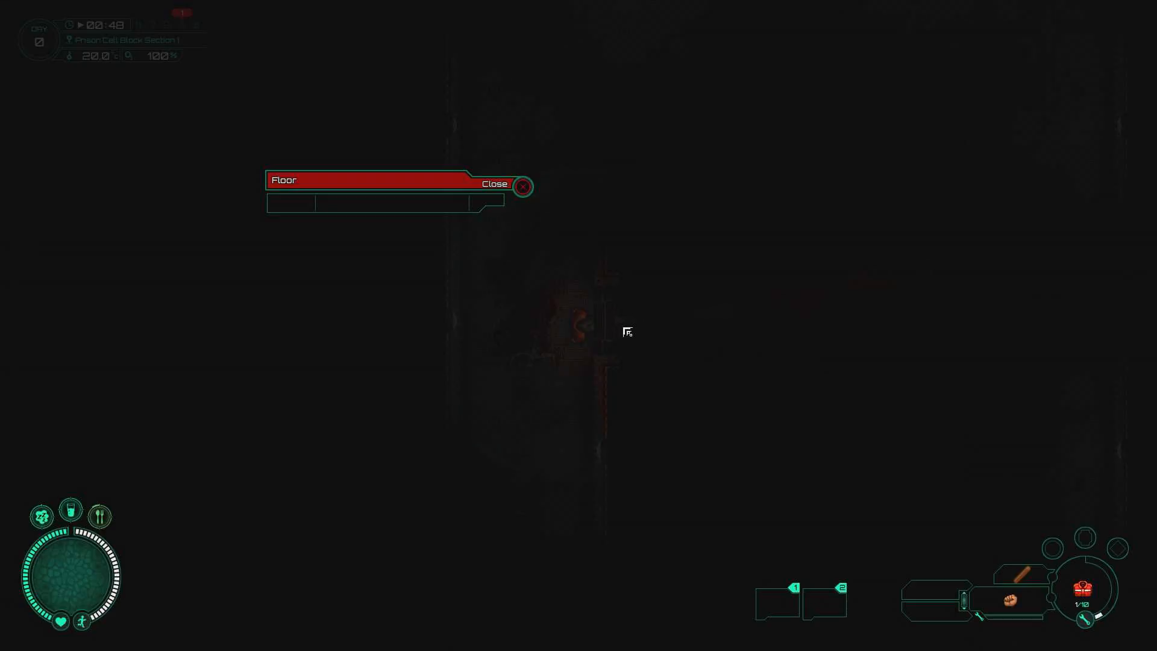
{"action": "left_click", "coordinate": [522, 185]}
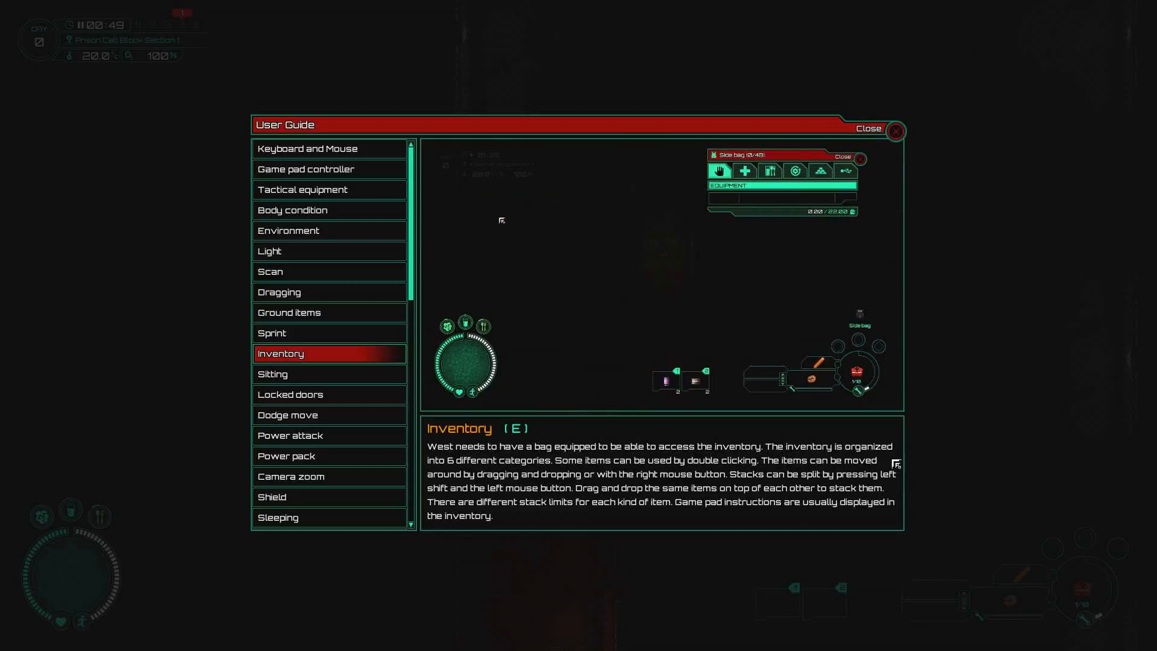
Step: Page through the Inventory guide and close the User Guide
{"action": "left_click", "coordinate": [746, 170]}
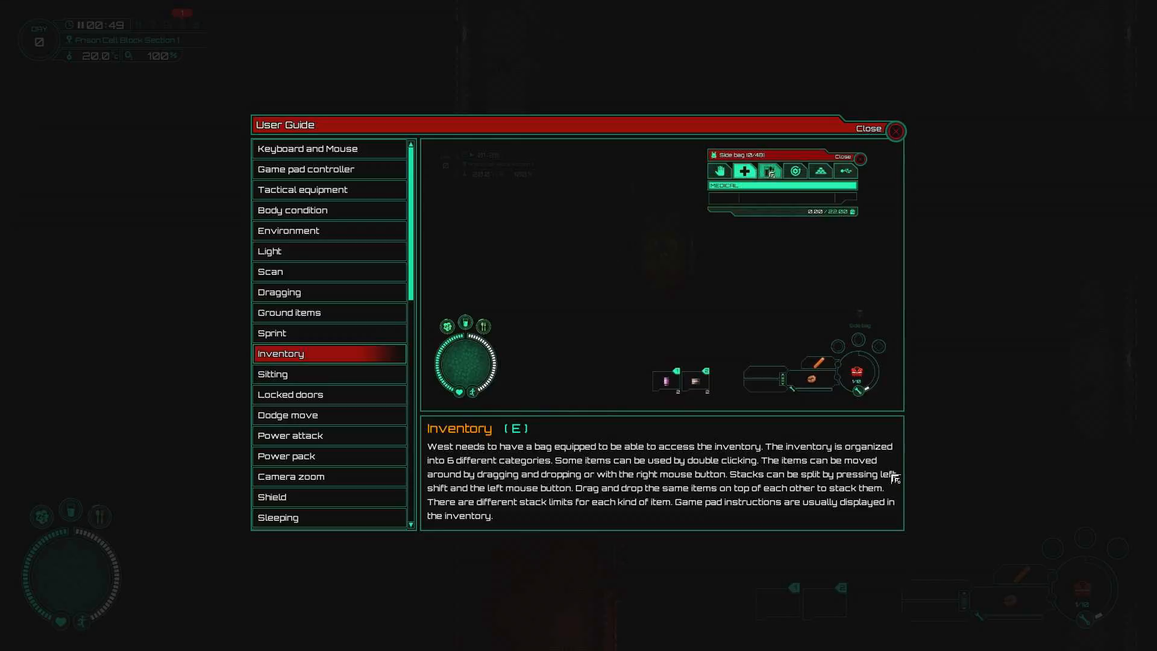
{"action": "left_click", "coordinate": [846, 170]}
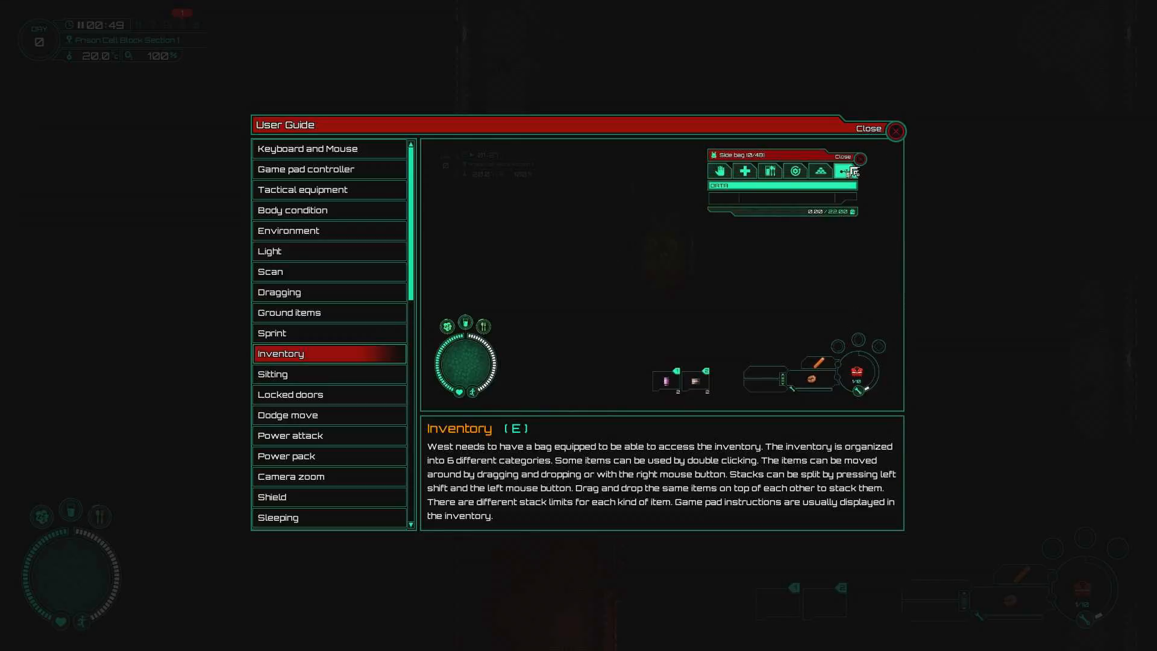
{"action": "left_click", "coordinate": [720, 170]}
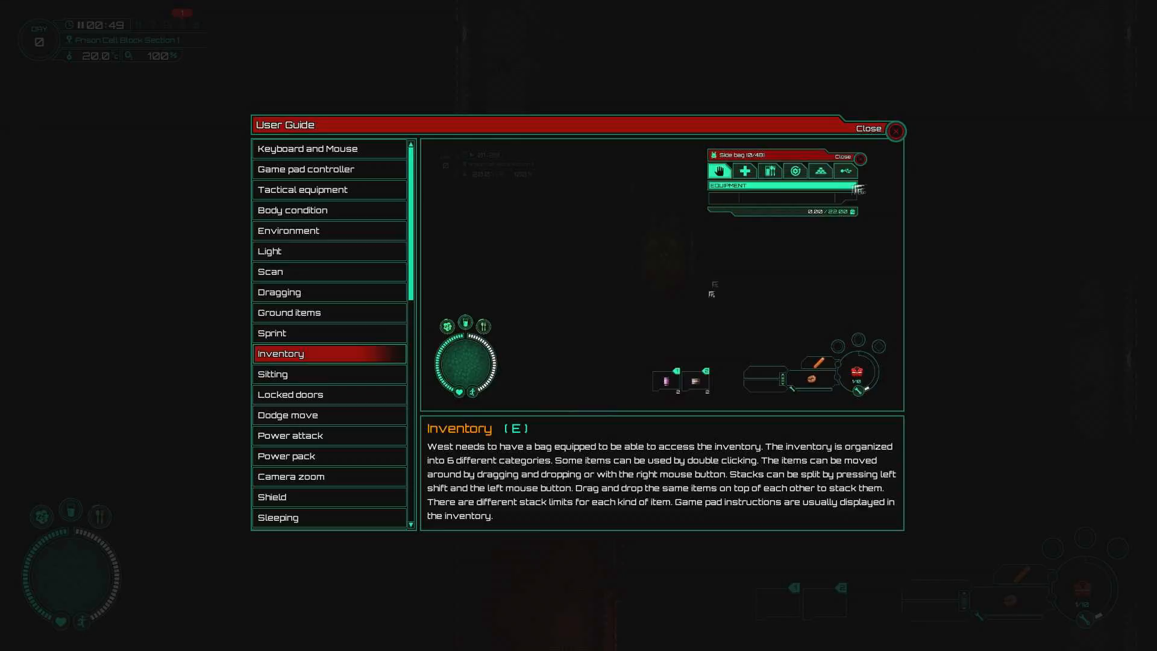
{"action": "left_click", "coordinate": [895, 130]}
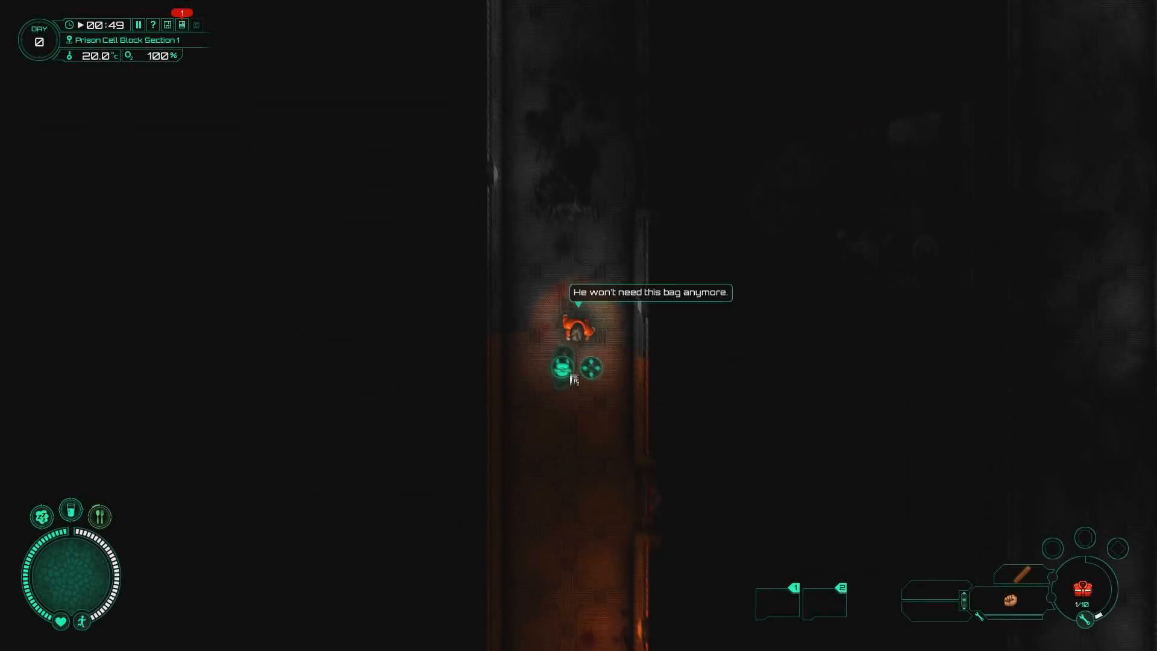
Step: Pick up the dead prisoner's Side bag and take all its items
{"action": "left_click", "coordinate": [572, 379]}
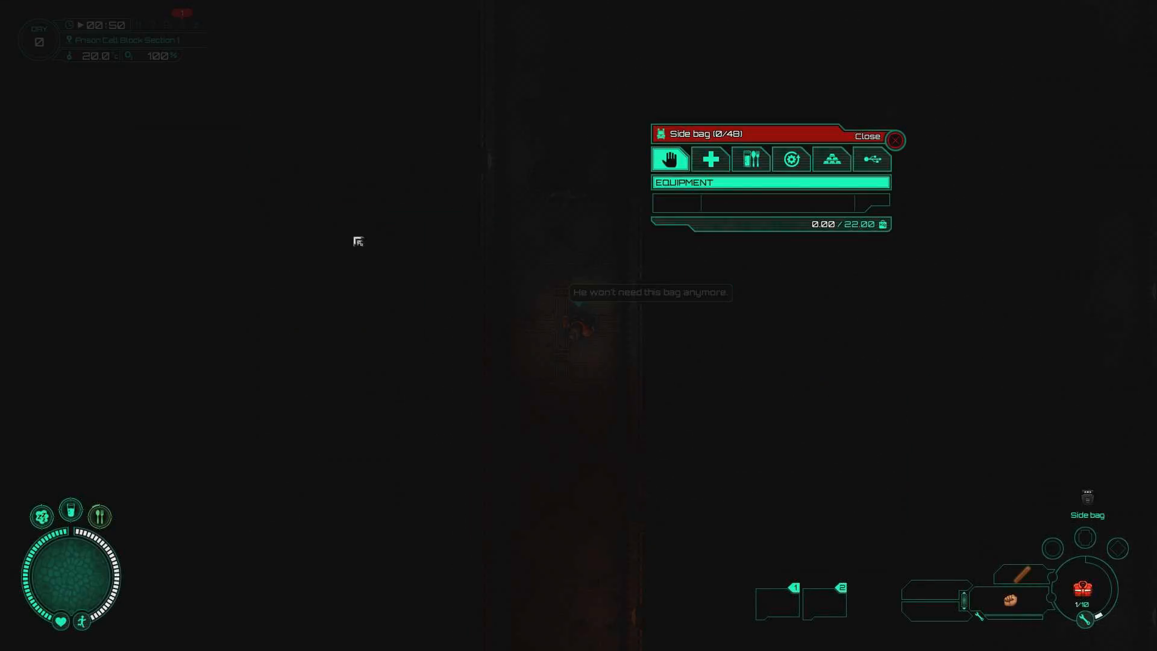
{"action": "left_click", "coordinate": [869, 136]}
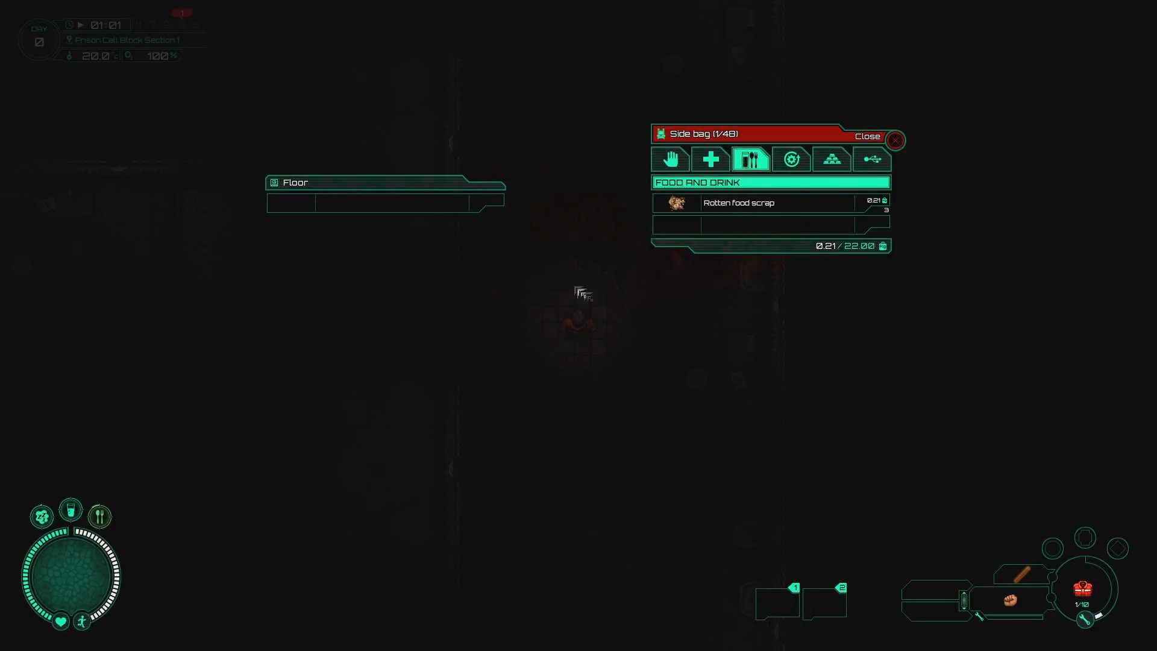
Step: Loot the rotten food scrap and take all the drawer's chocolate bars
{"action": "left_click", "coordinate": [869, 136]}
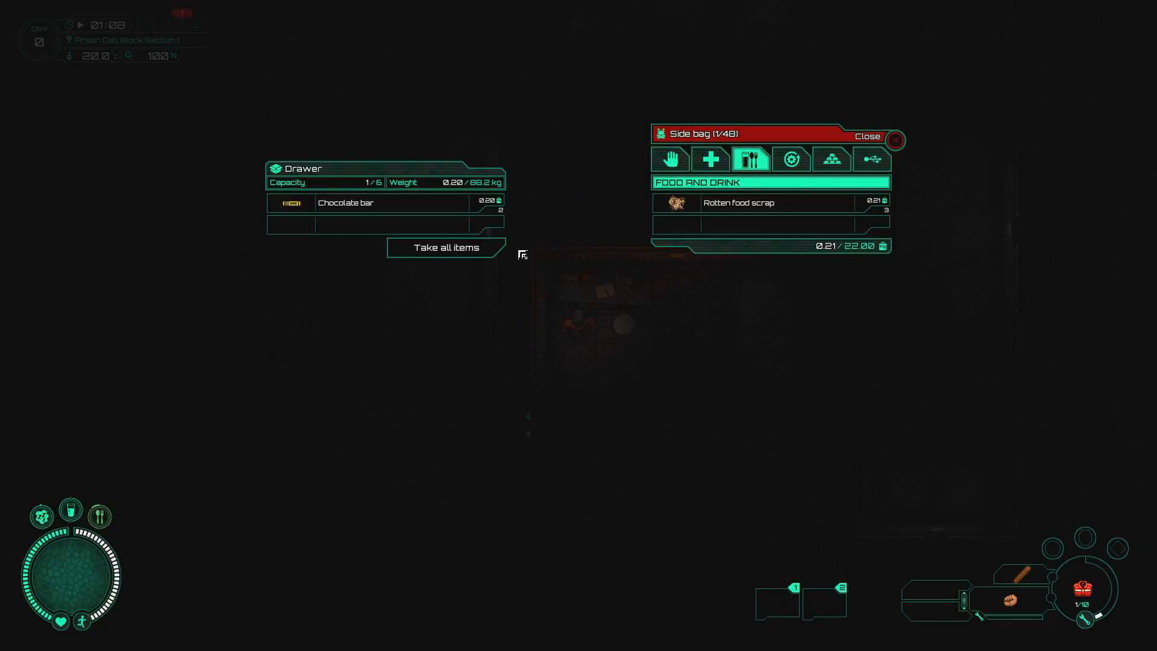
{"action": "left_click", "coordinate": [870, 136]}
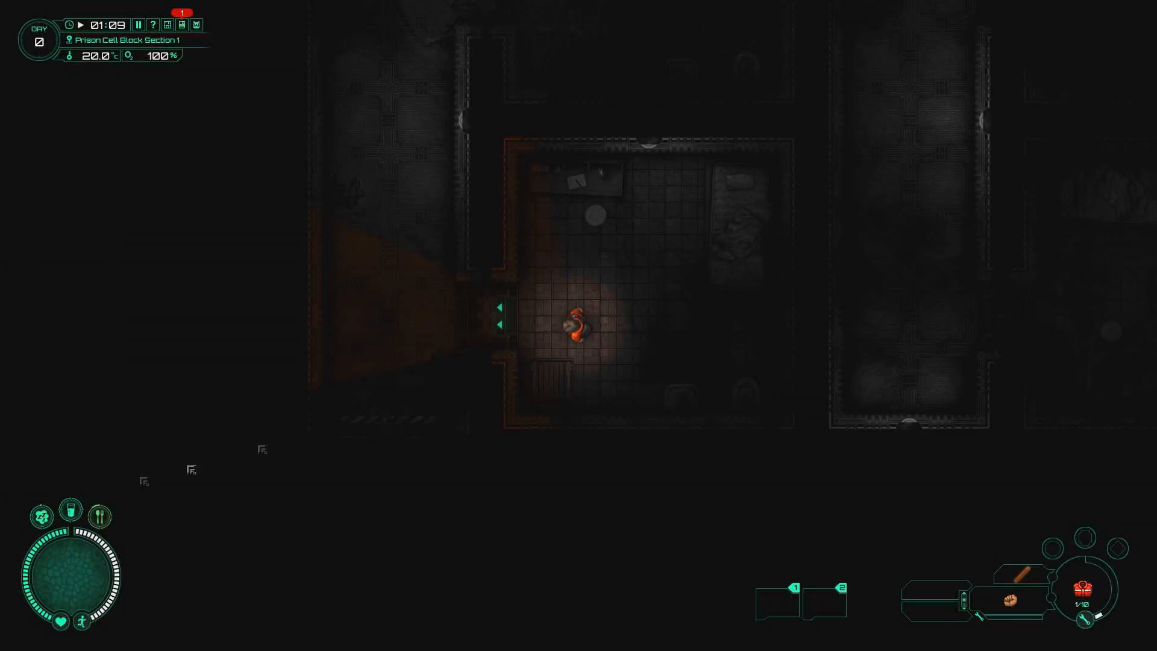
{"action": "mouse_move", "coordinate": [71, 509]}
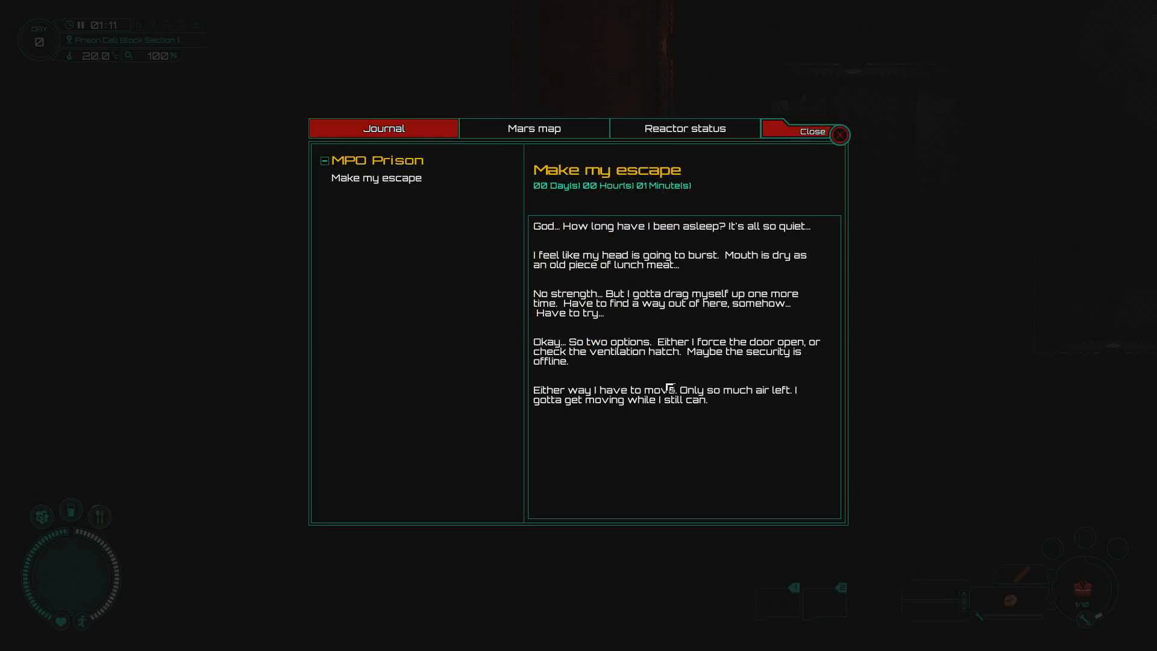
{"action": "mouse_move", "coordinate": [642, 279]}
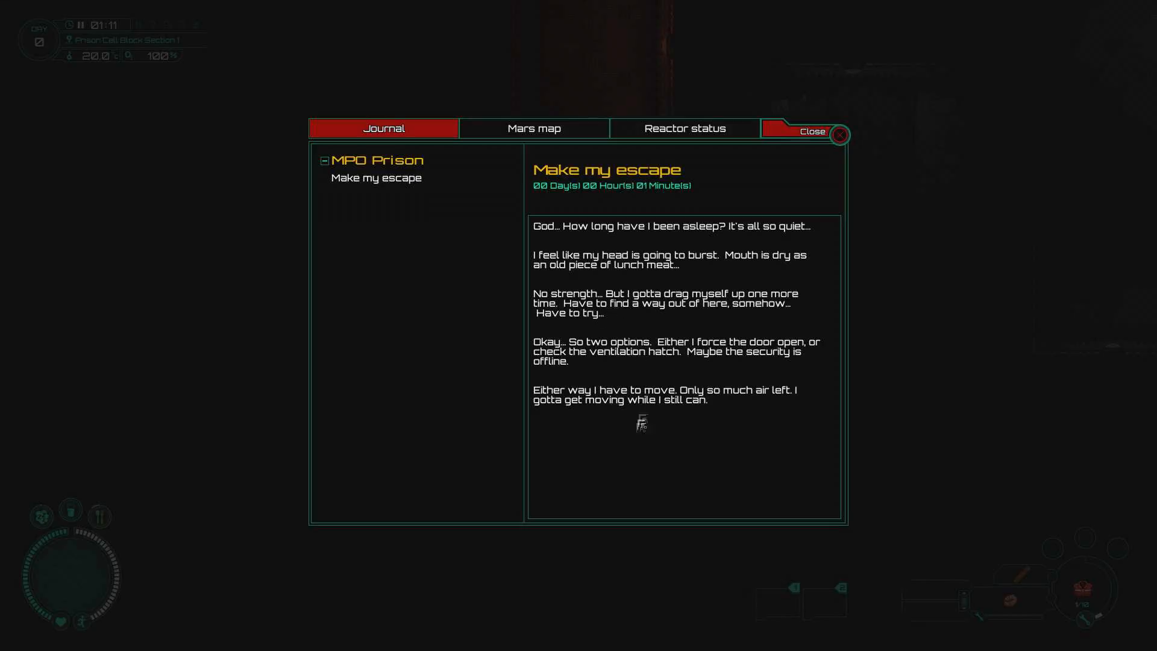
Step: View the Mars map, zoom into the prison section showing the cell block, then close it
{"action": "left_click", "coordinate": [811, 132]}
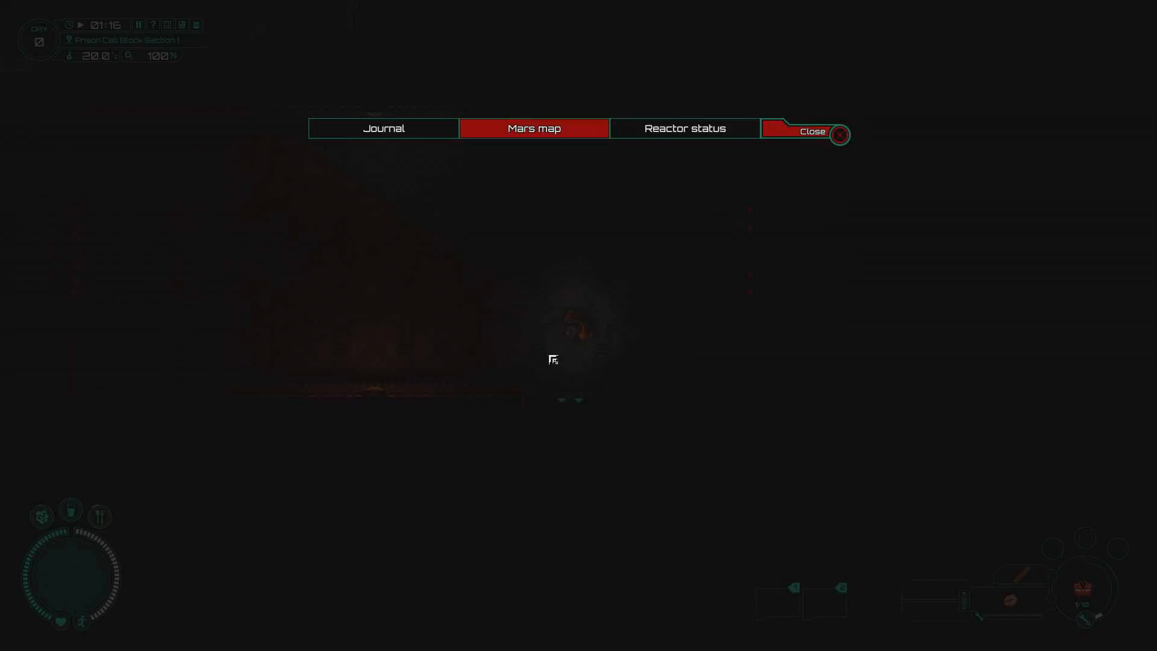
{"action": "left_click", "coordinate": [533, 128]}
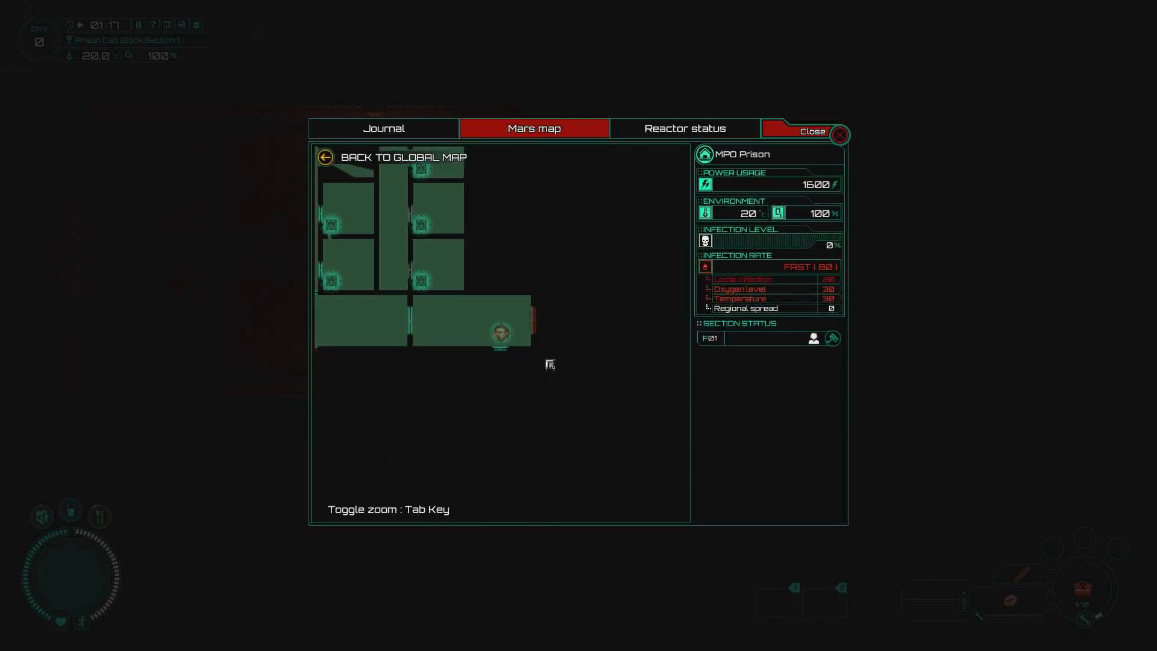
{"action": "mouse_move", "coordinate": [539, 327]}
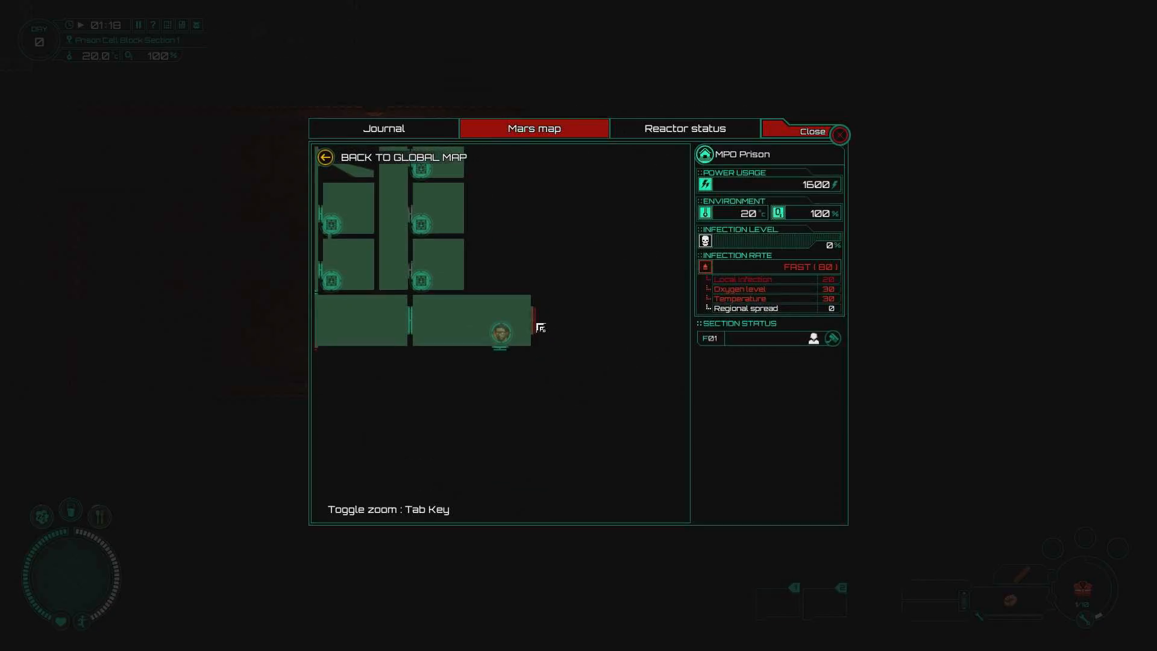
{"action": "mouse_move", "coordinate": [824, 277]}
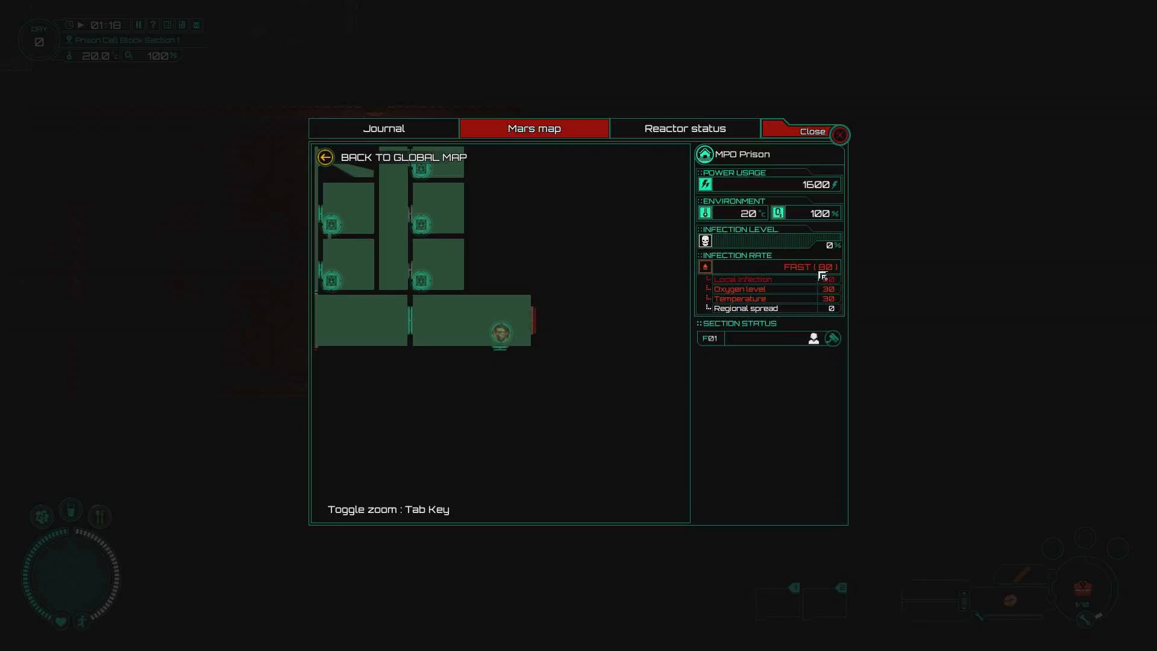
{"action": "left_click", "coordinate": [811, 131]}
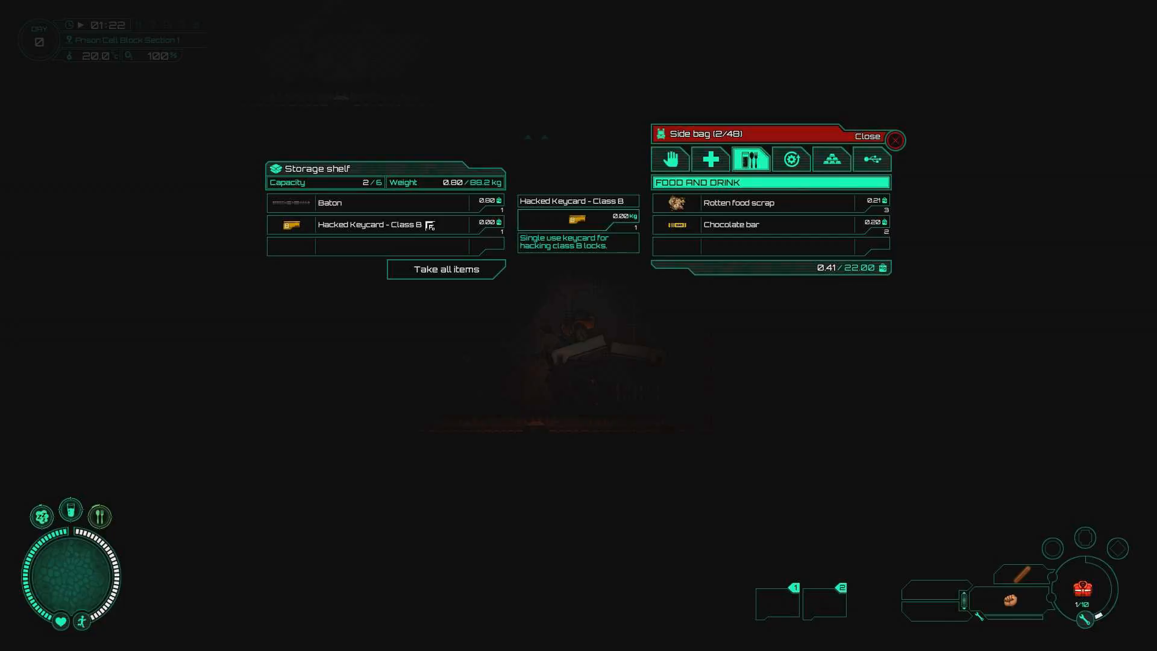
Step: Take the hacked Class B keycard from the shelf, close the side bag and check the local prison map
{"action": "left_click", "coordinate": [869, 136]}
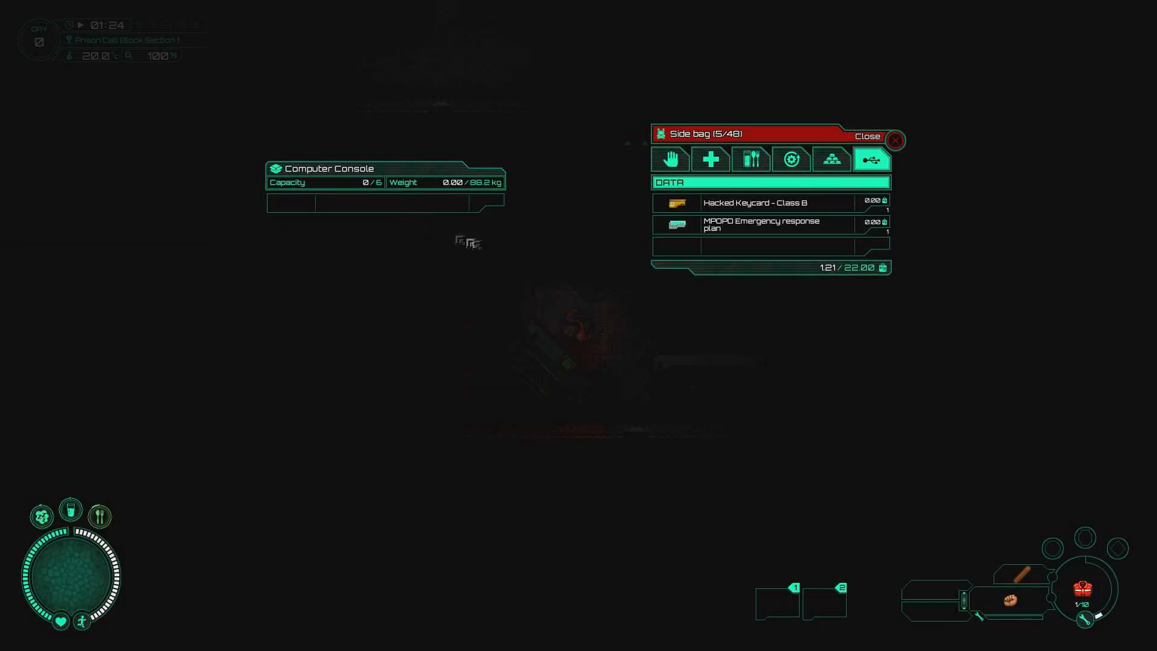
{"action": "left_click", "coordinate": [895, 140]}
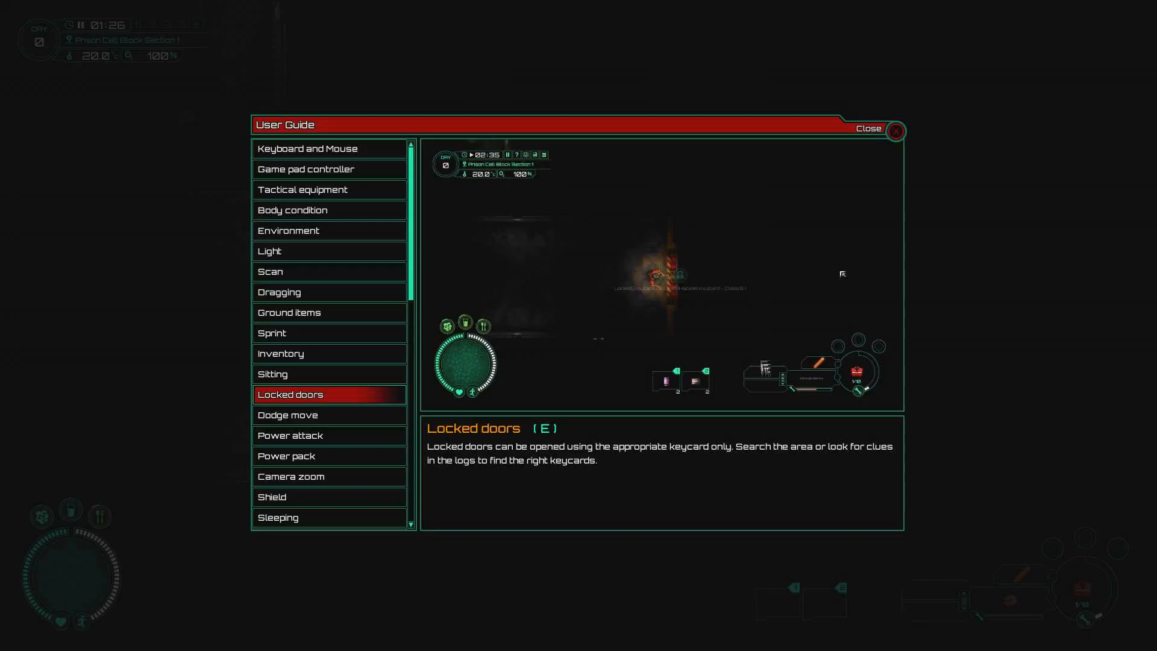
{"action": "left_click", "coordinate": [896, 130]}
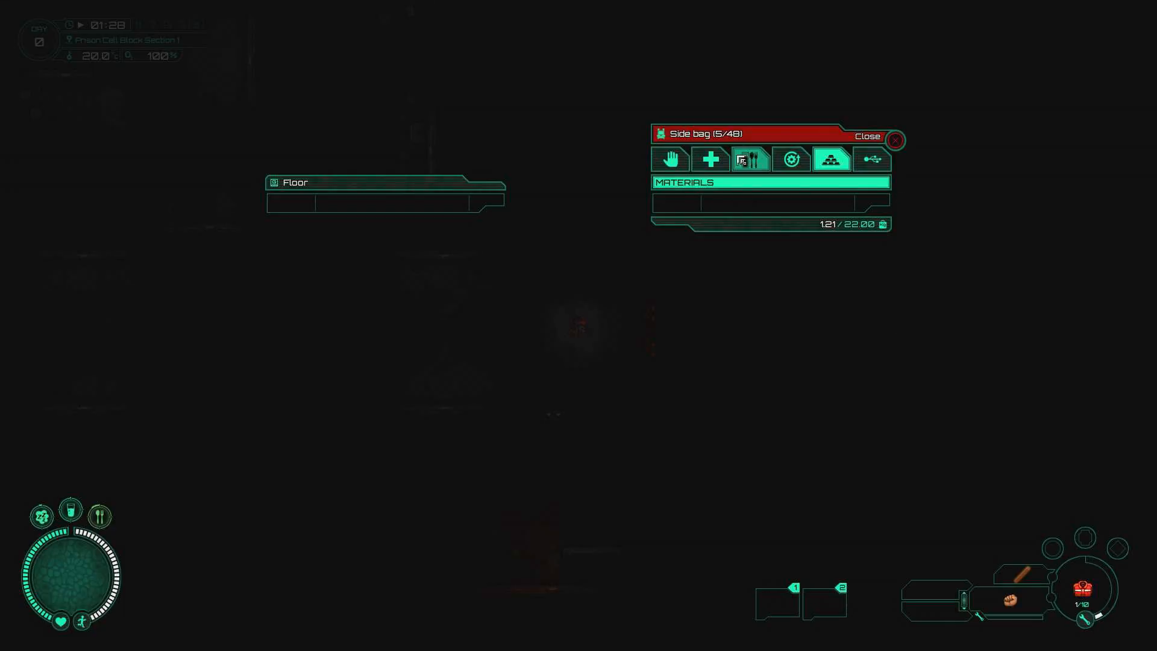
{"action": "left_click", "coordinate": [669, 159]}
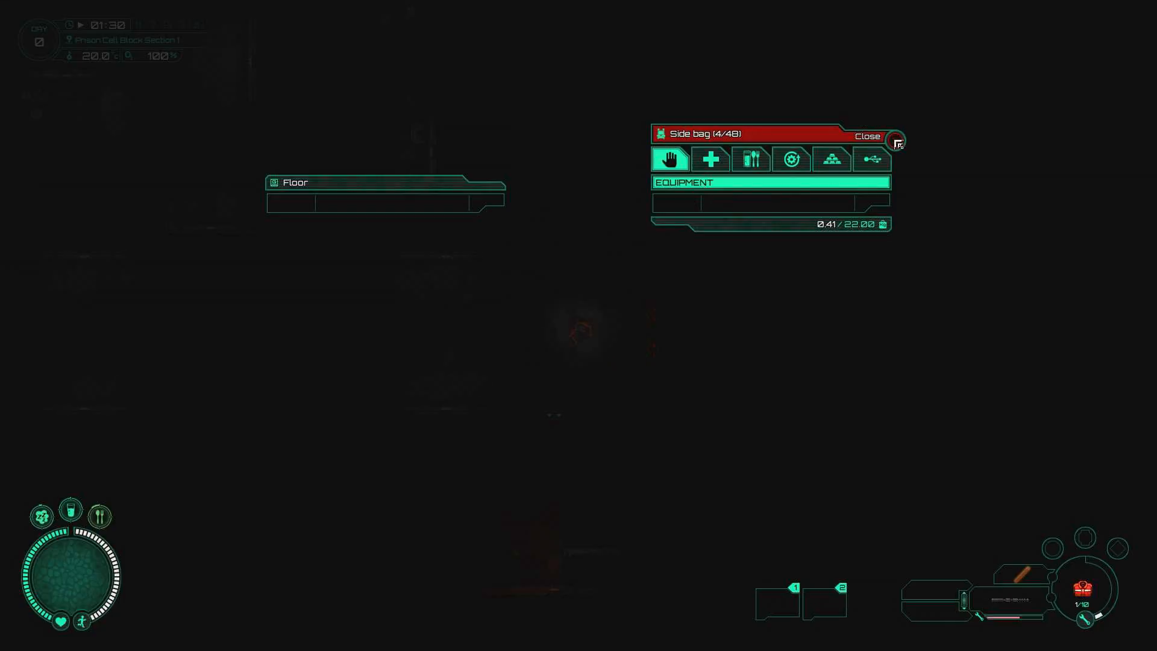
{"action": "left_click", "coordinate": [869, 136]}
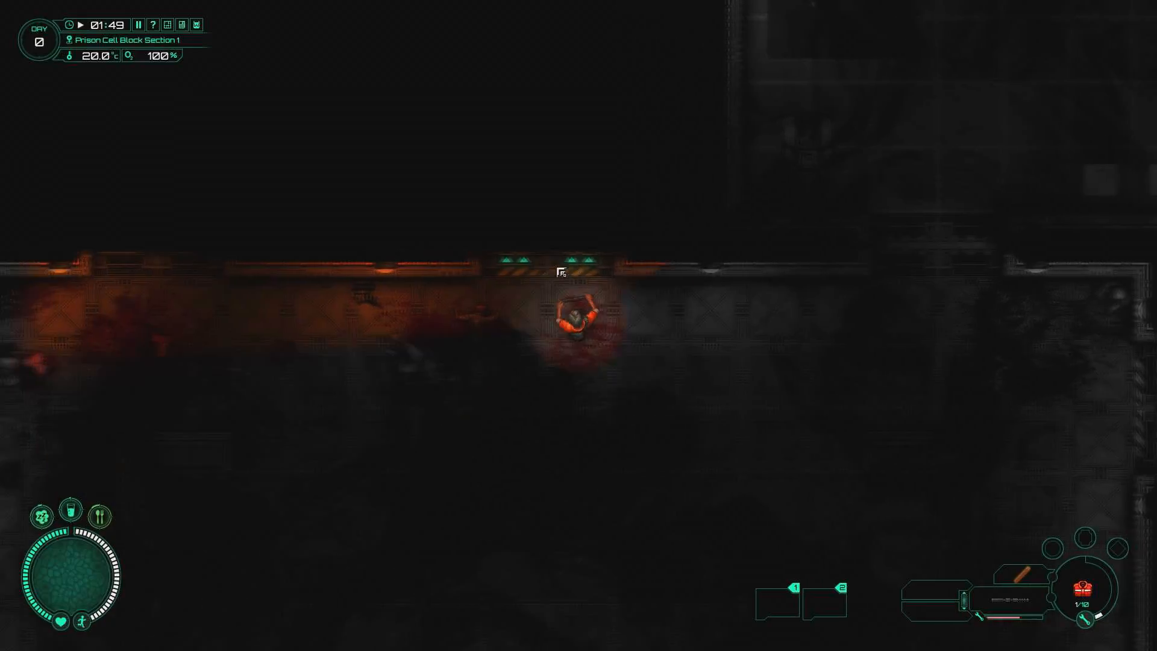
{"action": "key", "text": "w"}
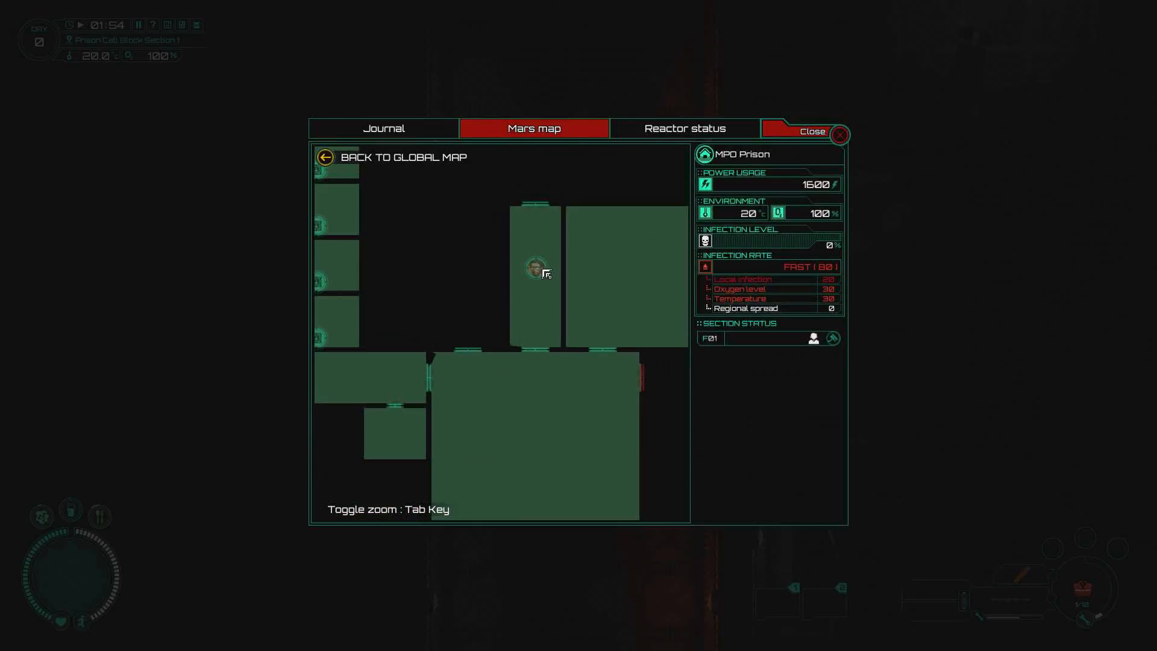
Step: Close the map overlay before checking the side bag's food and drink
{"action": "left_click", "coordinate": [810, 131]}
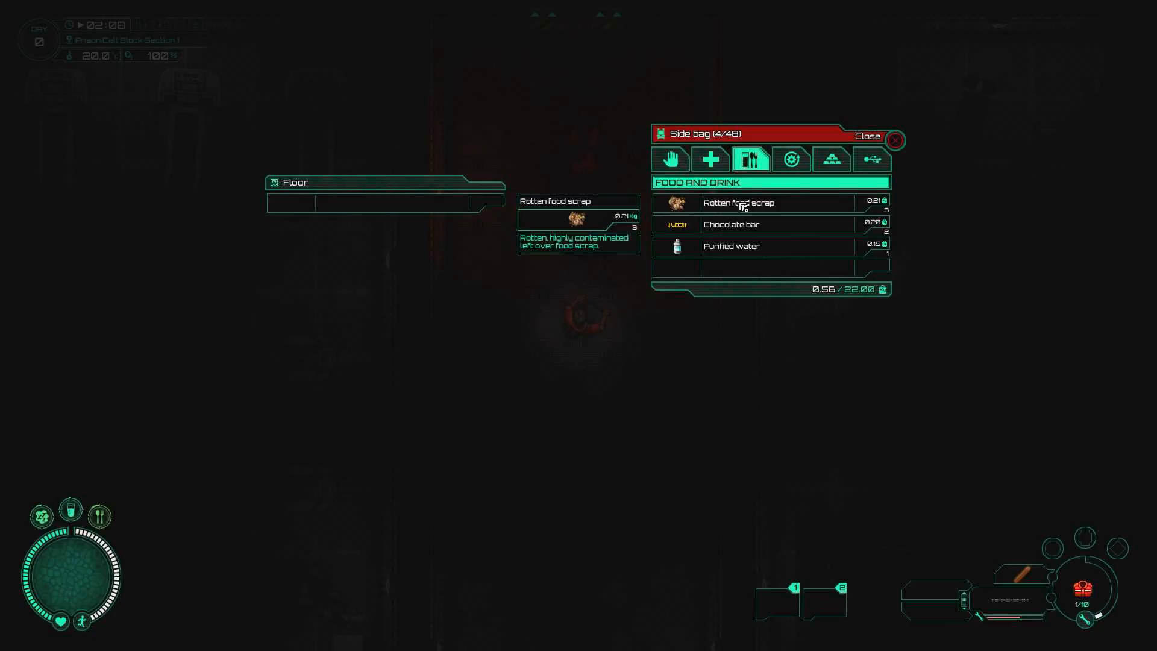
Step: Close the side bag, walk further along the corridor and pause the game
{"action": "left_click", "coordinate": [869, 136]}
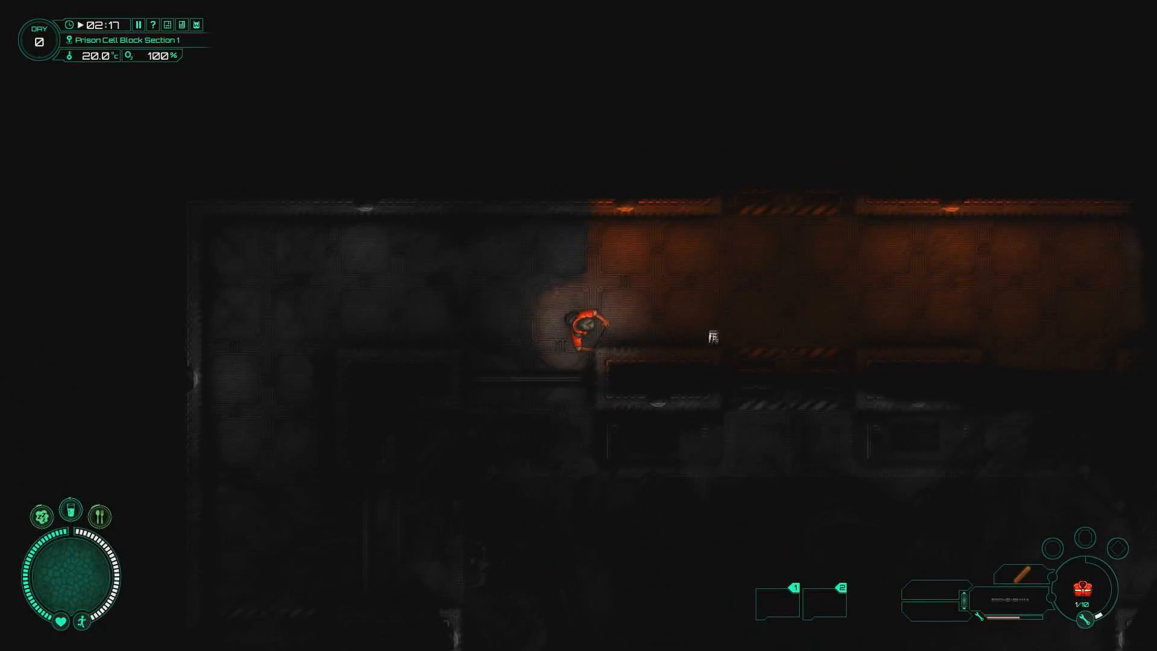
{"action": "key", "text": "Escape"}
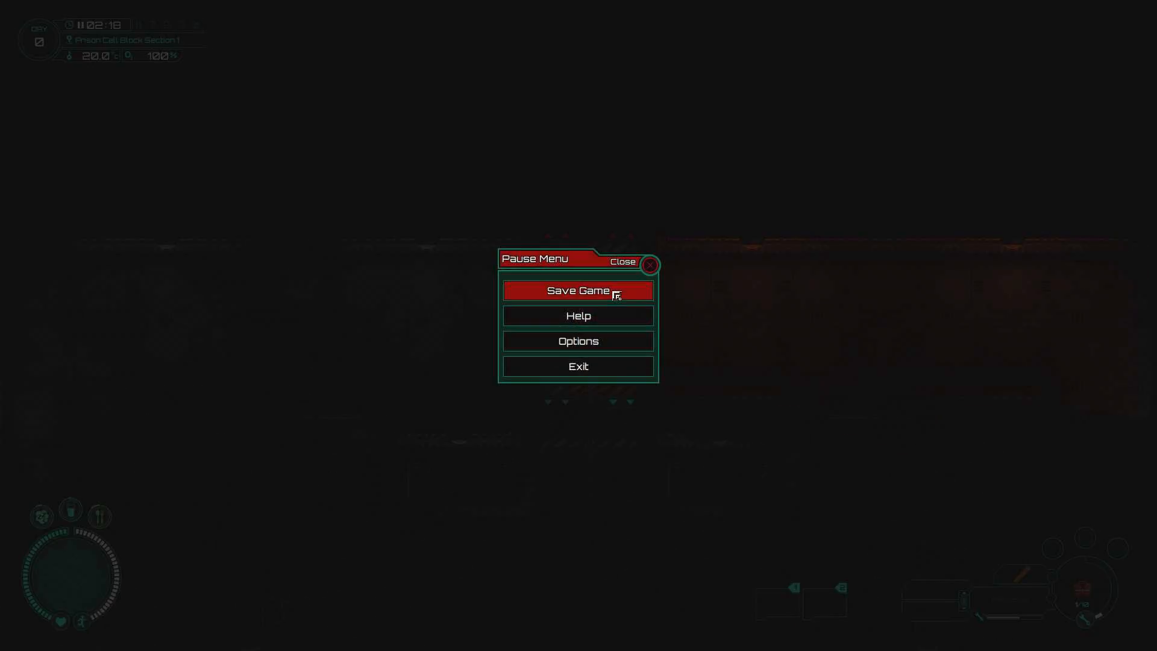
Step: Save the game from the pause menu and confirm with YES
{"action": "left_click", "coordinate": [577, 289]}
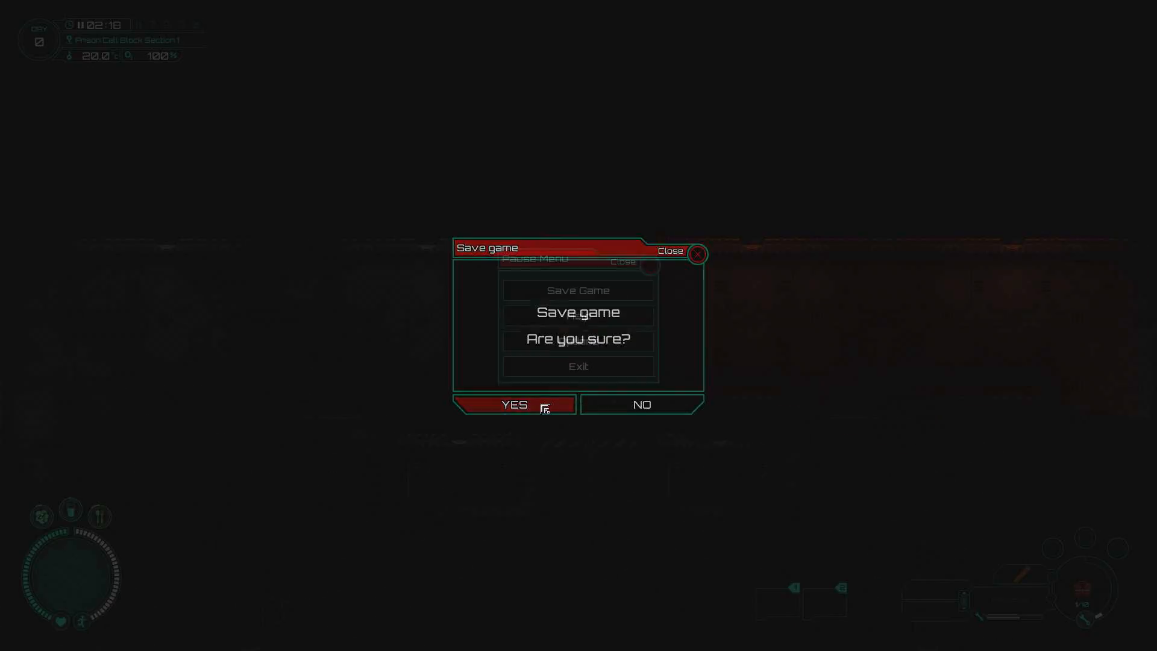
{"action": "left_click", "coordinate": [513, 405]}
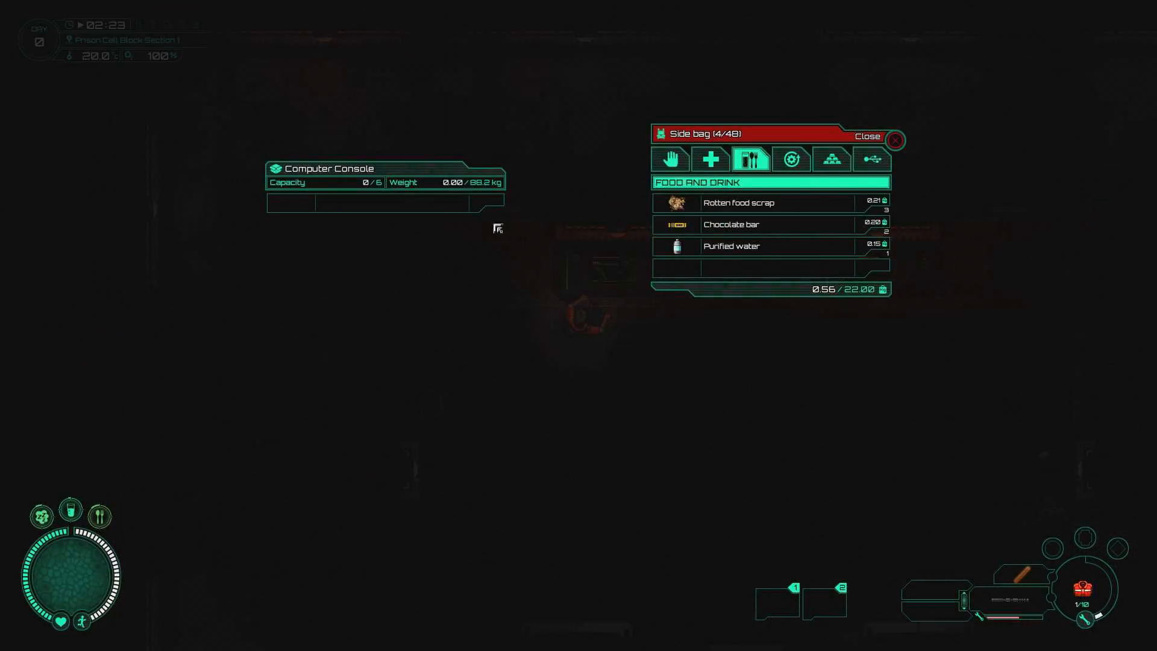
Step: Close the empty computer console and loot nearby containers for beer, an SMG MOIX and a power pack
{"action": "left_click", "coordinate": [894, 140]}
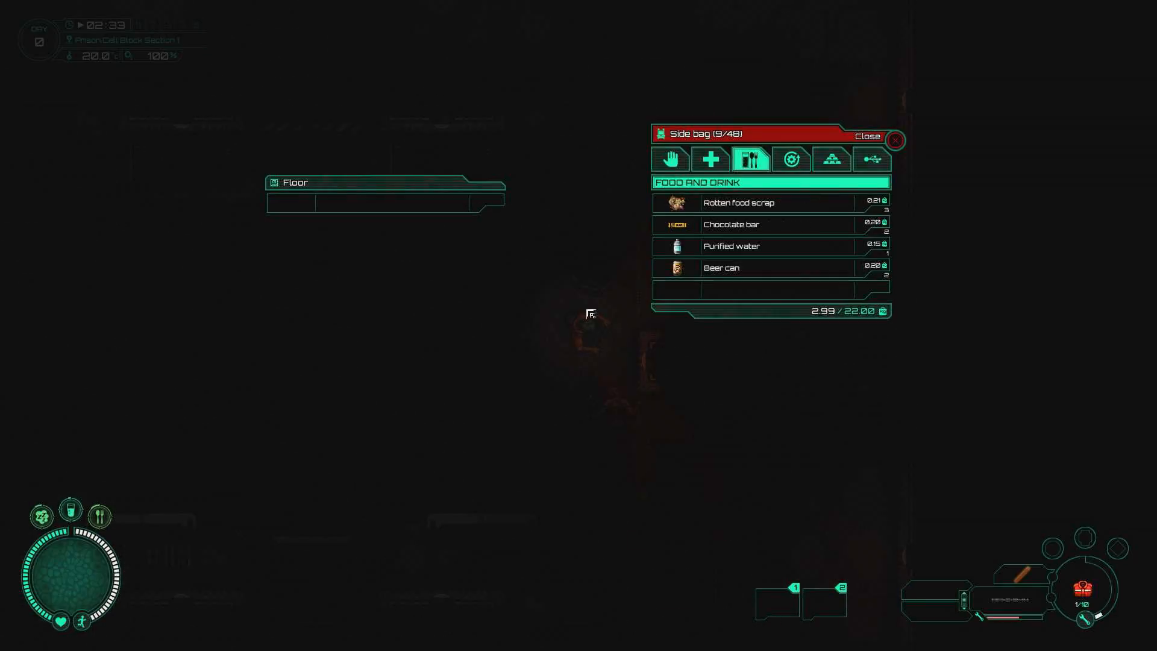
{"action": "left_click", "coordinate": [894, 140]}
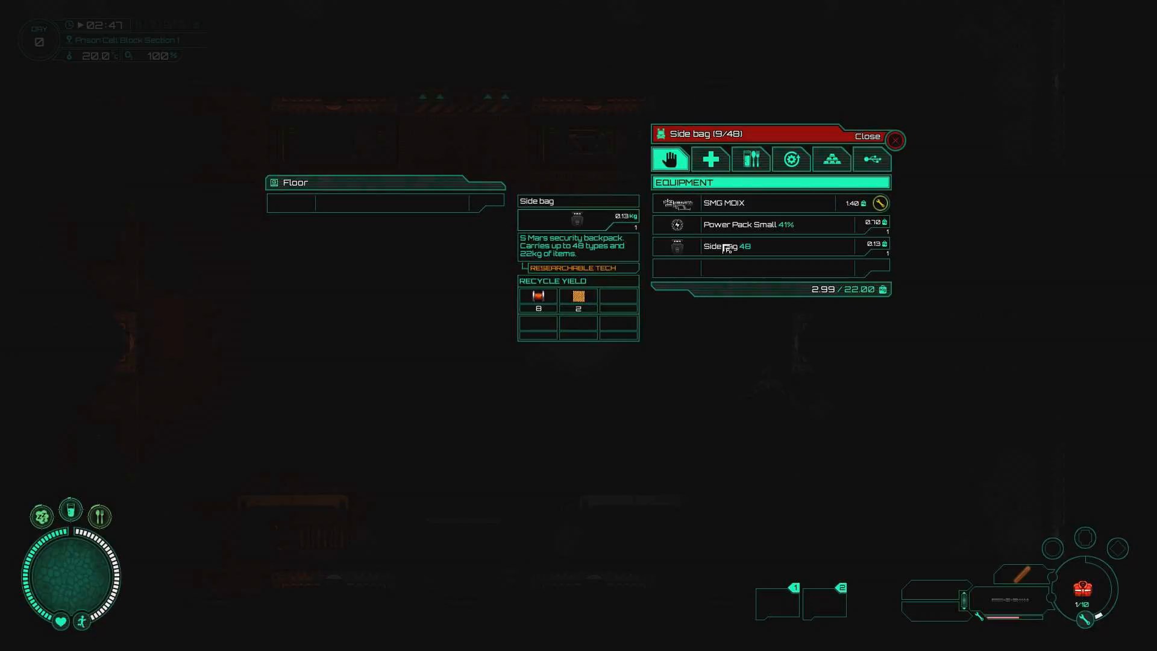
Step: Review the side bag's medical, equipment, food and data items, ending on the emergency response plan
{"action": "left_click", "coordinate": [710, 159]}
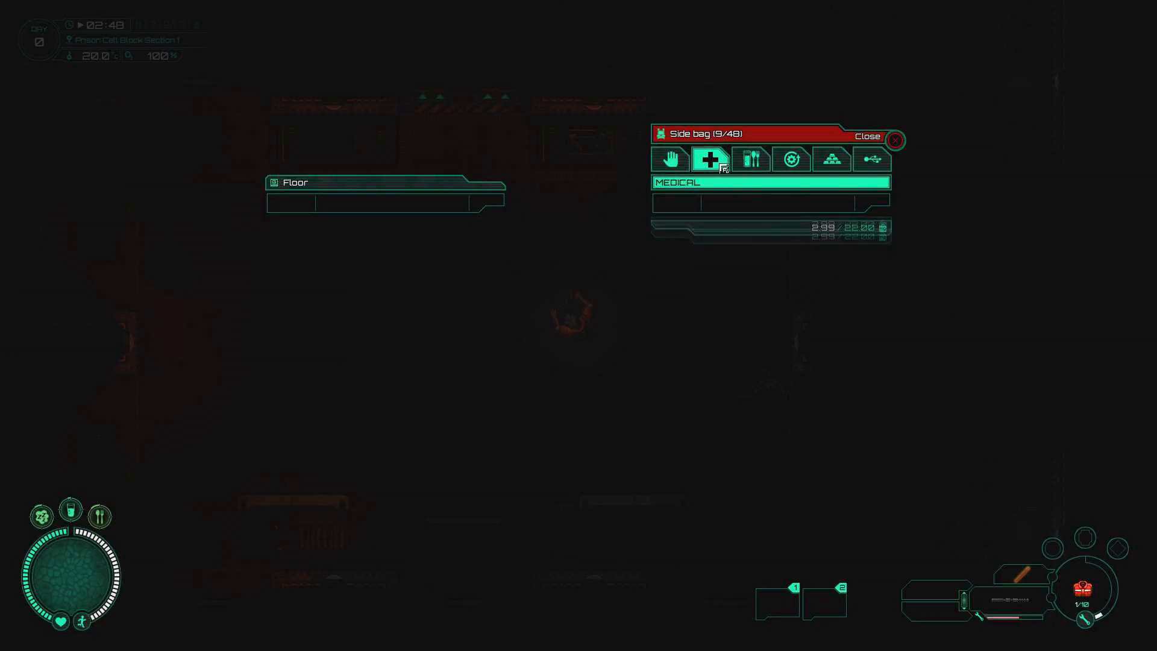
{"action": "left_click", "coordinate": [670, 159]}
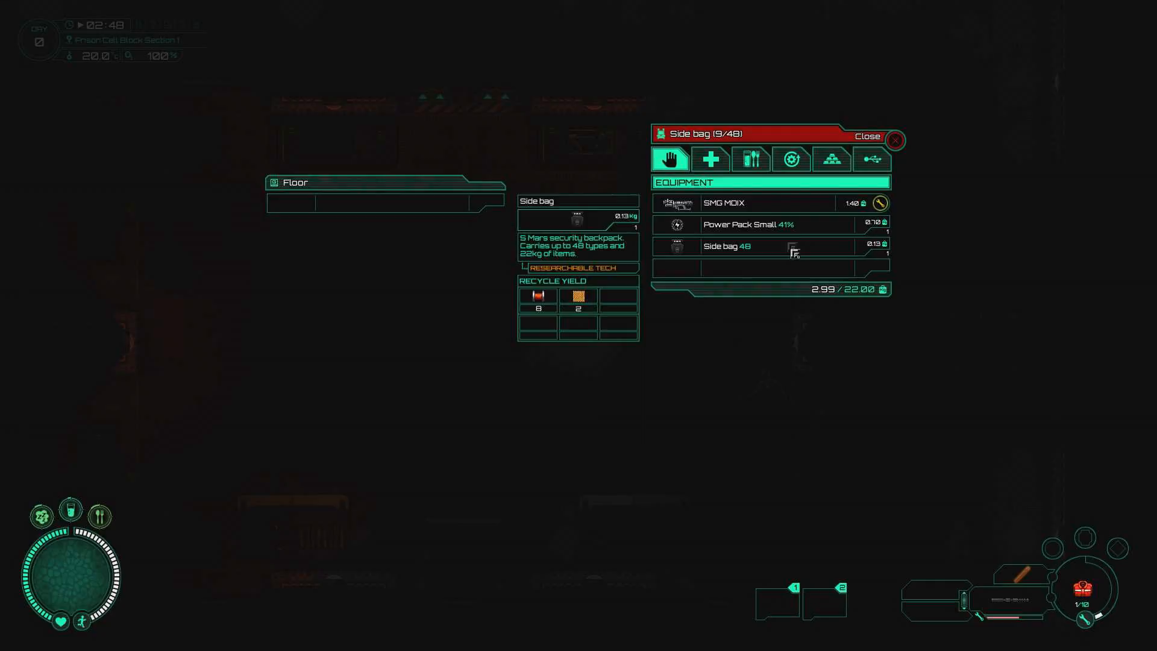
{"action": "left_click", "coordinate": [751, 159]}
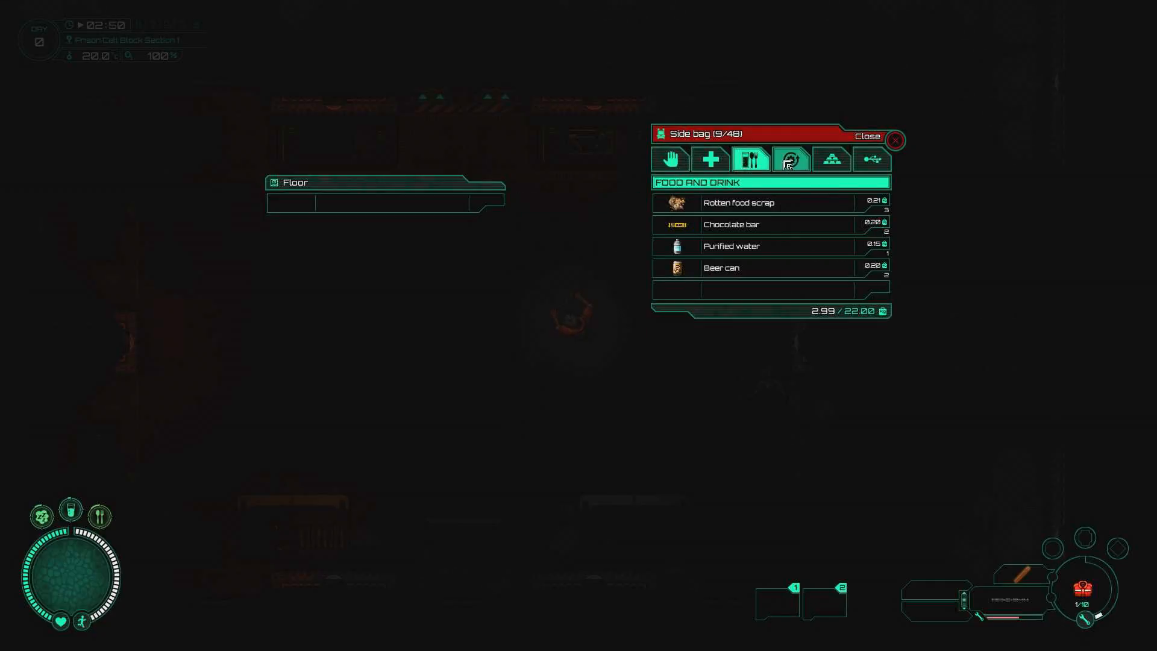
{"action": "left_click", "coordinate": [871, 159]}
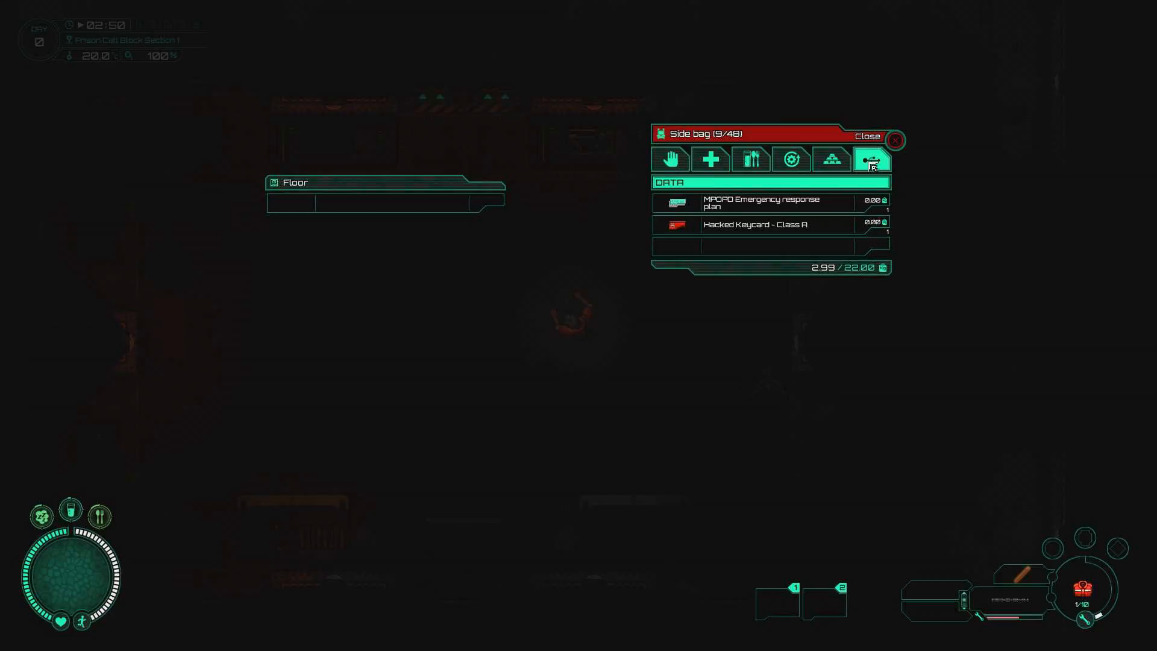
{"action": "mouse_move", "coordinate": [752, 202]}
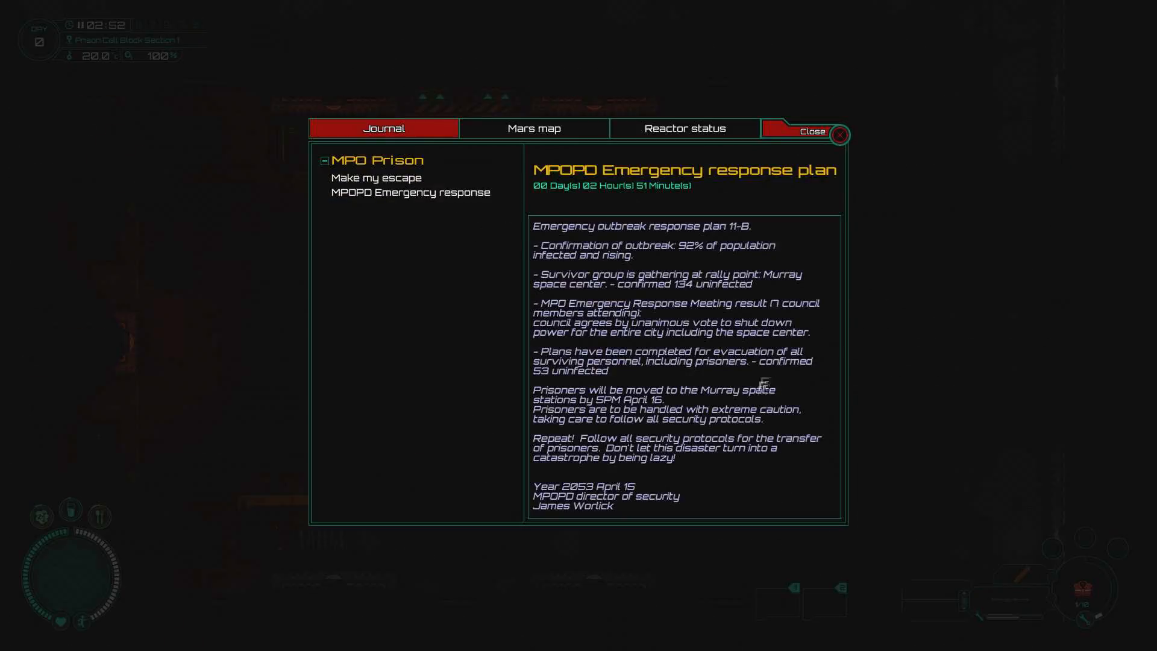
{"action": "mouse_move", "coordinate": [803, 501]}
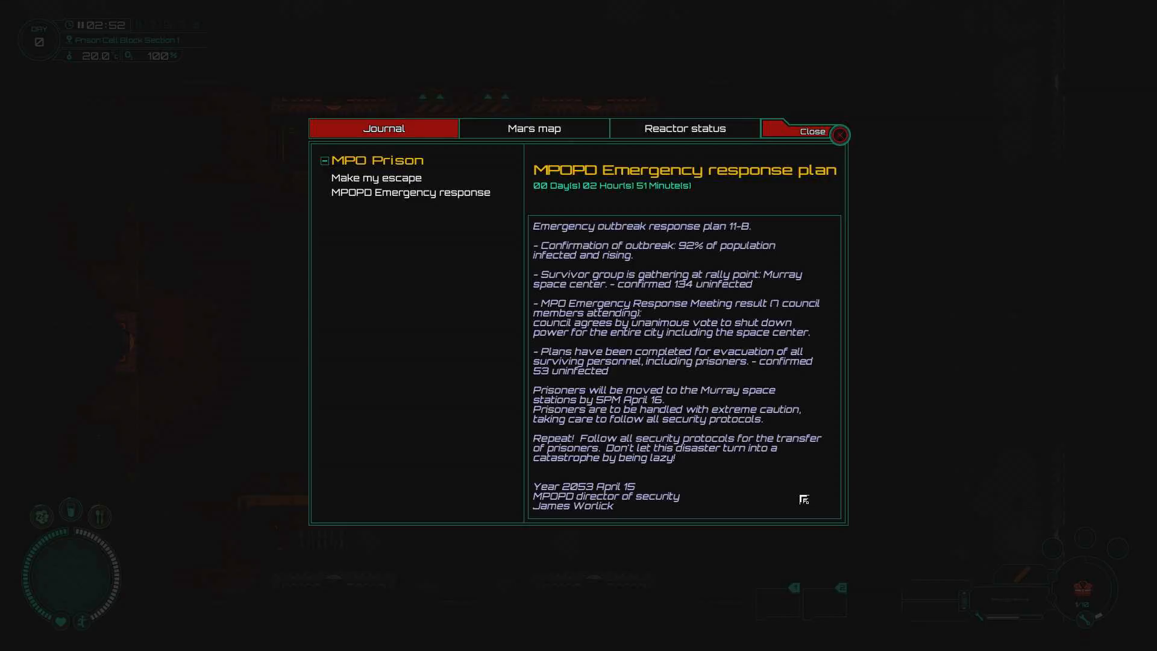
{"action": "mouse_move", "coordinate": [646, 446]}
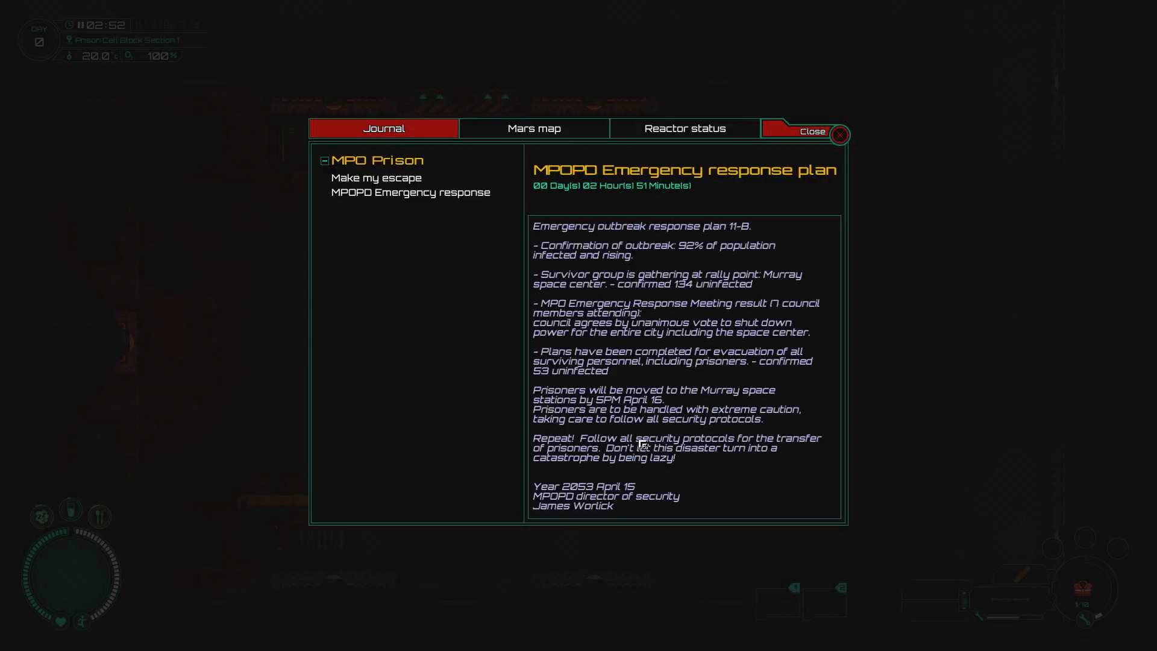
{"action": "mouse_move", "coordinate": [601, 469]}
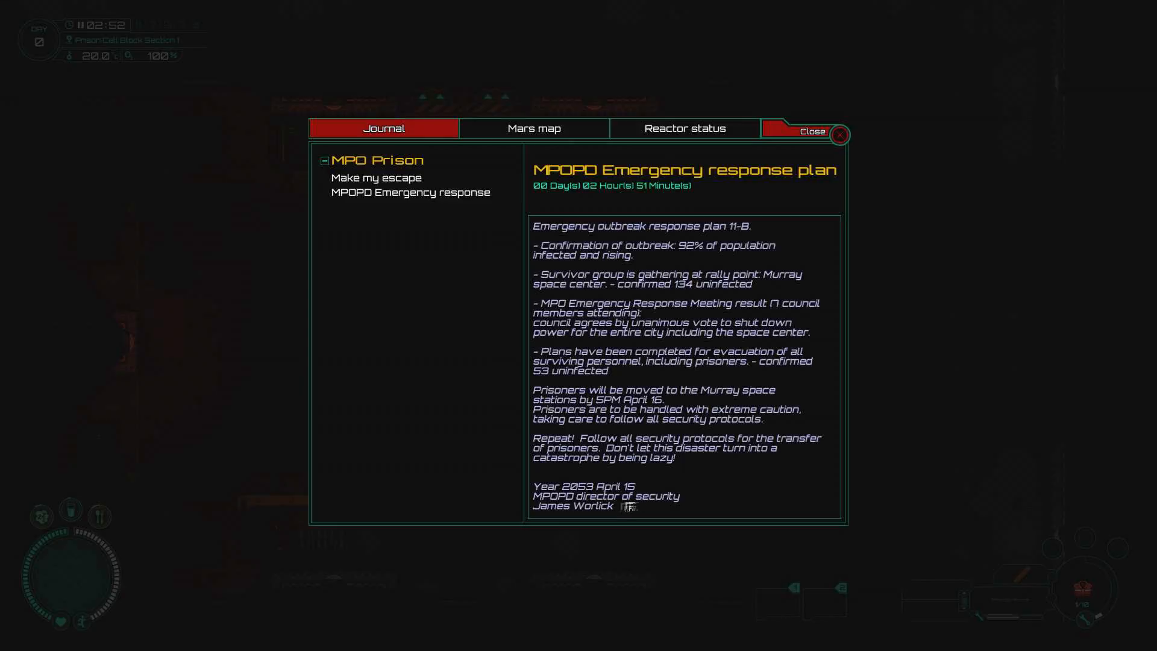
{"action": "mouse_move", "coordinate": [839, 135]}
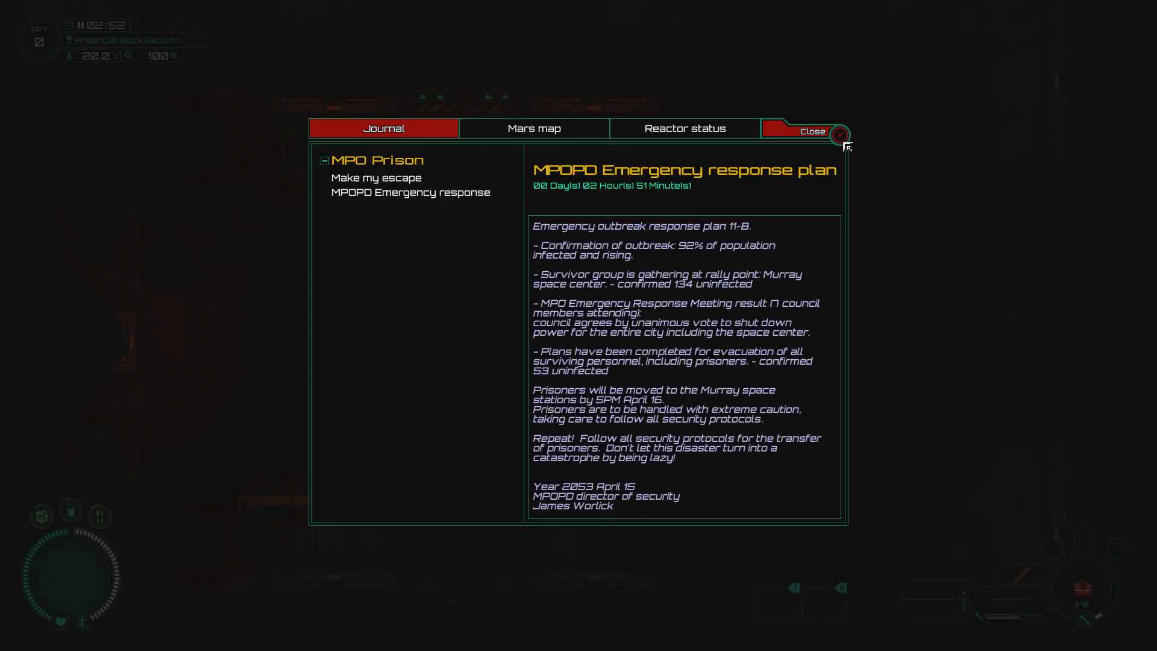
Step: Read the MPOPD Emergency response plan journal entry under MPO Prison
{"action": "left_click", "coordinate": [810, 131]}
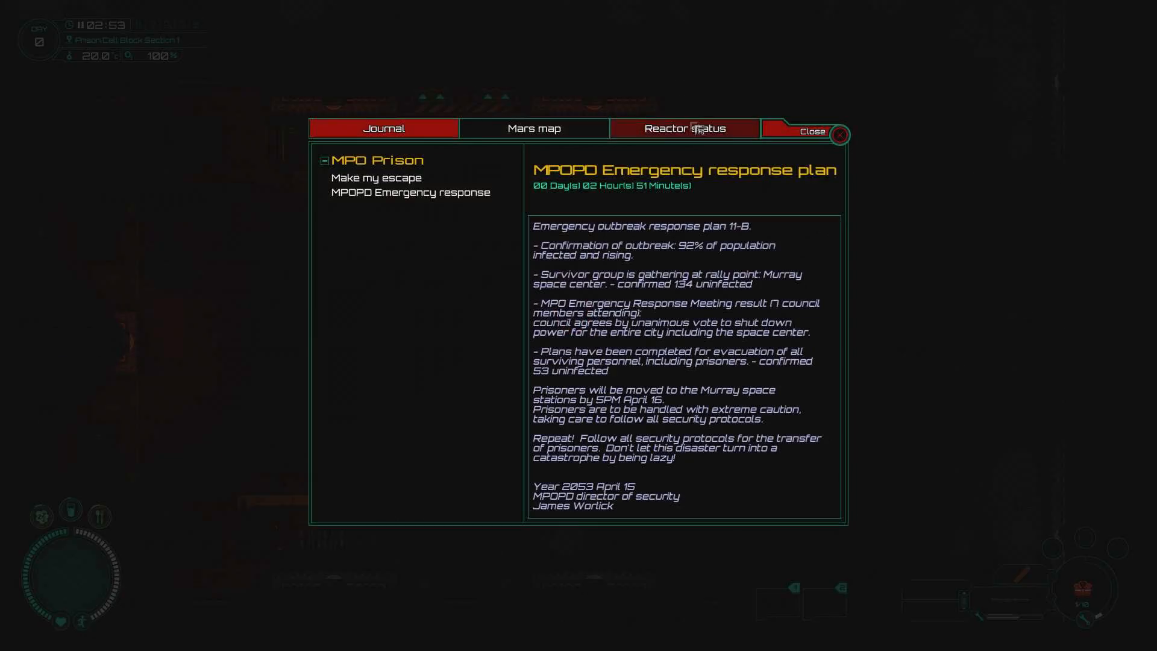
Step: Check the reactor status and Mars map with MPO Prison selected, then resume play in the corridor
{"action": "left_click", "coordinate": [684, 128]}
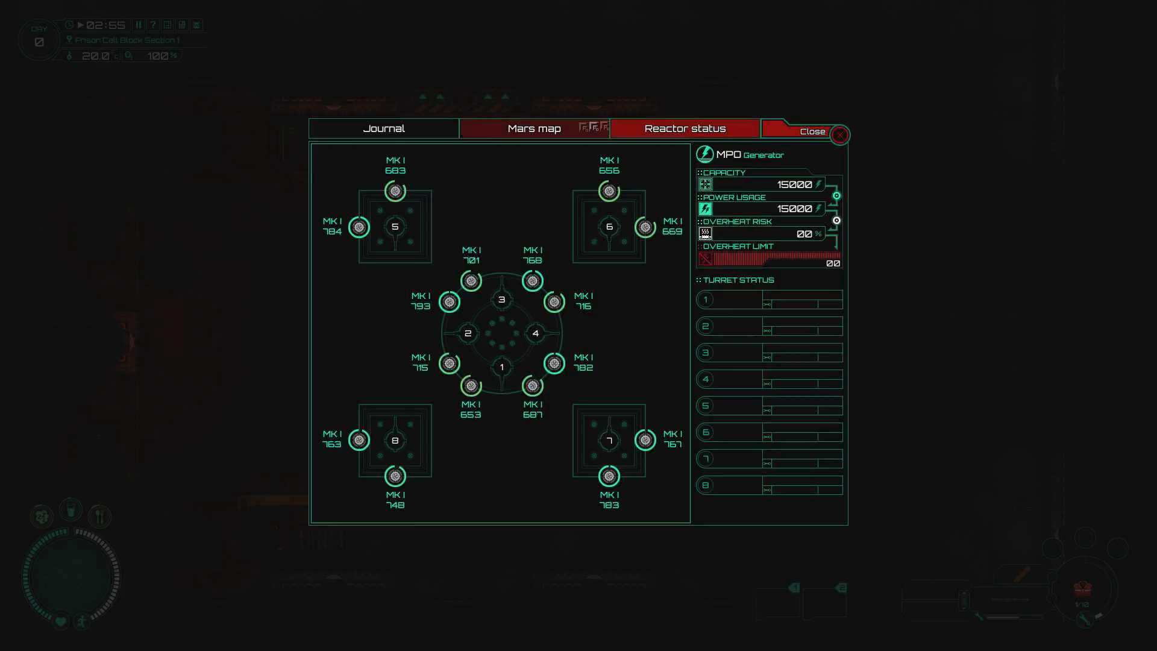
{"action": "left_click", "coordinate": [531, 127]}
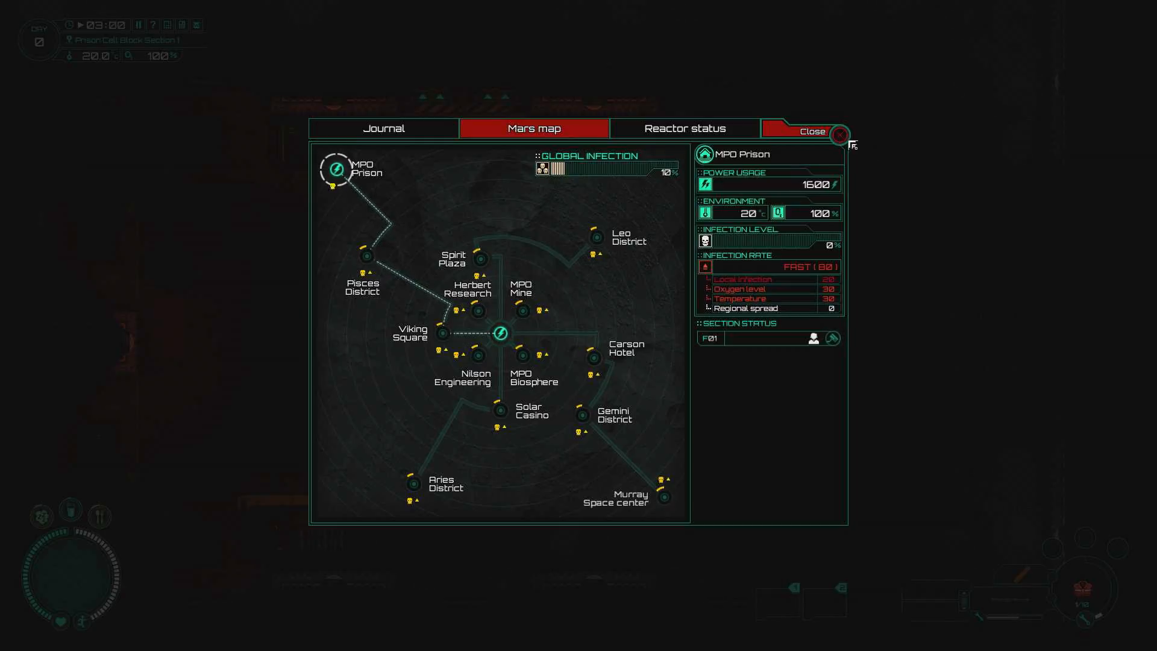
{"action": "left_click", "coordinate": [811, 131]}
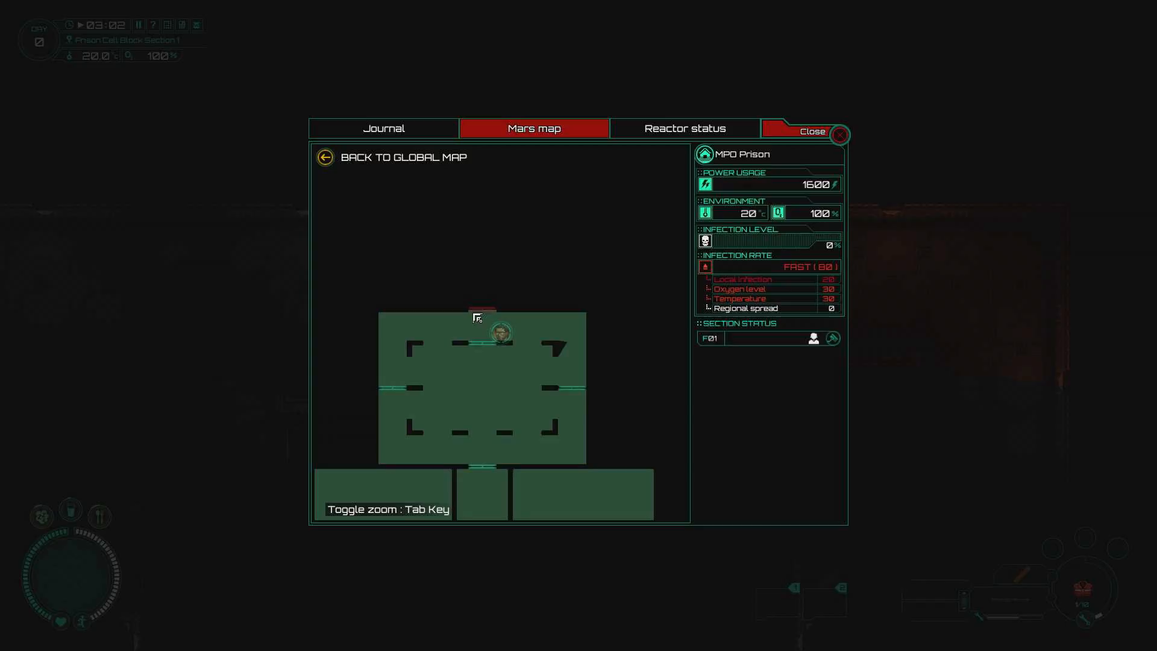
{"action": "left_click", "coordinate": [811, 131]}
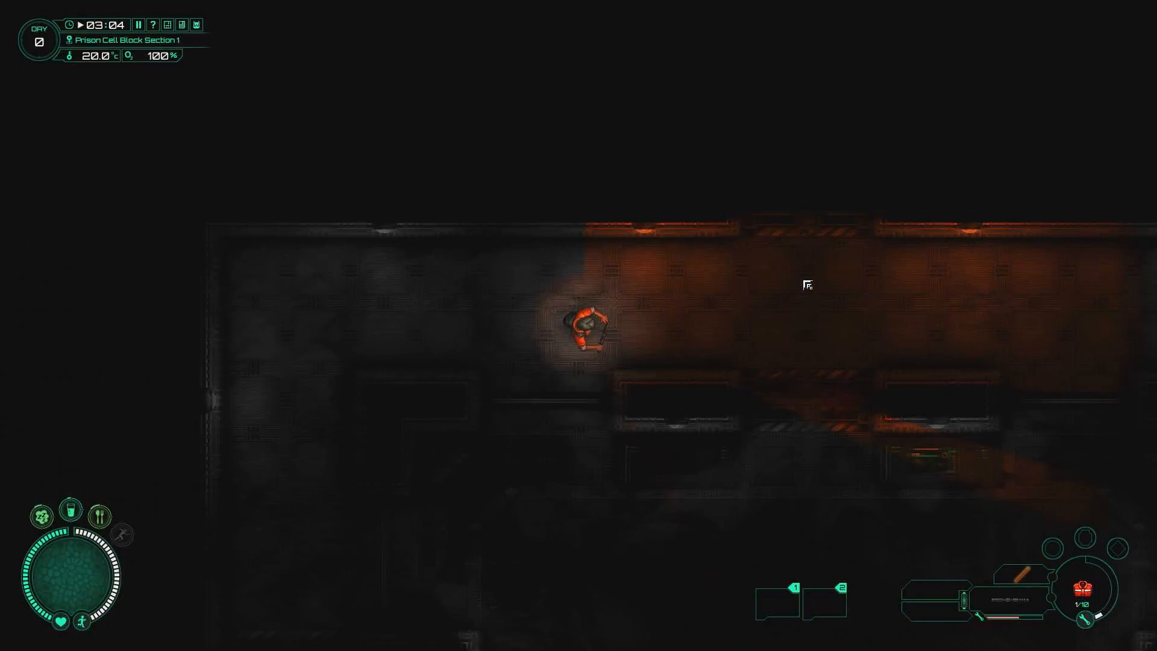
Step: View the keyboard and mouse controls in the user guide, then close it and the pause menu
{"action": "key", "text": "Escape"}
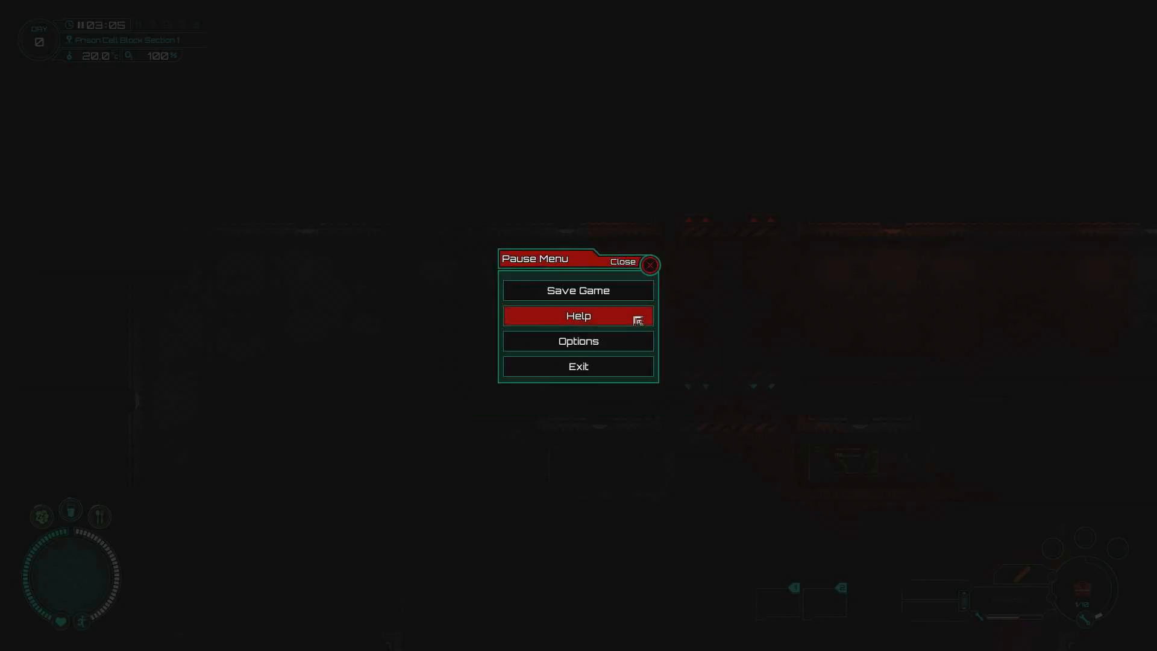
{"action": "mouse_move", "coordinate": [577, 341]}
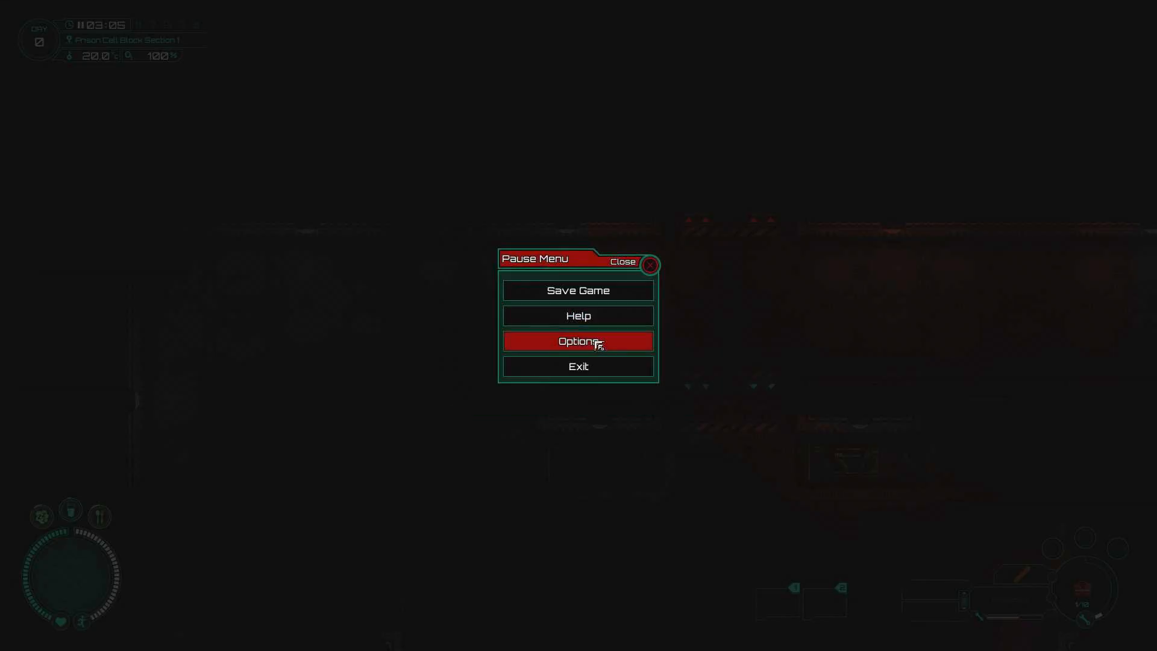
{"action": "left_click", "coordinate": [578, 316]}
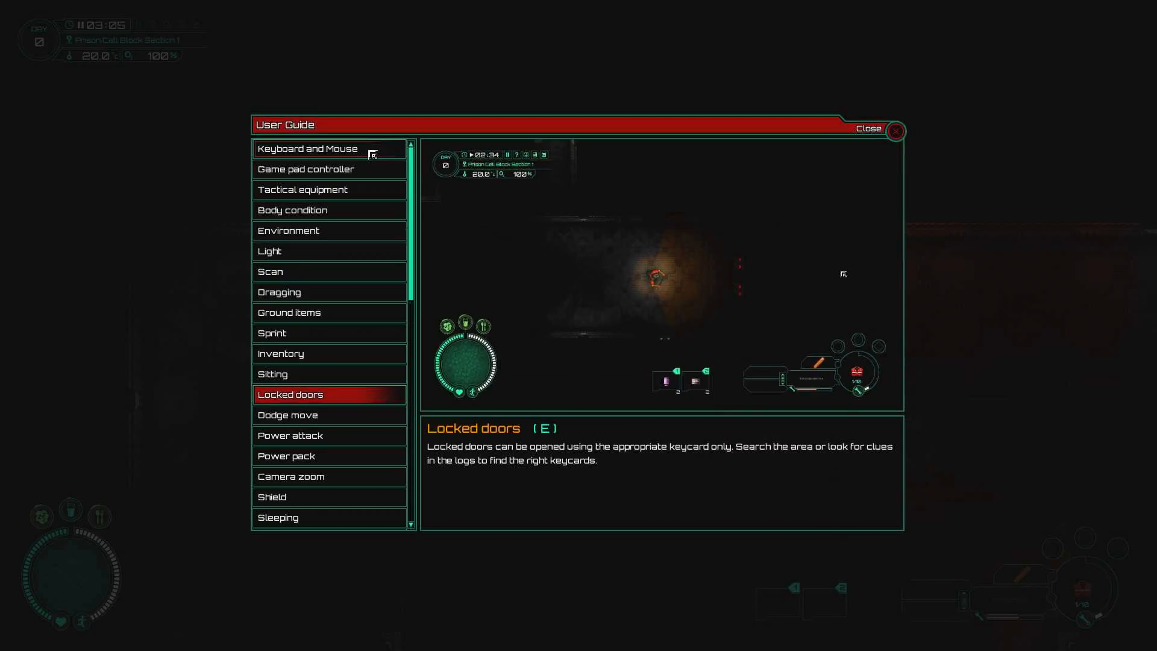
{"action": "left_click", "coordinate": [307, 149]}
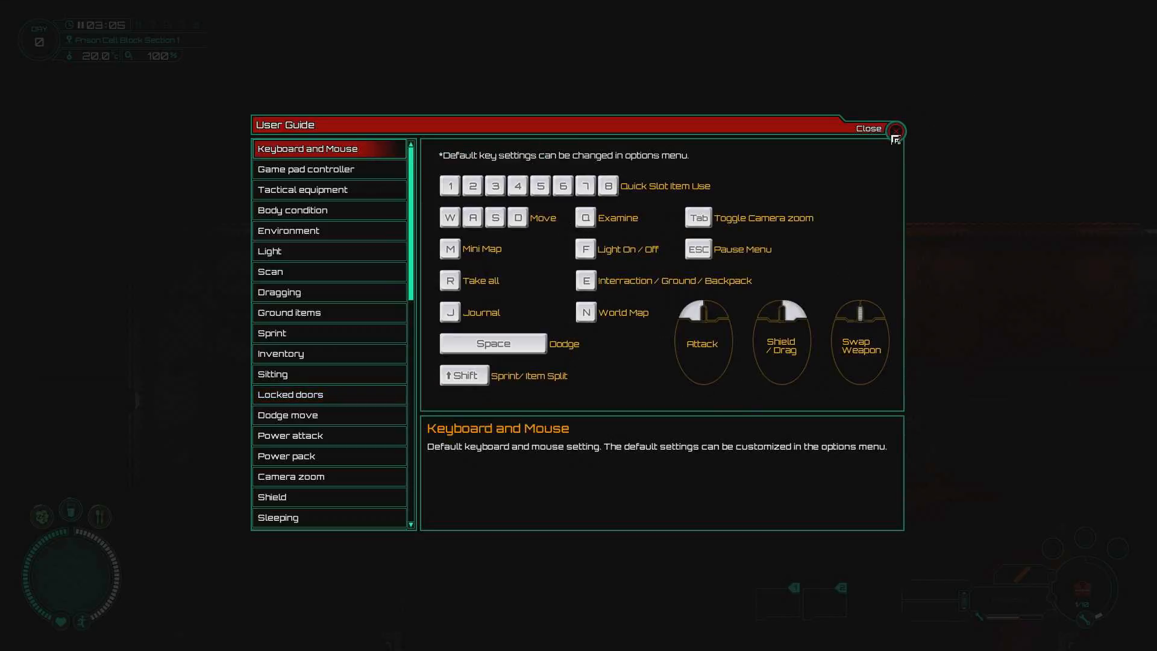
{"action": "left_click", "coordinate": [895, 130]}
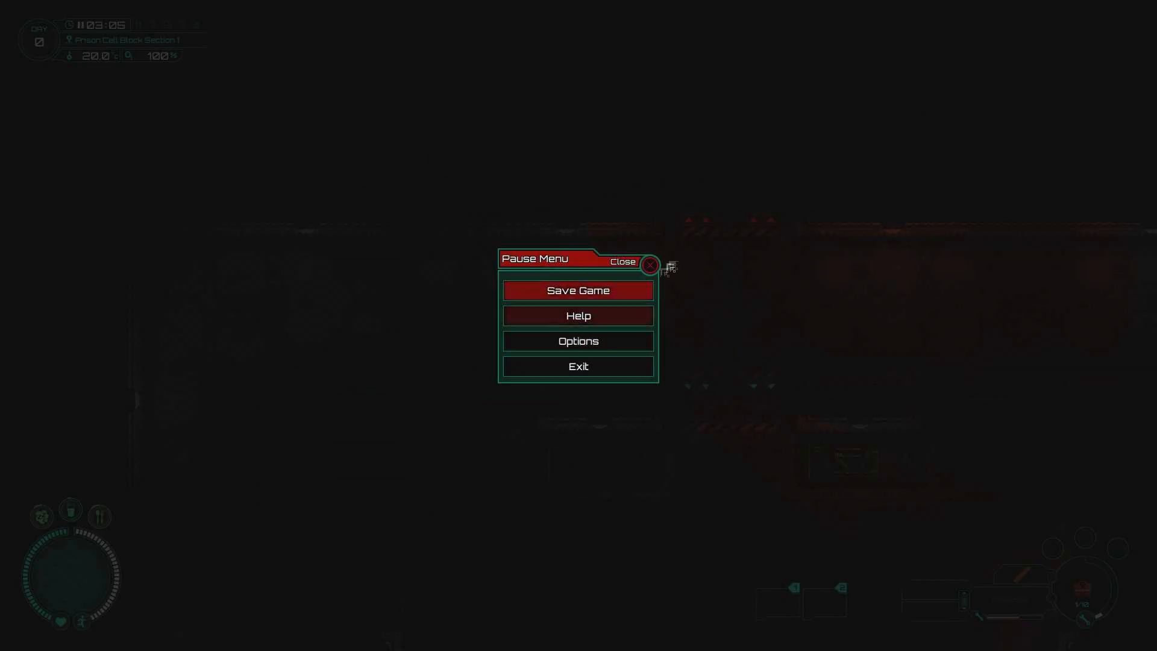
{"action": "left_click", "coordinate": [648, 264]}
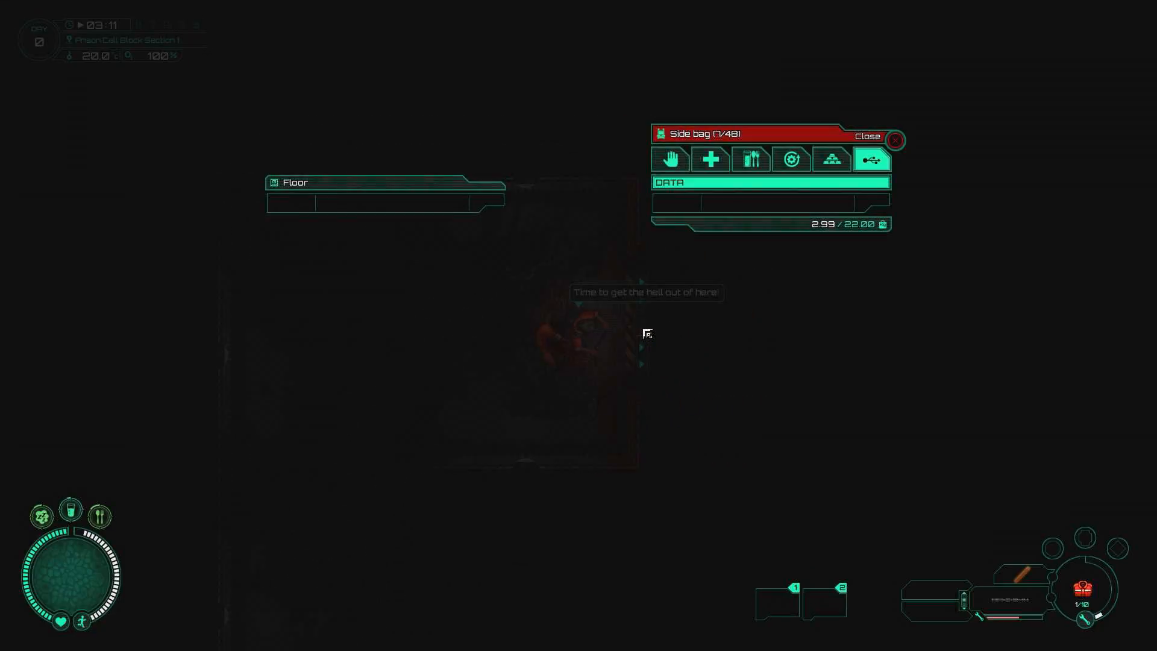
Step: Close the side bag and walk out of Prison Cell Block Section 1 to the transport level
{"action": "left_click", "coordinate": [896, 140]}
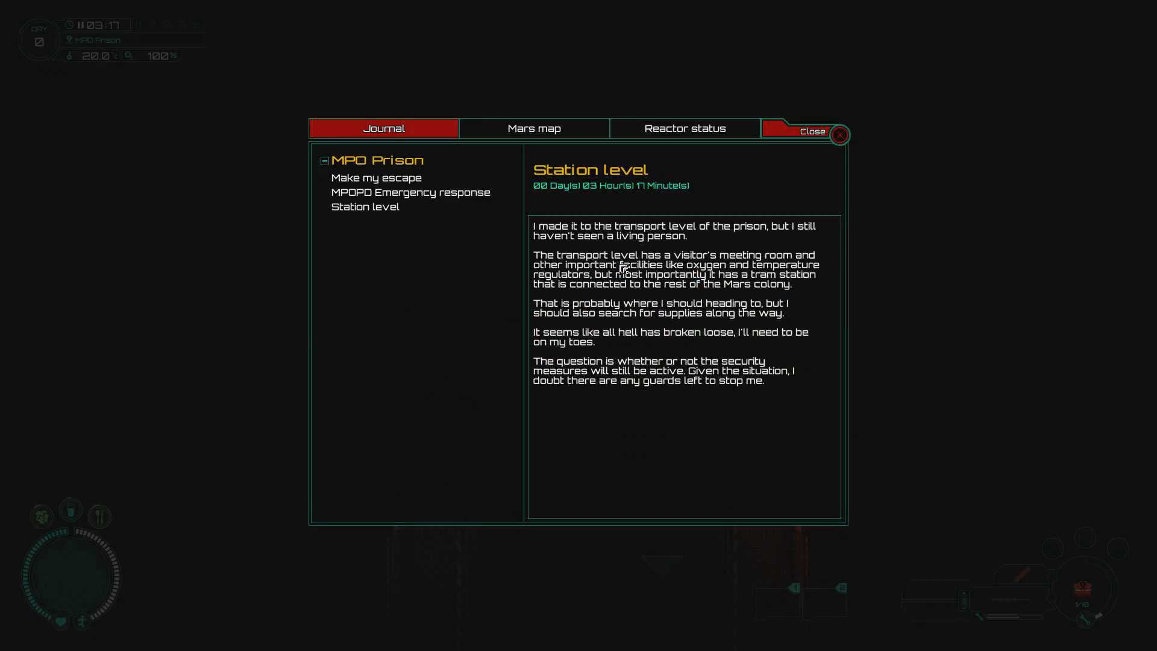
{"action": "mouse_move", "coordinate": [613, 232]}
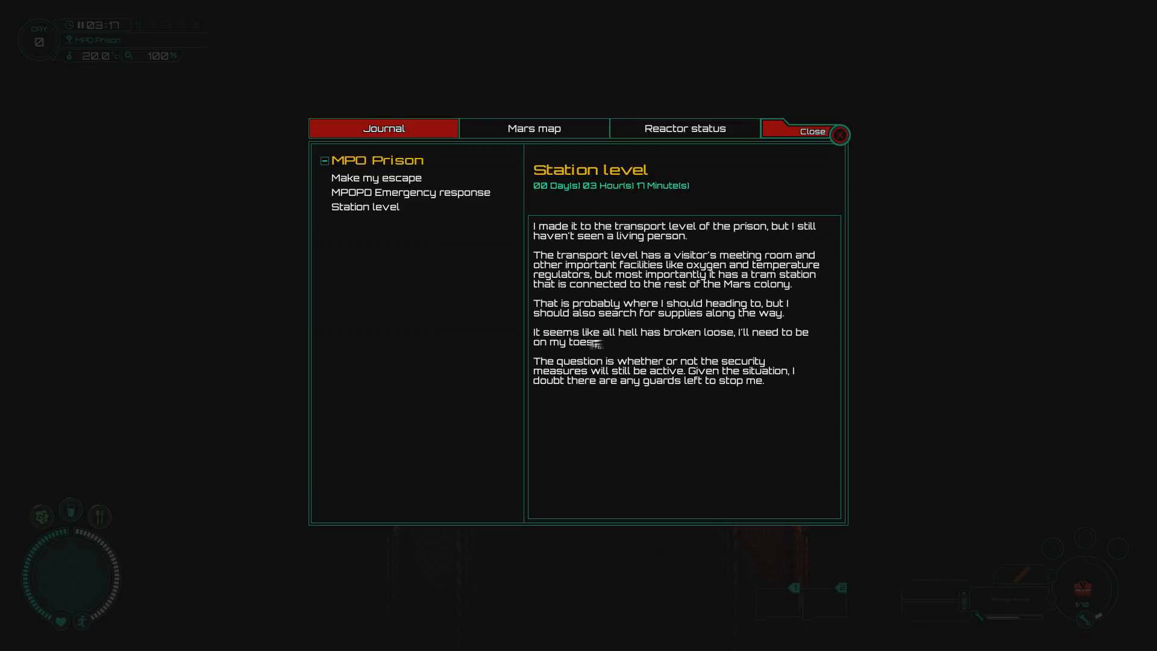
{"action": "mouse_move", "coordinate": [648, 351]}
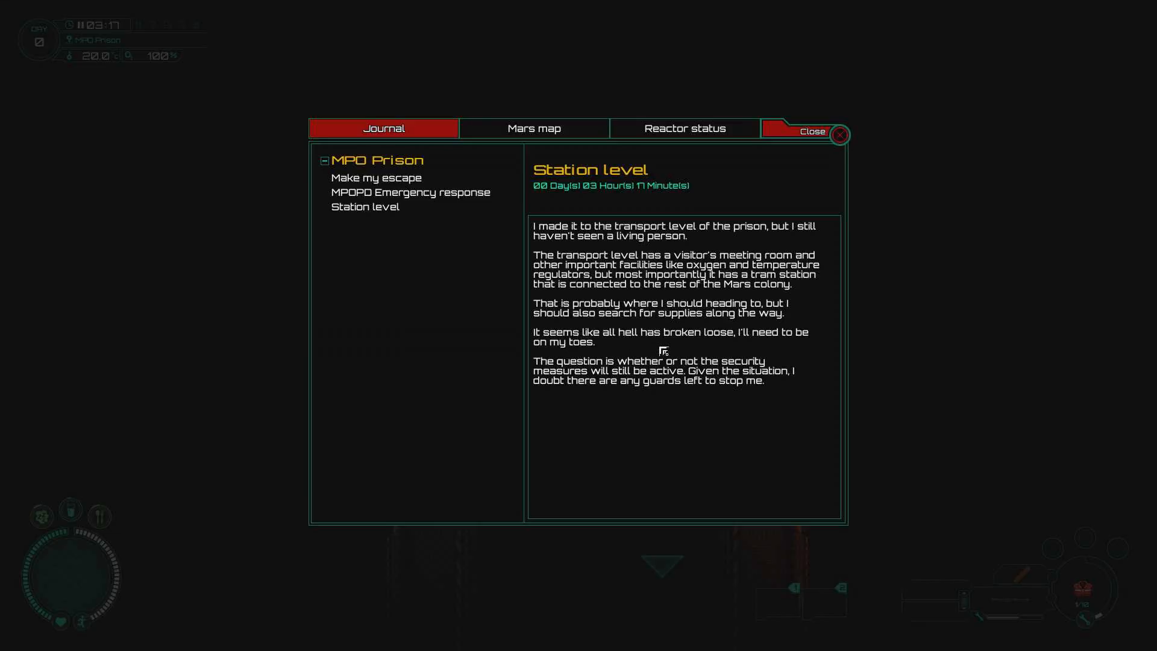
{"action": "mouse_move", "coordinate": [698, 347]}
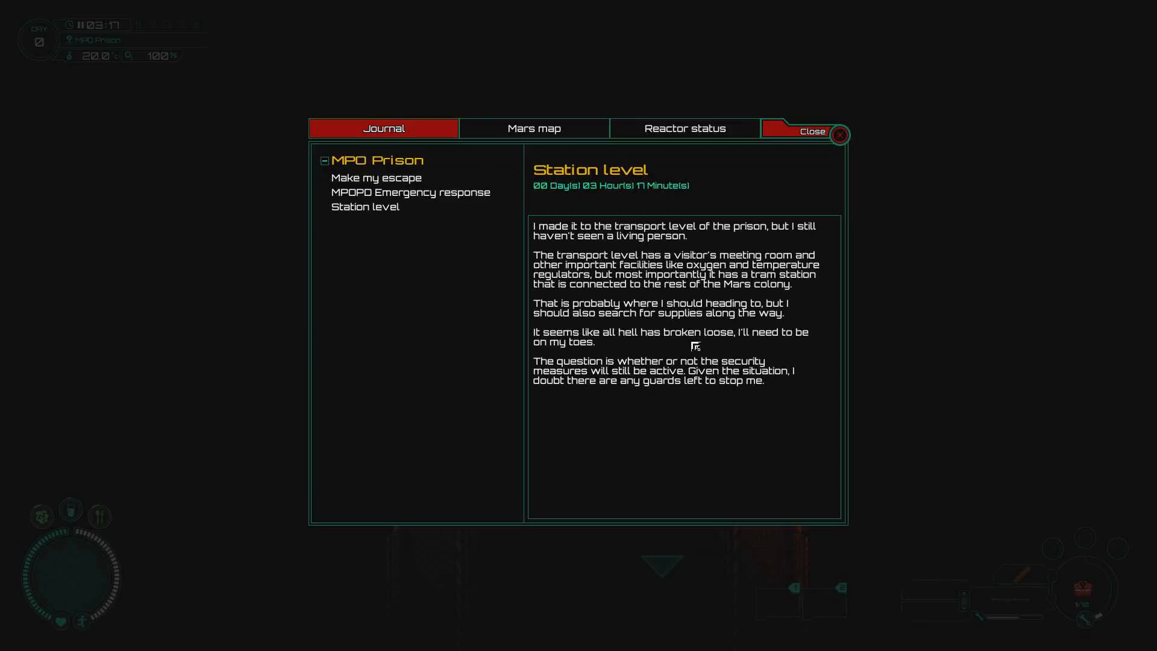
Step: Close the journal after reading the Station level entry about the tram station
{"action": "left_click", "coordinate": [813, 131]}
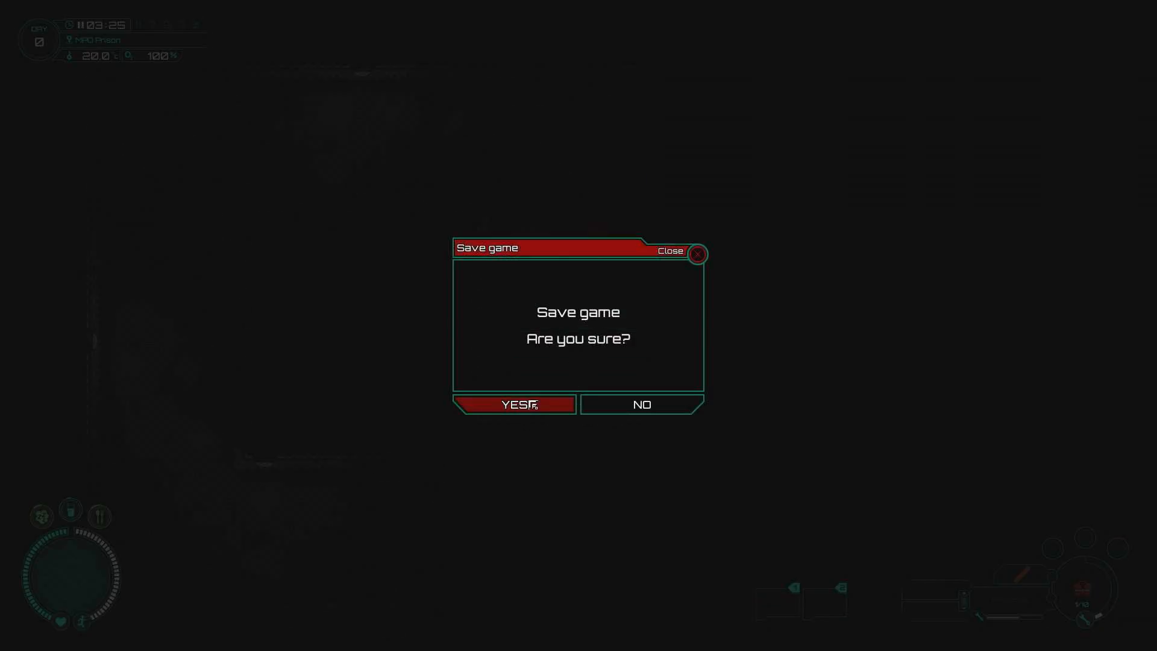
Step: Confirm YES to save the game on the transport level, then dismiss the side bag
{"action": "left_click", "coordinate": [512, 405]}
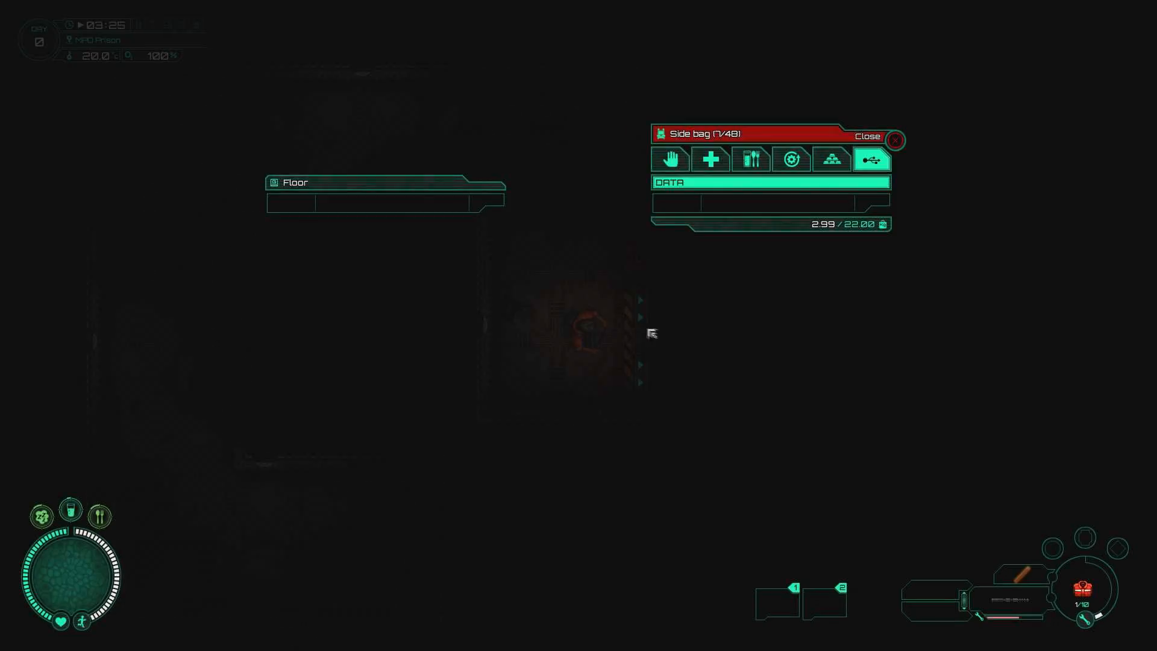
{"action": "left_click", "coordinate": [869, 136]}
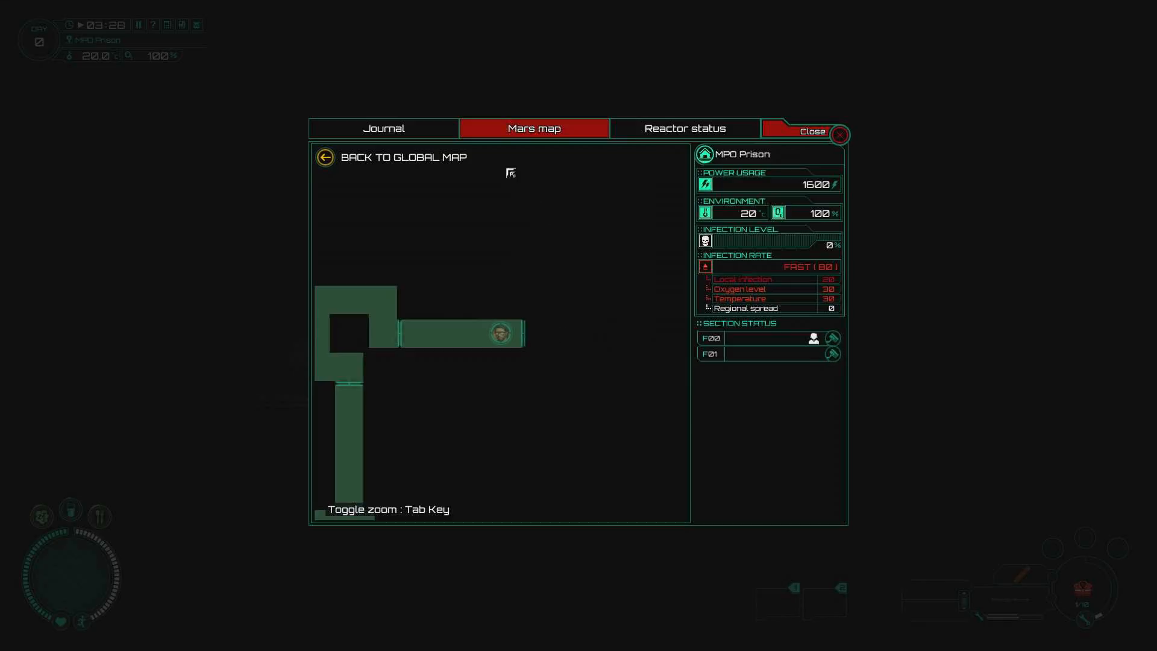
Step: View the global Mars map, close it, and pick up the infested nail into the side bag
{"action": "left_click", "coordinate": [403, 157]}
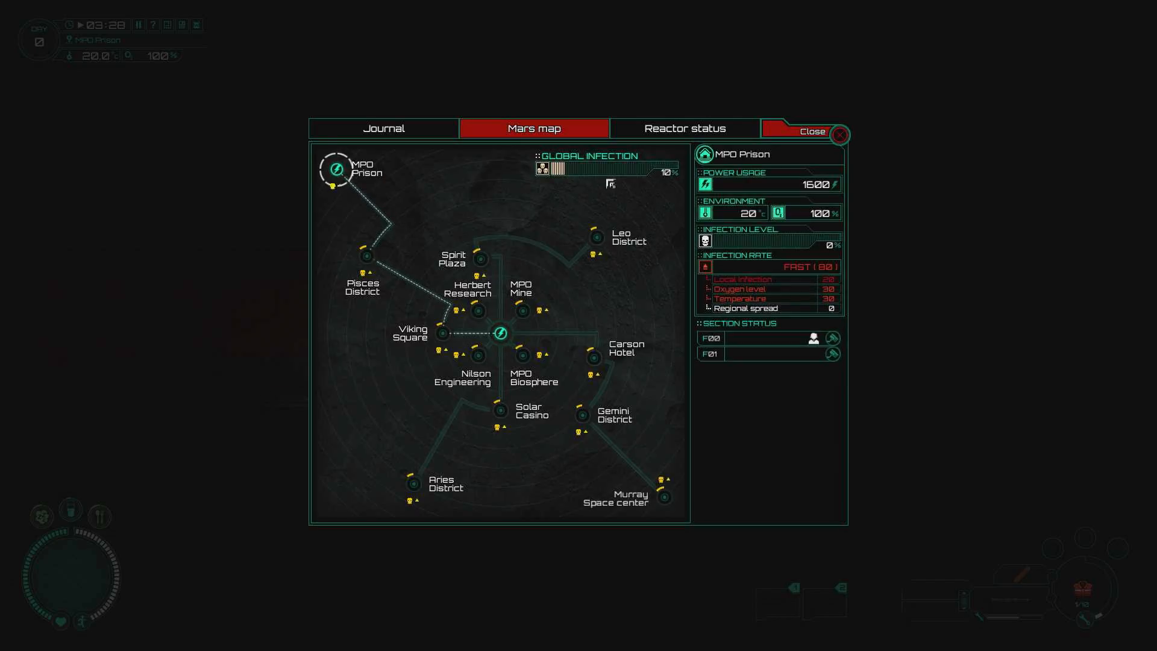
{"action": "left_click", "coordinate": [812, 131]}
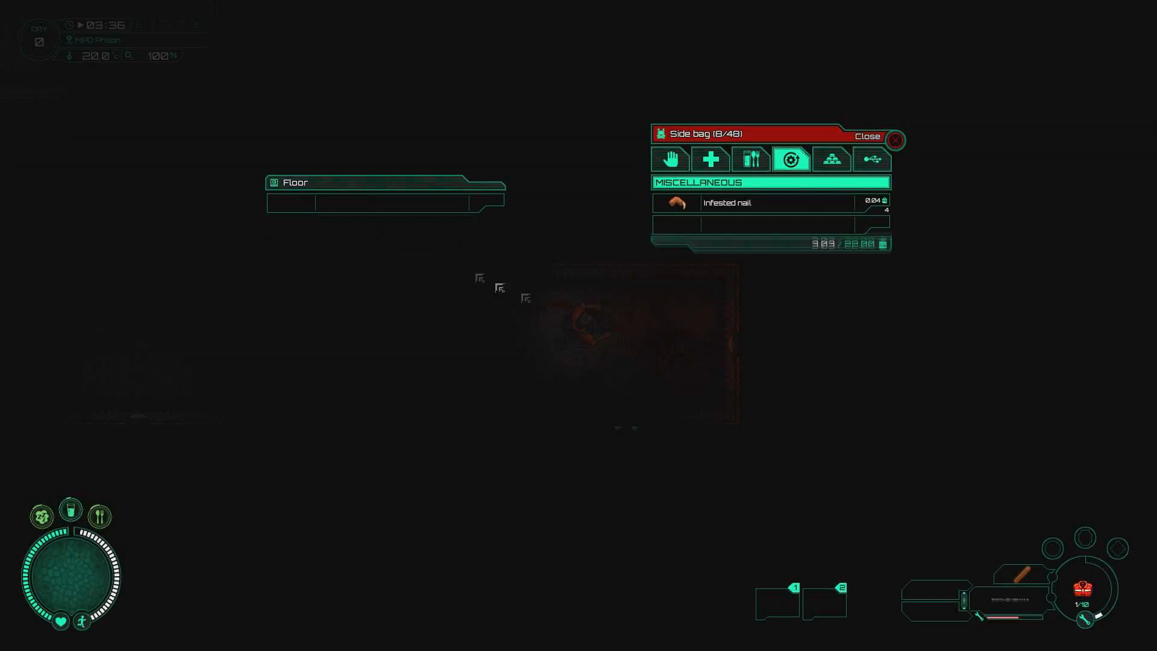
Step: Walk down the corridor and review the zoomed-out MPO Prison section map of explored rooms
{"action": "left_click", "coordinate": [896, 140]}
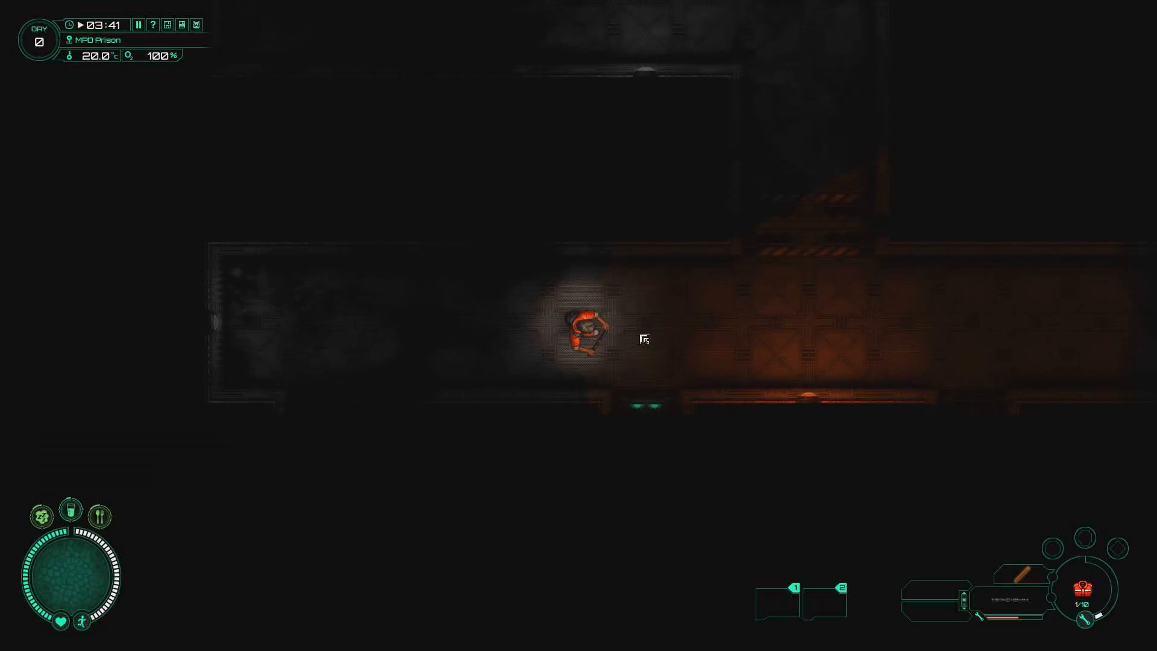
{"action": "key", "text": "w"}
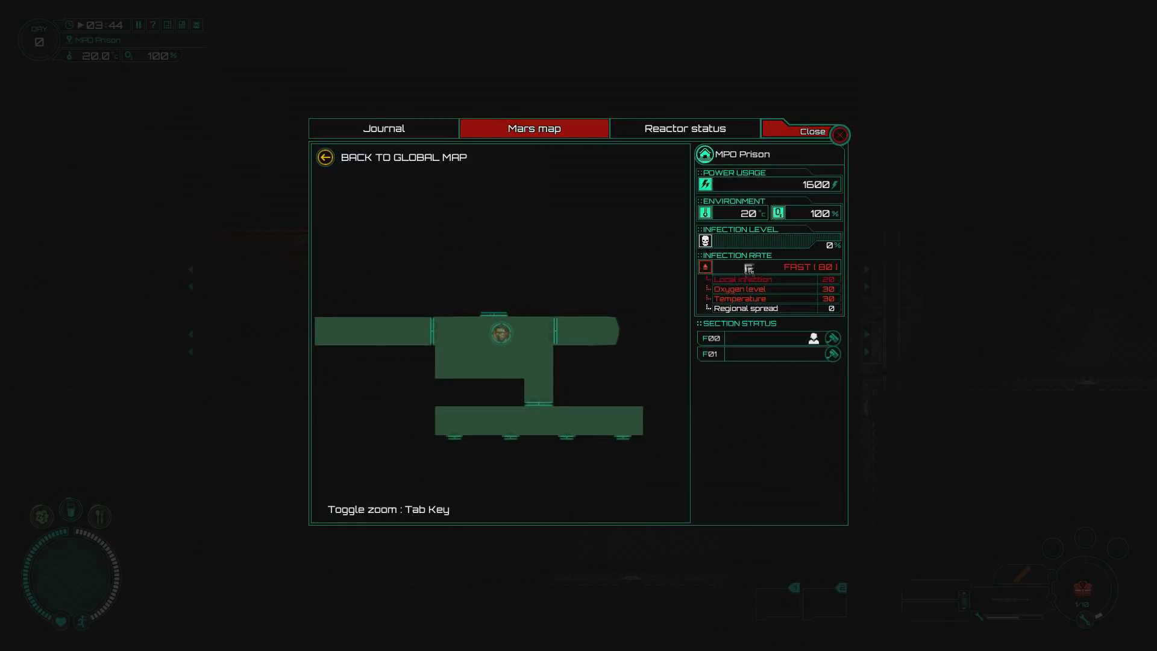
{"action": "key", "text": "Tab"}
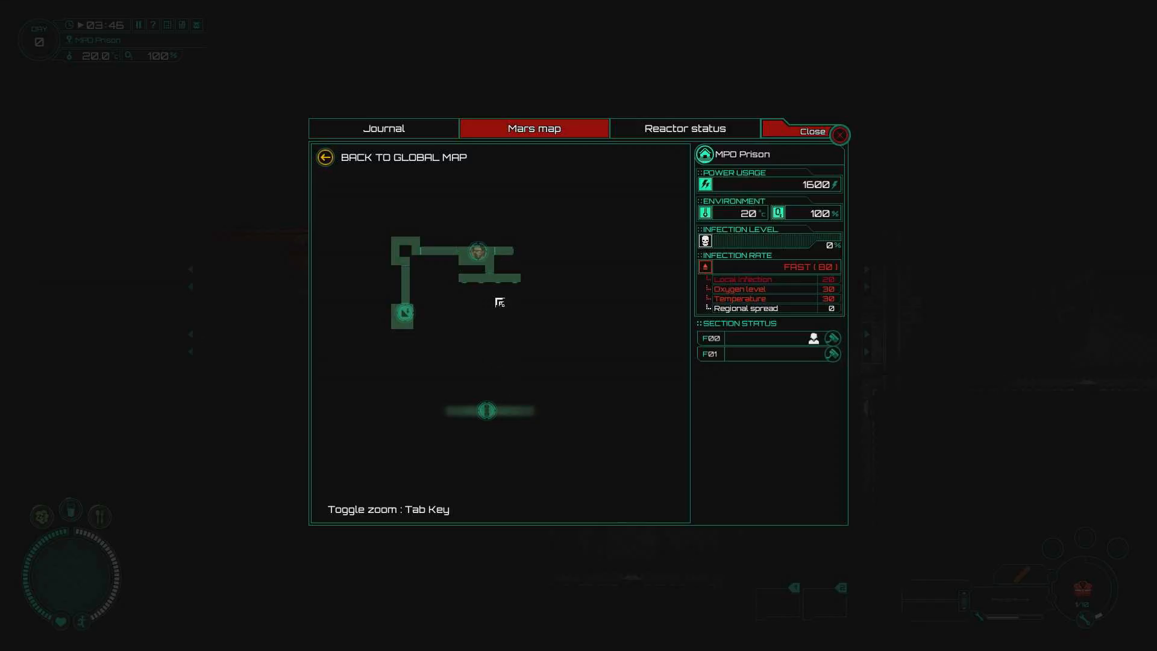
{"action": "left_click", "coordinate": [811, 131]}
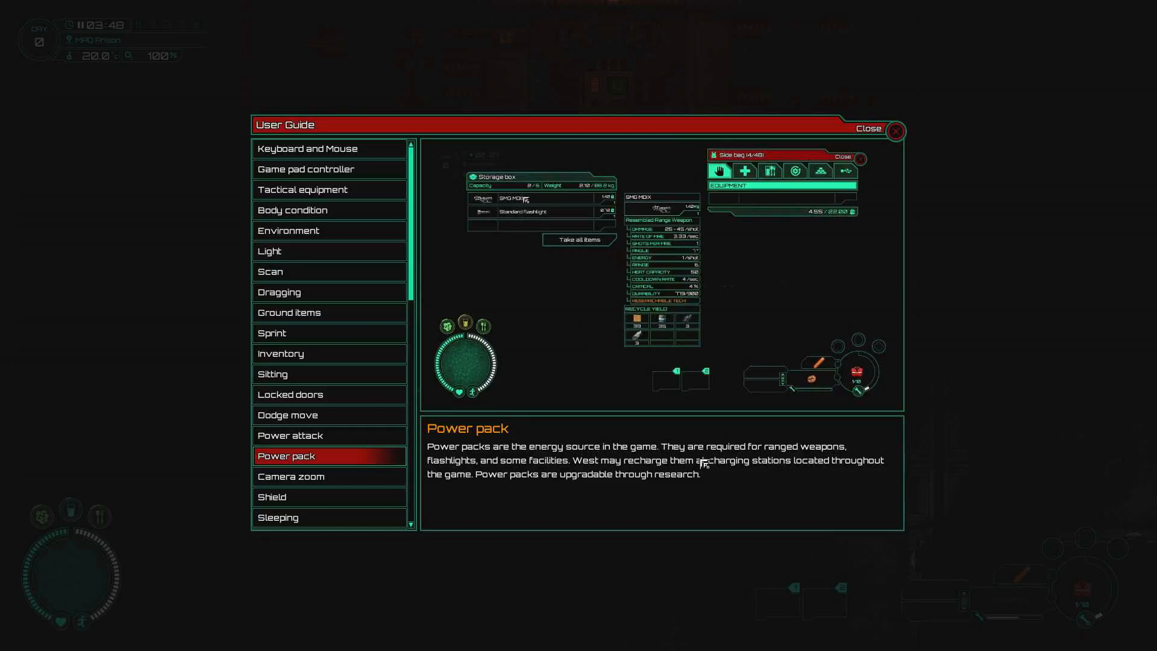
Step: Read the User Guide's Power pack page and close it, revealing the storage crate
{"action": "left_click", "coordinate": [580, 239]}
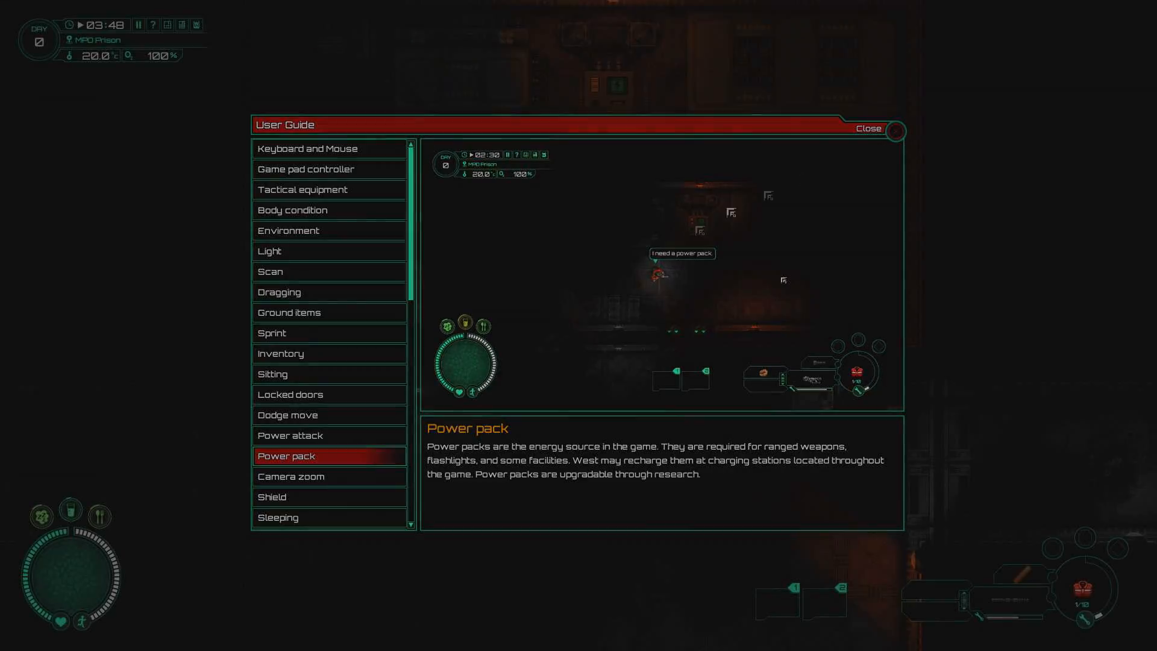
{"action": "left_click", "coordinate": [896, 130]}
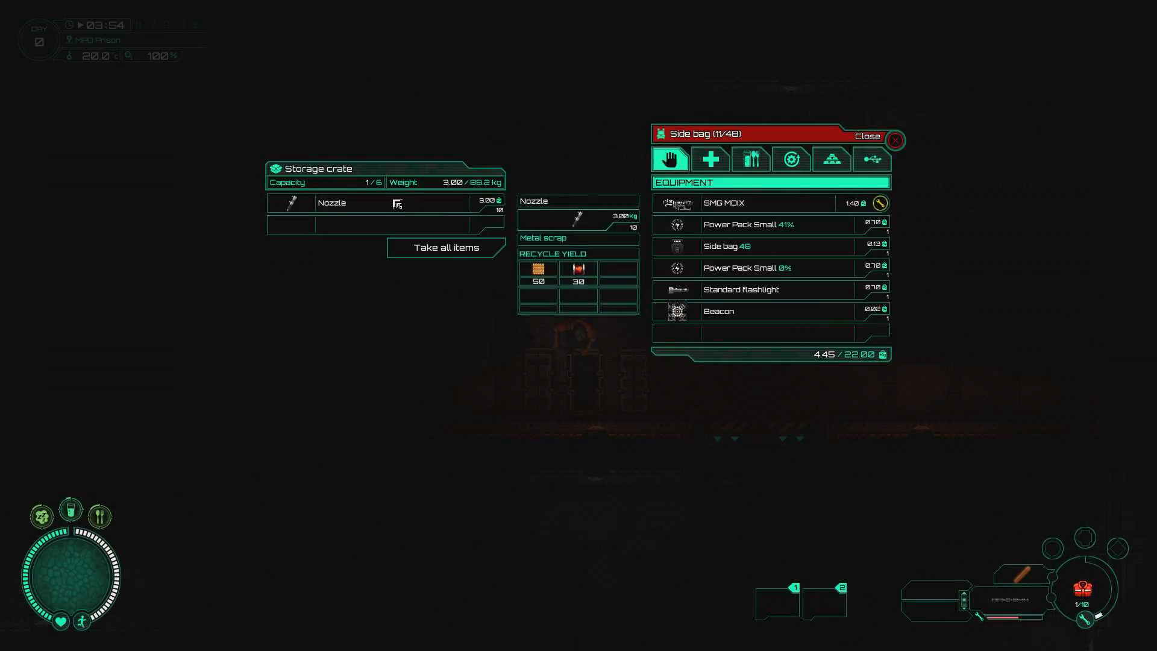
Step: Take the nozzles and wire from the storage crate into the side bag and close the emptied crate
{"action": "left_click", "coordinate": [896, 140]}
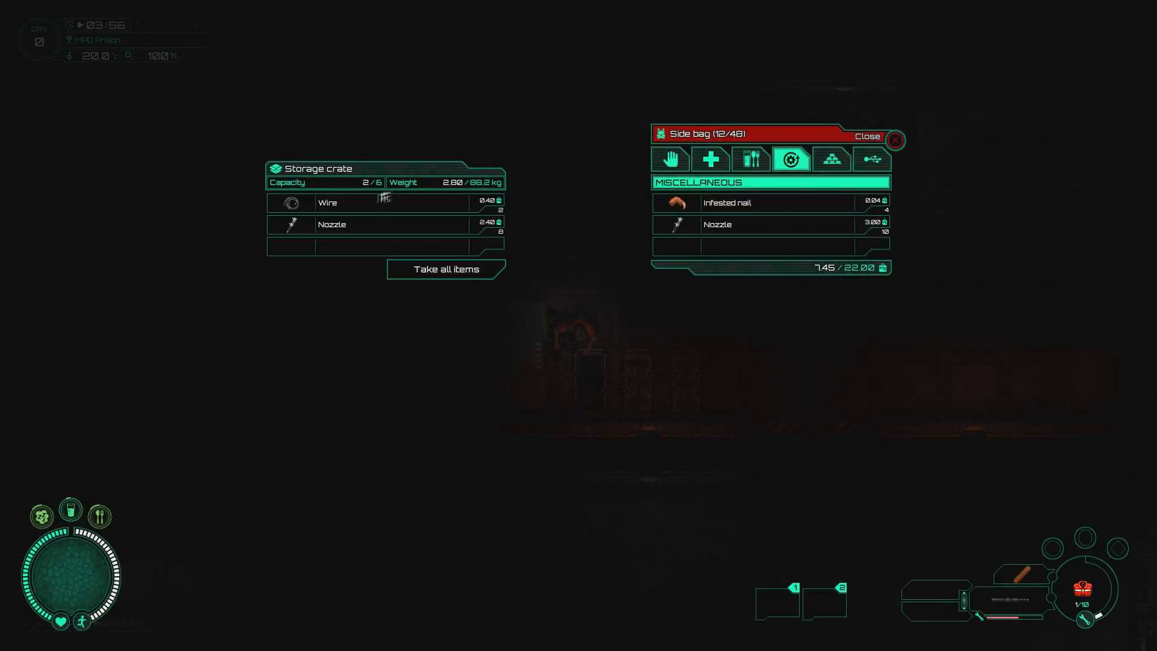
{"action": "left_click", "coordinate": [445, 269]}
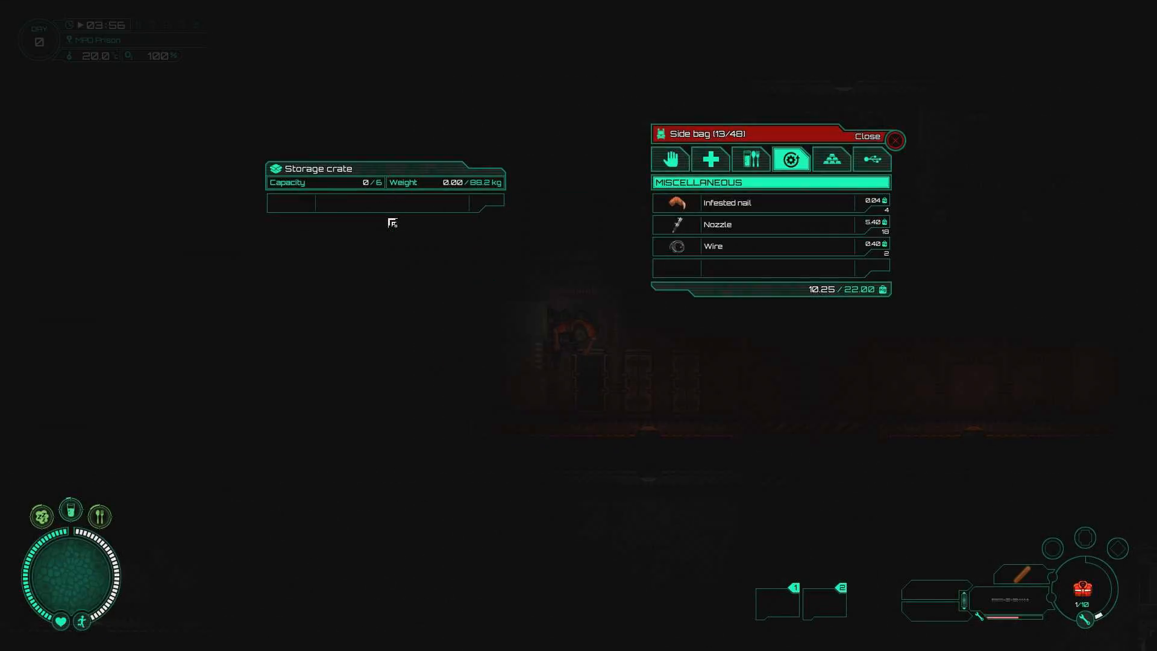
{"action": "left_click", "coordinate": [868, 137]}
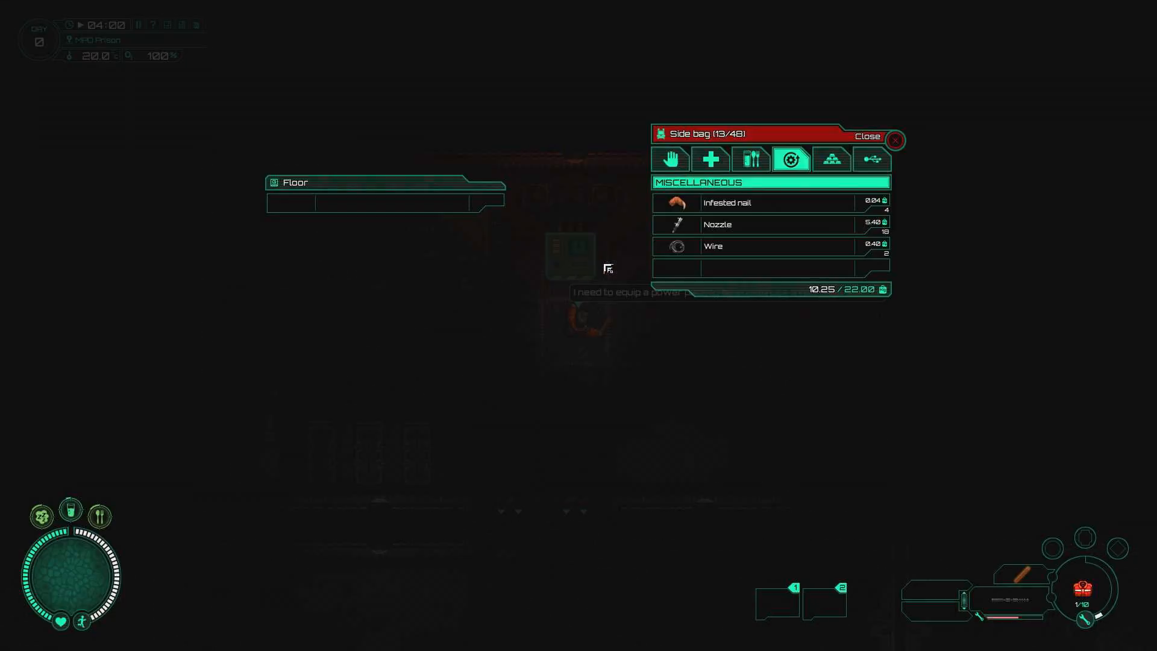
Step: In the Equipment items, use the drained power pack and recharge the small power pack to 100%
{"action": "left_click", "coordinate": [872, 159]}
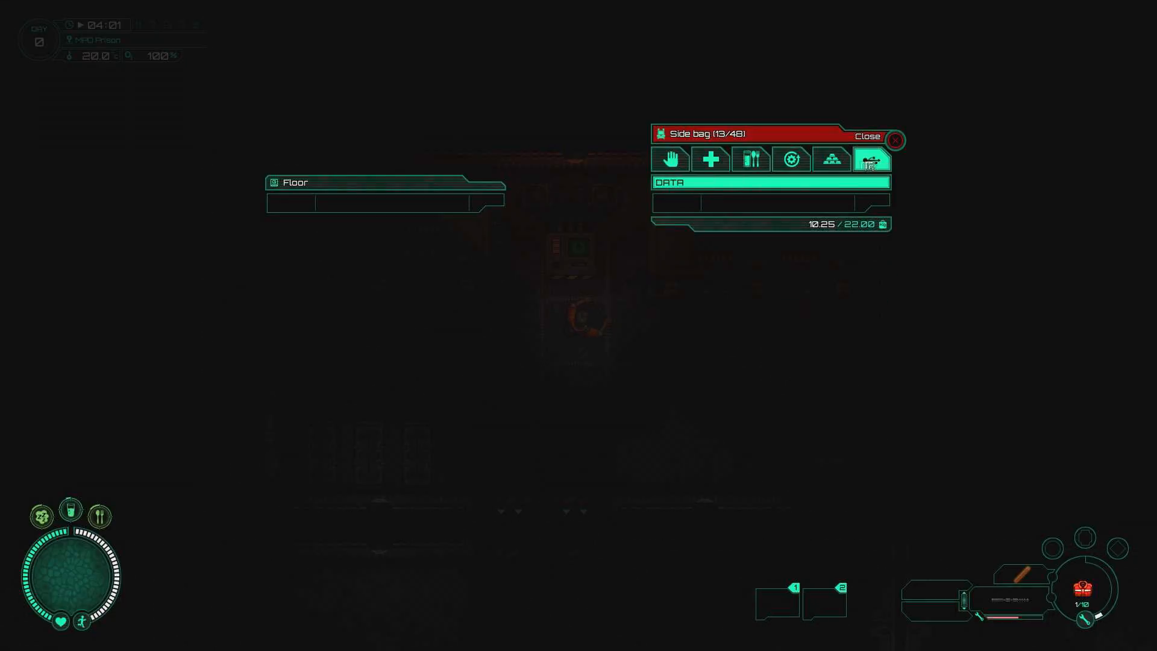
{"action": "left_click", "coordinate": [710, 159]}
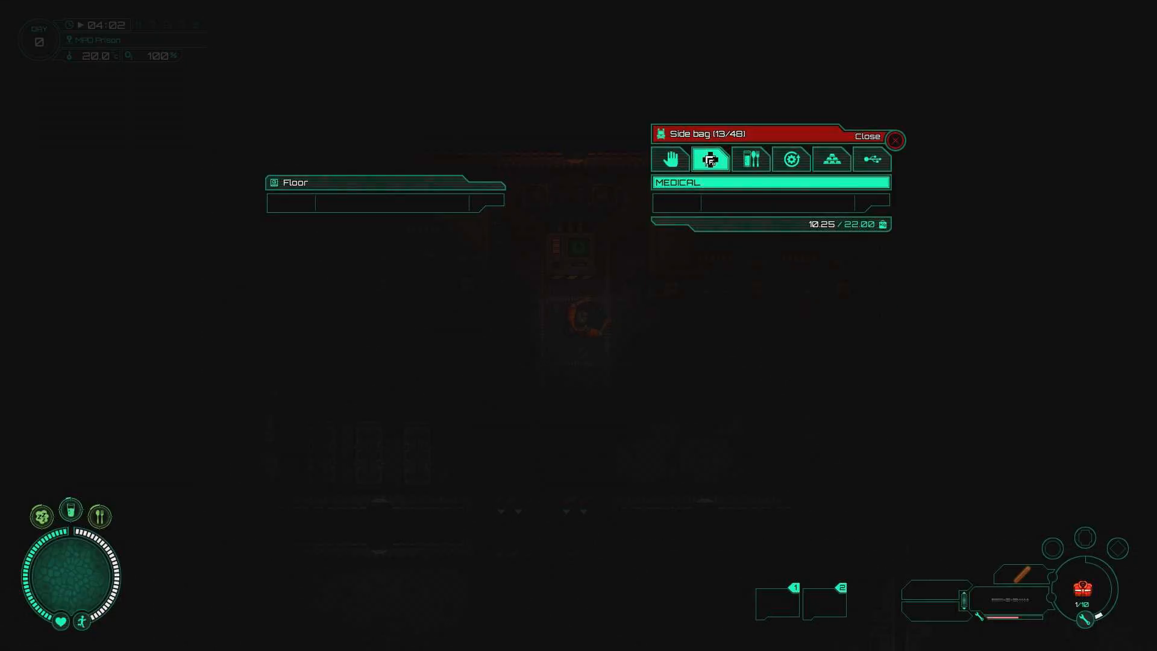
{"action": "left_click", "coordinate": [670, 160]}
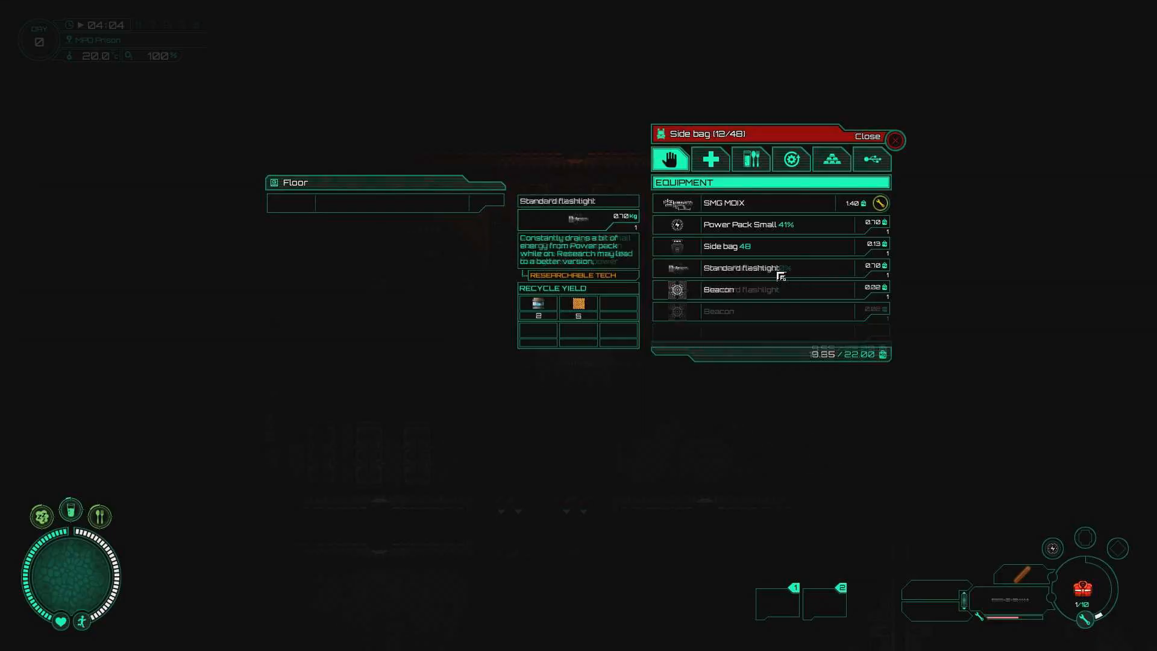
{"action": "left_click", "coordinate": [868, 136]}
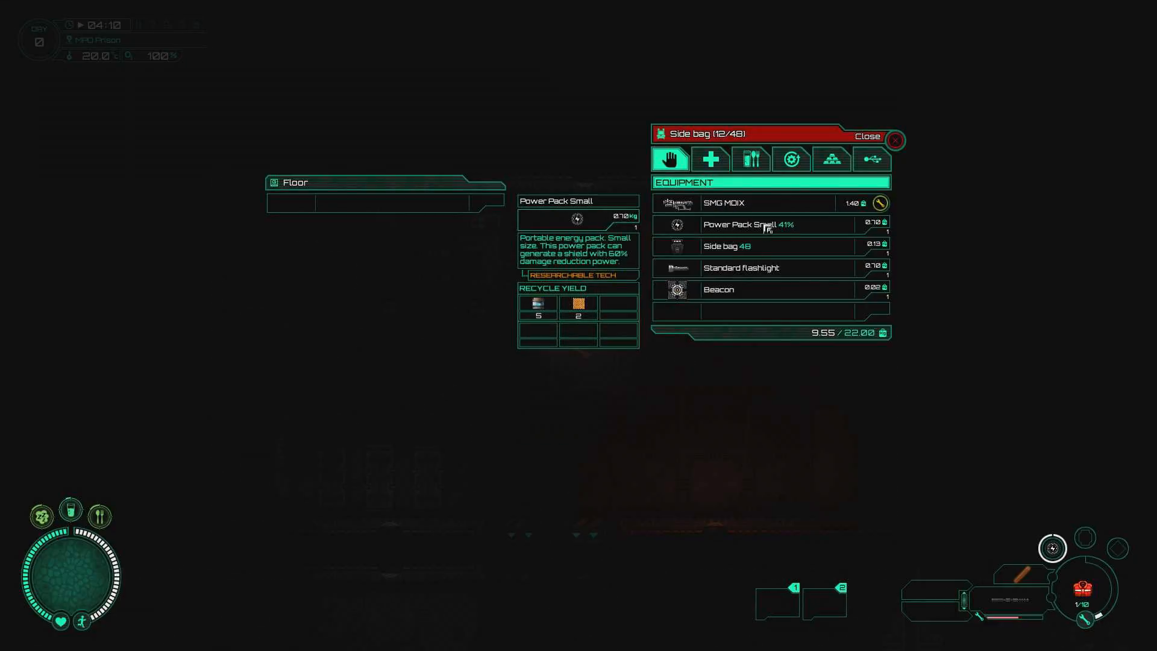
{"action": "left_click", "coordinate": [868, 136]}
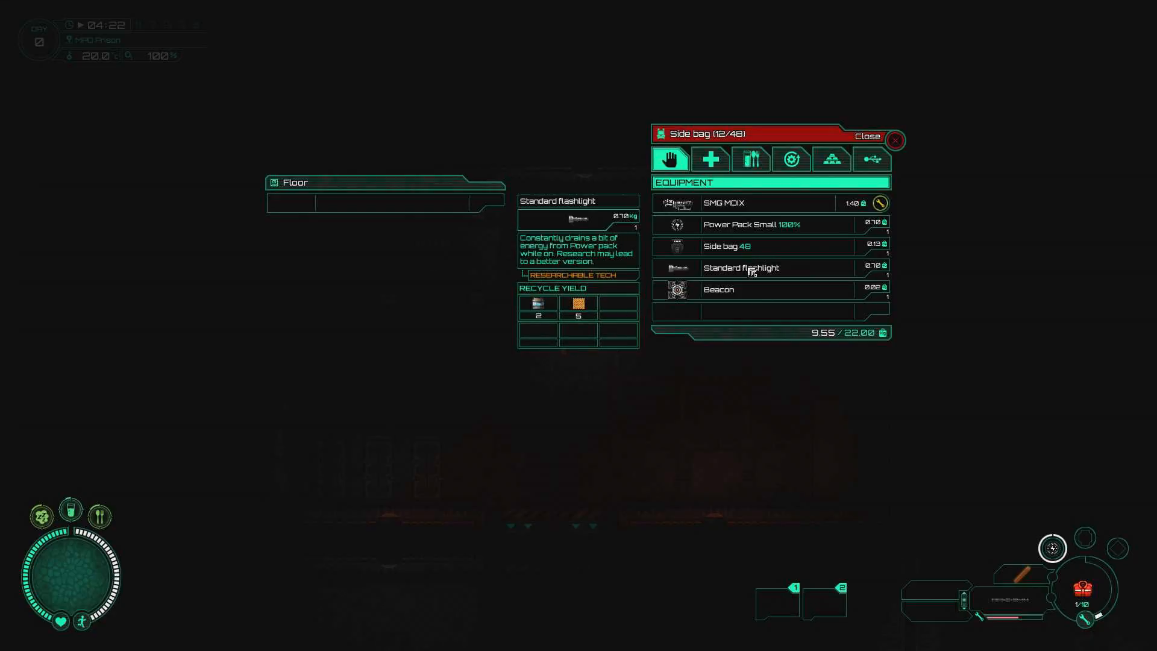
Step: Equip the standard flashlight and the SMG MOIX, leaving a baton and light stick in the bag
{"action": "left_click", "coordinate": [869, 136]}
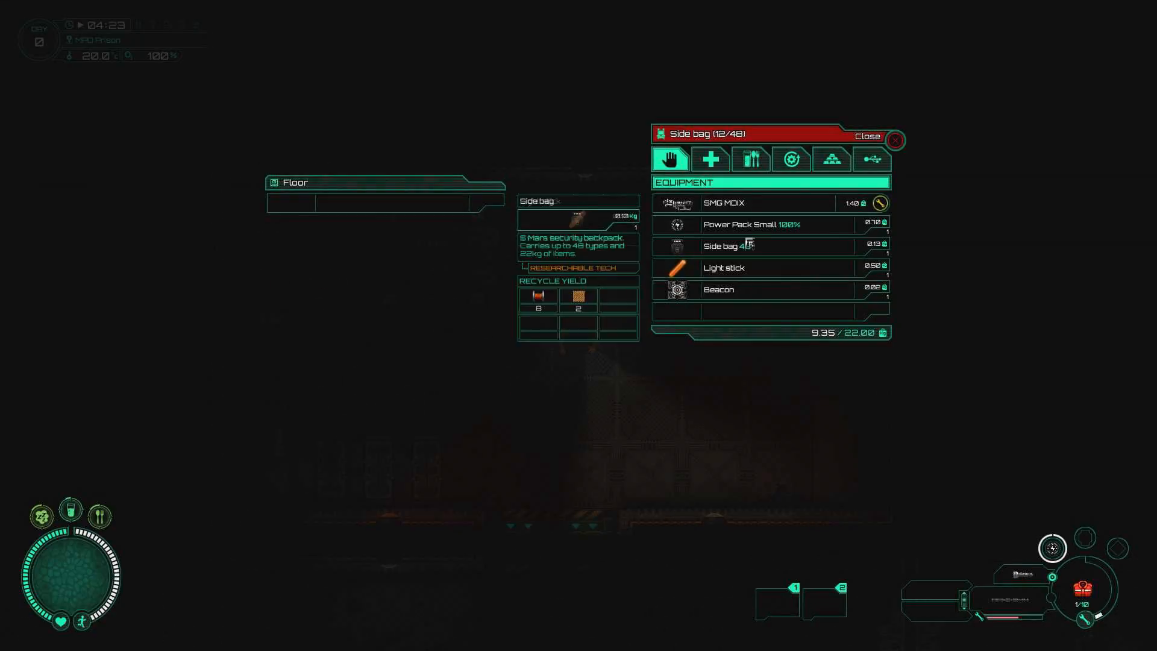
{"action": "left_click", "coordinate": [869, 136]}
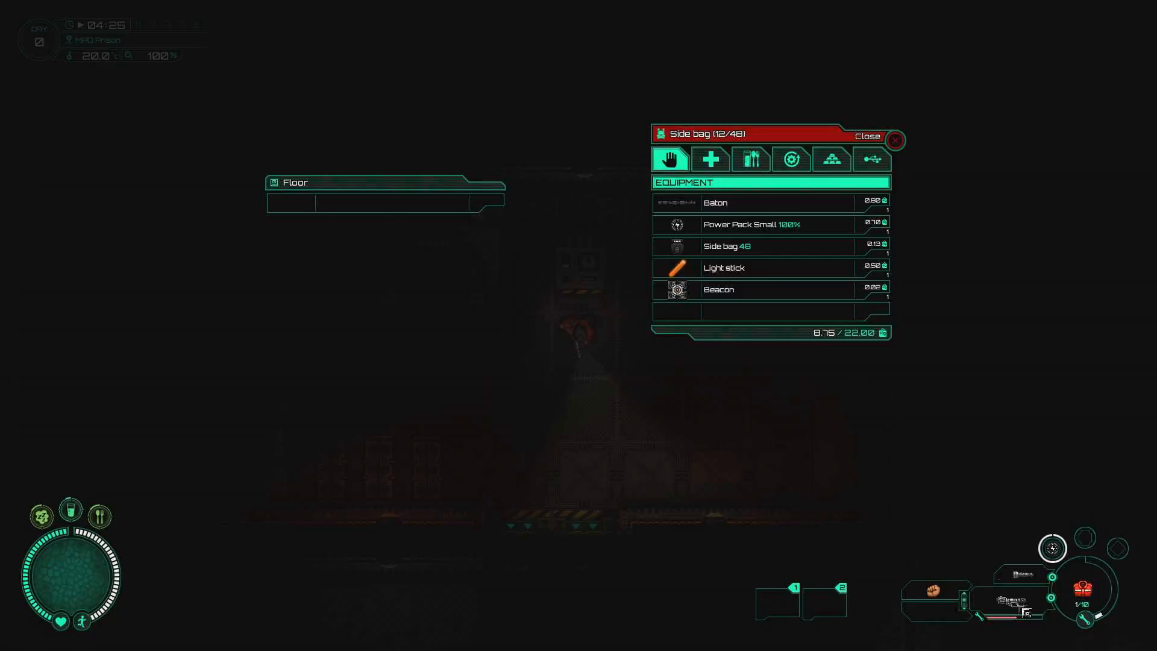
{"action": "mouse_move", "coordinate": [992, 601]}
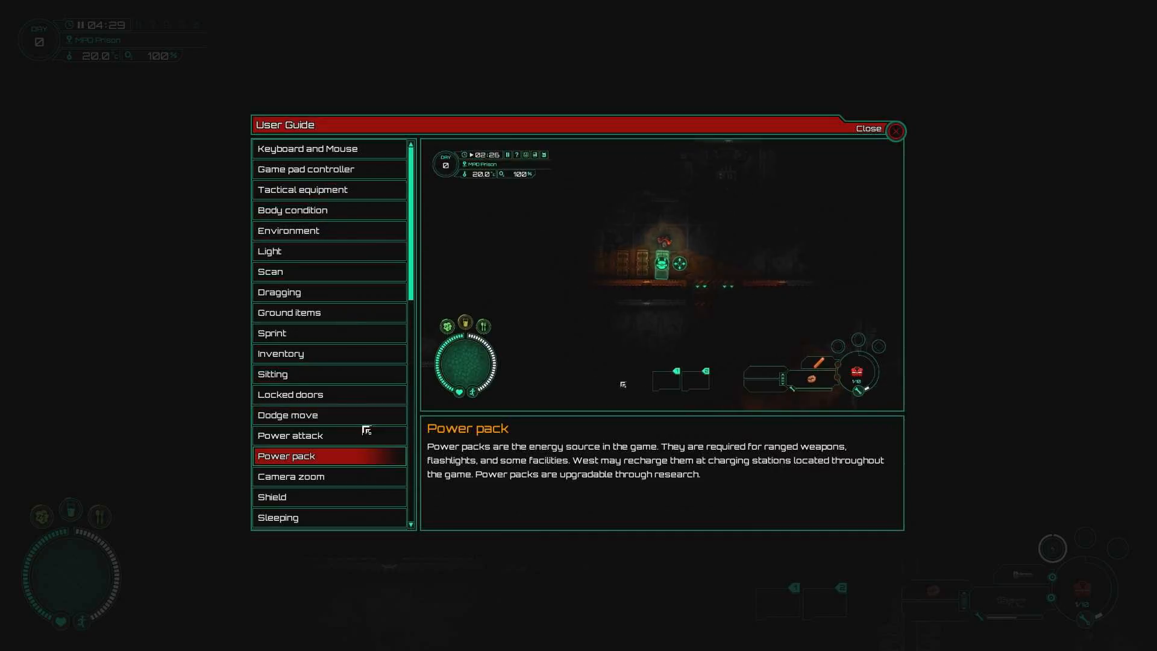
Step: Scroll through the User Guide topic list past the power pack and power attack pages
{"action": "scroll", "scroll_direction": "down", "scroll_amount": 3}
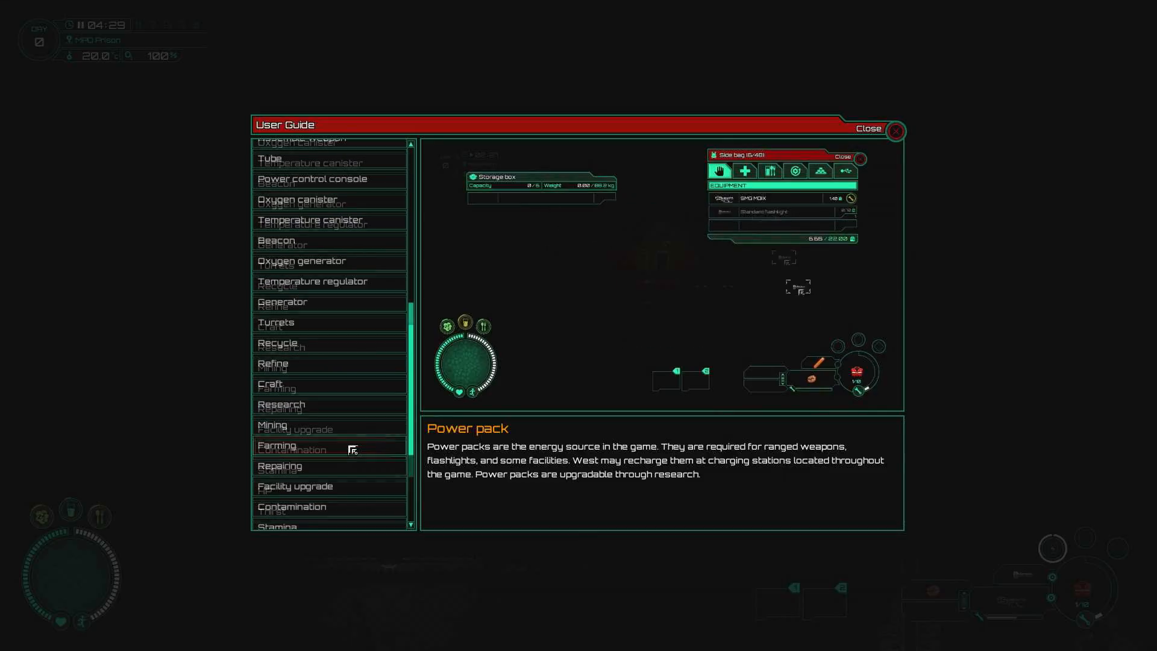
{"action": "scroll", "scroll_direction": "up", "scroll_amount": 3}
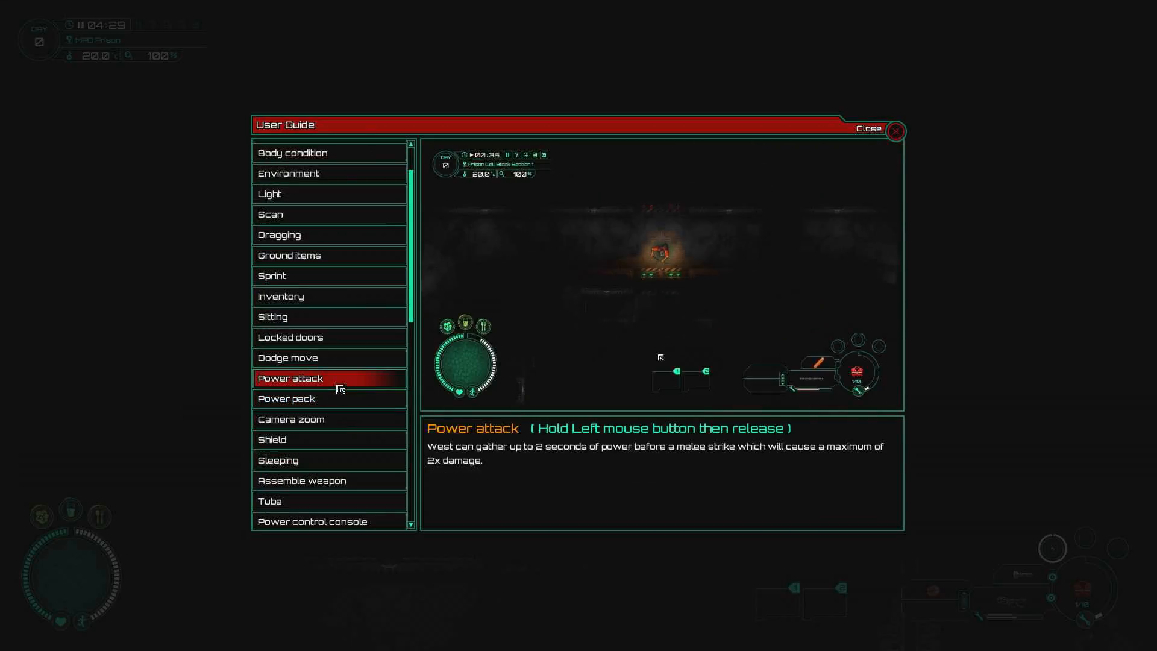
{"action": "scroll", "scroll_direction": "down", "scroll_amount": 3}
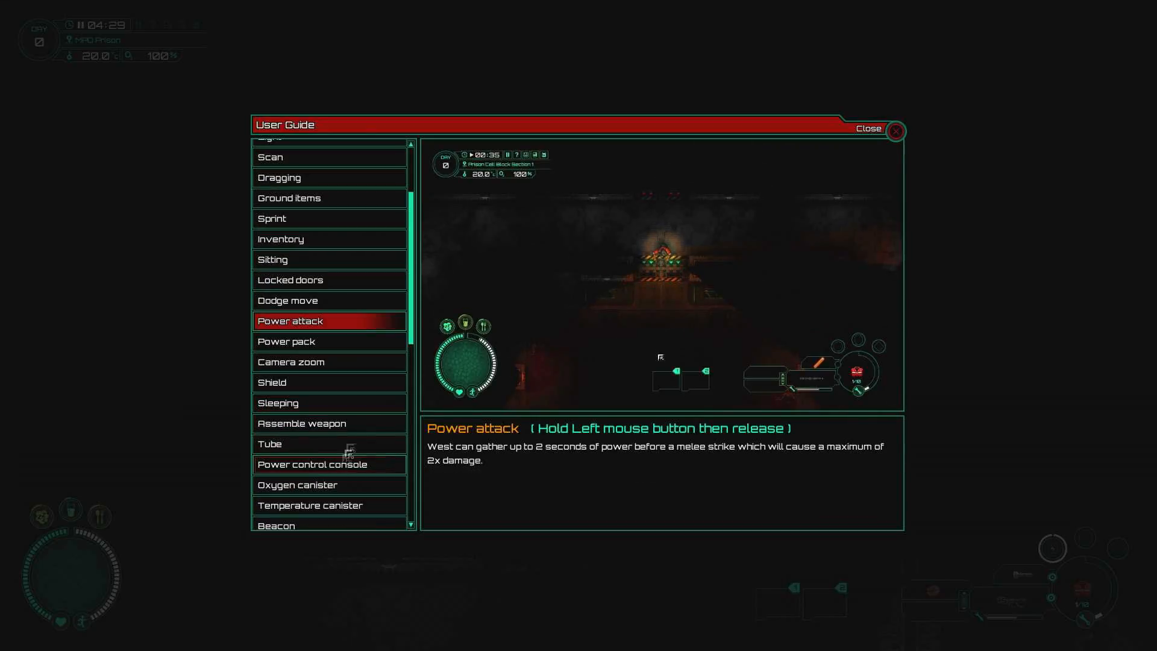
{"action": "scroll", "scroll_direction": "down", "scroll_amount": 3}
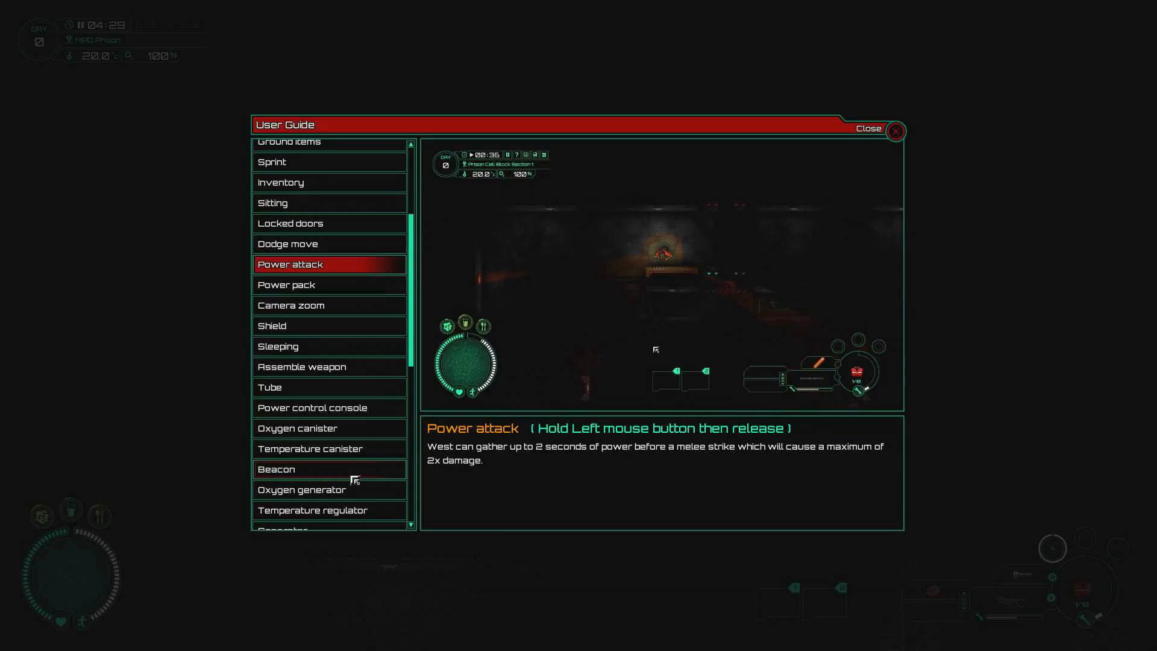
{"action": "scroll", "scroll_direction": "down", "scroll_amount": 3}
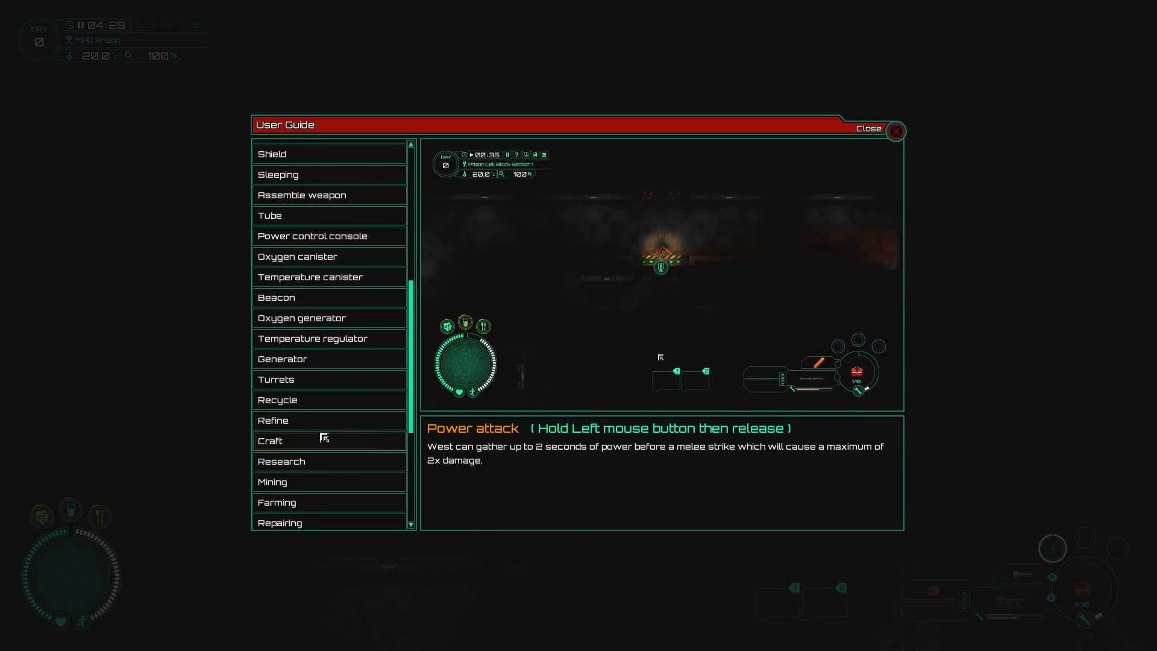
{"action": "scroll", "scroll_direction": "down", "scroll_amount": 3}
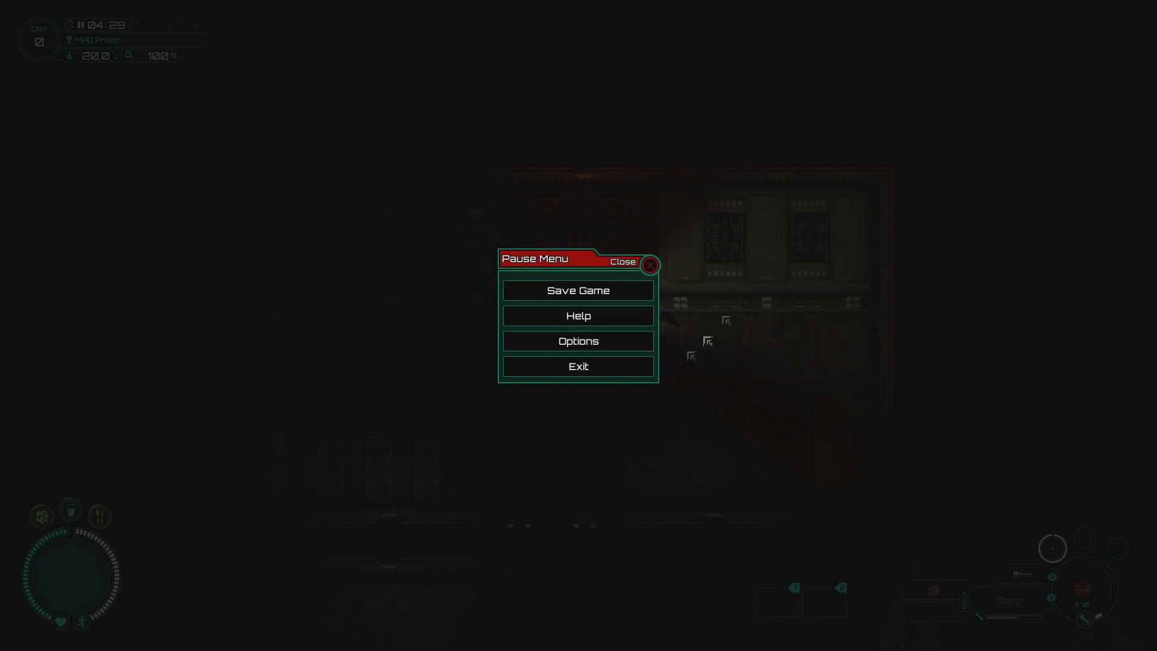
Step: Save the game via Save Game and confirm with YES
{"action": "left_click", "coordinate": [578, 289]}
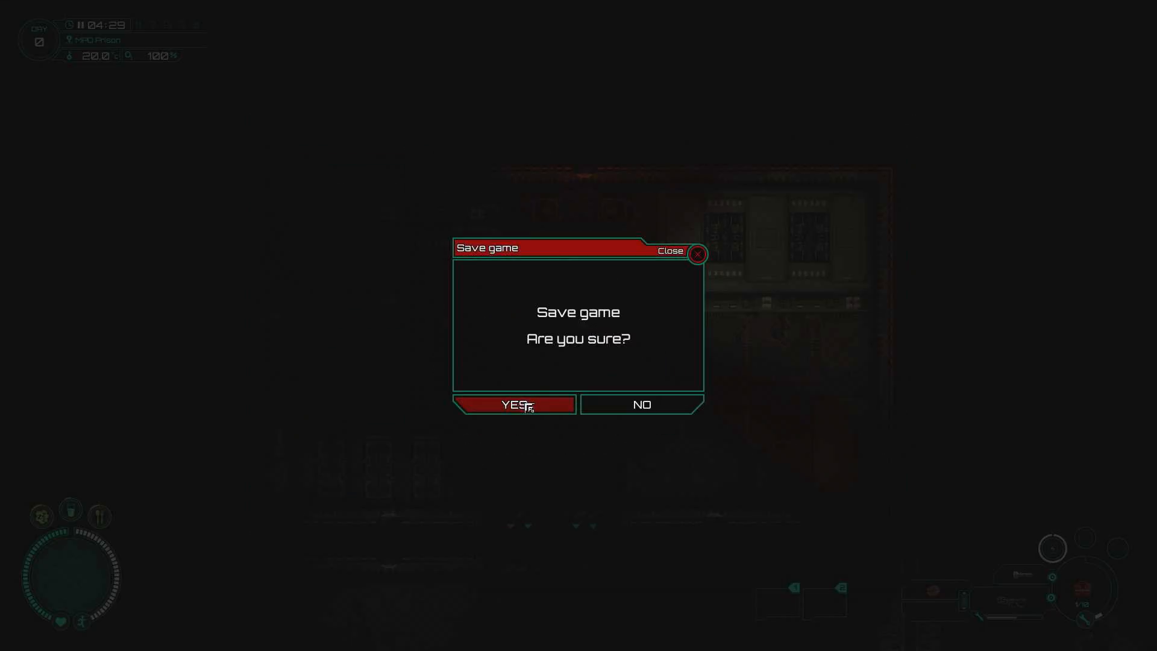
{"action": "left_click", "coordinate": [512, 405]}
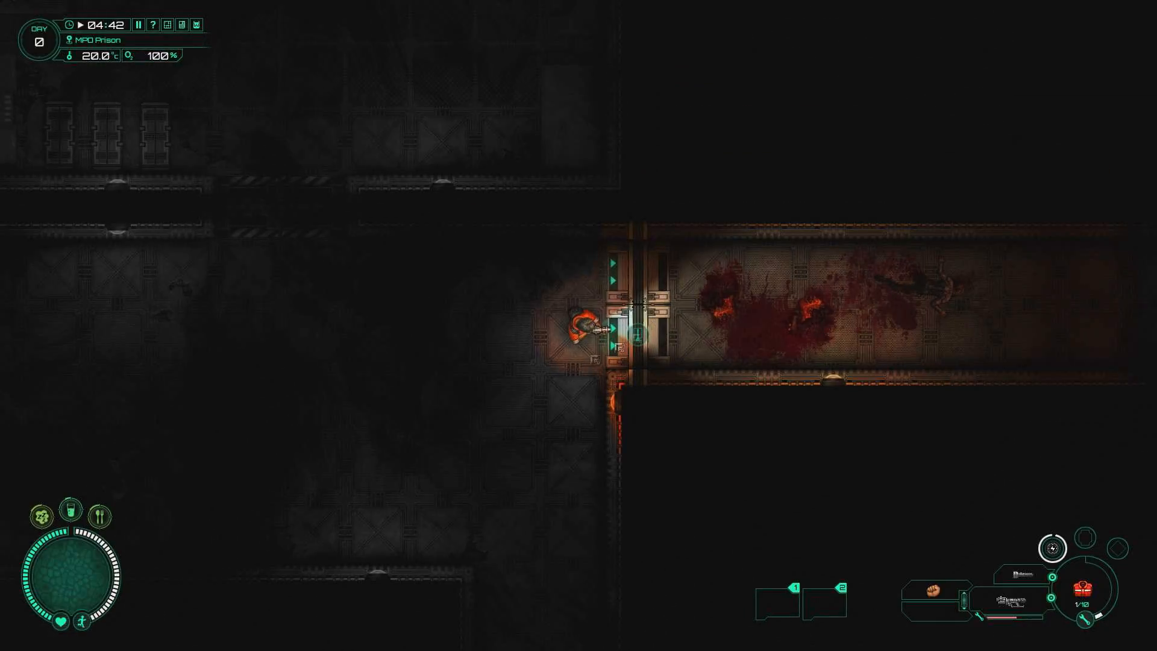
Step: Pause and bring up the User Guide at the Shield entry from the Help menu
{"action": "key", "text": "Escape"}
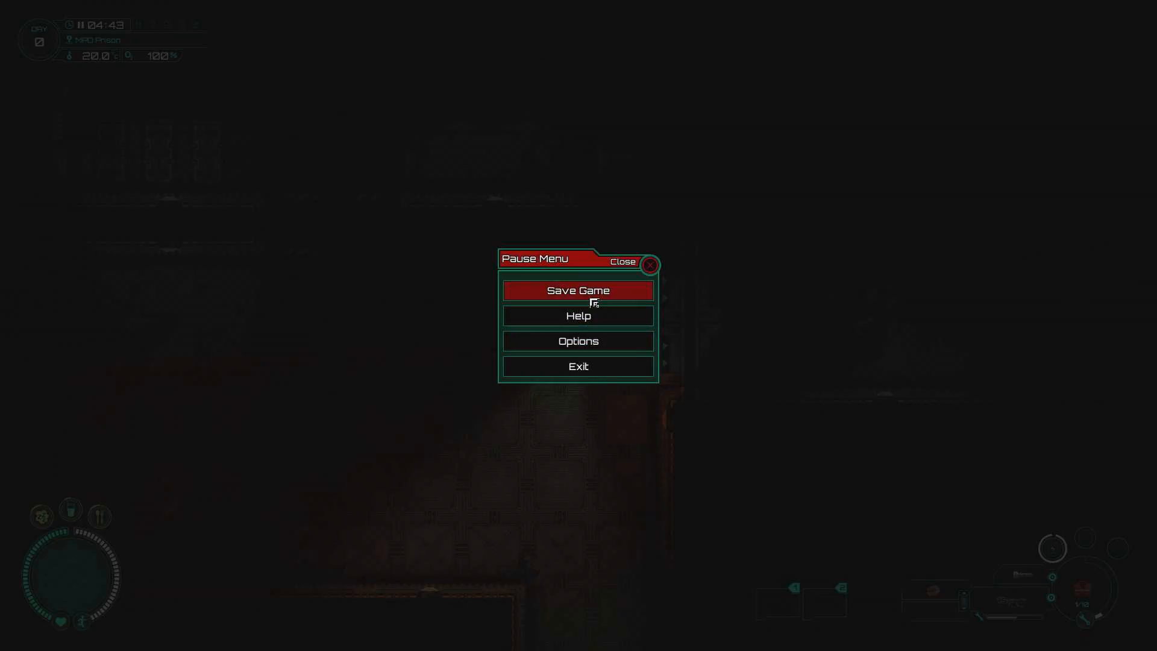
{"action": "mouse_move", "coordinate": [557, 390]}
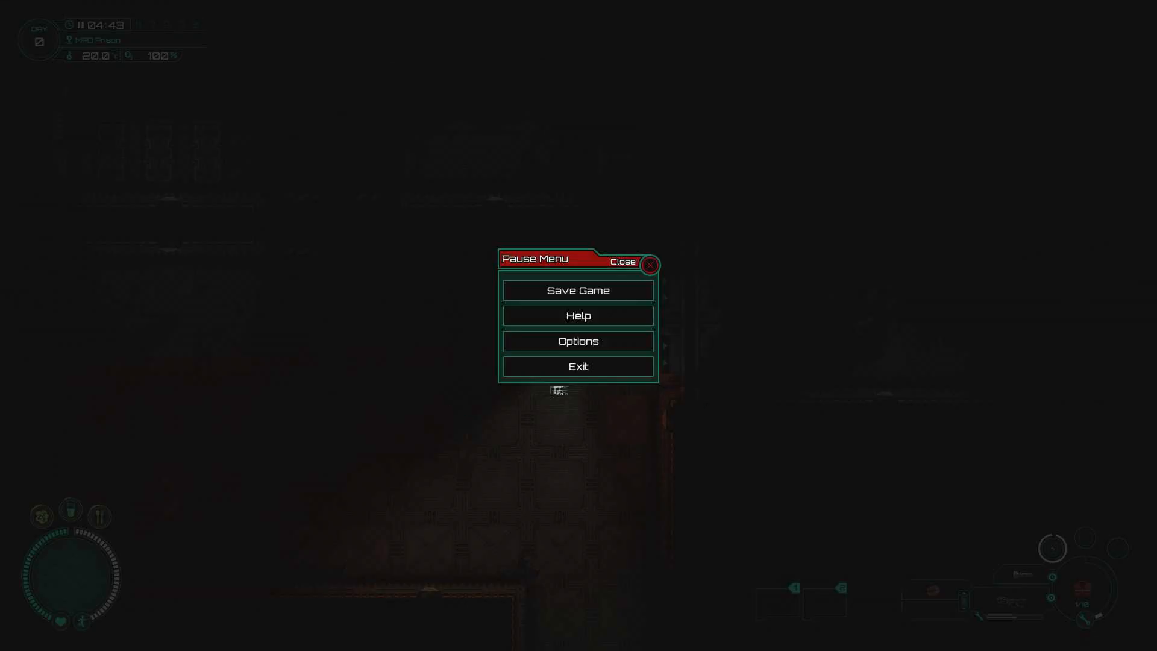
{"action": "left_click", "coordinate": [650, 264]}
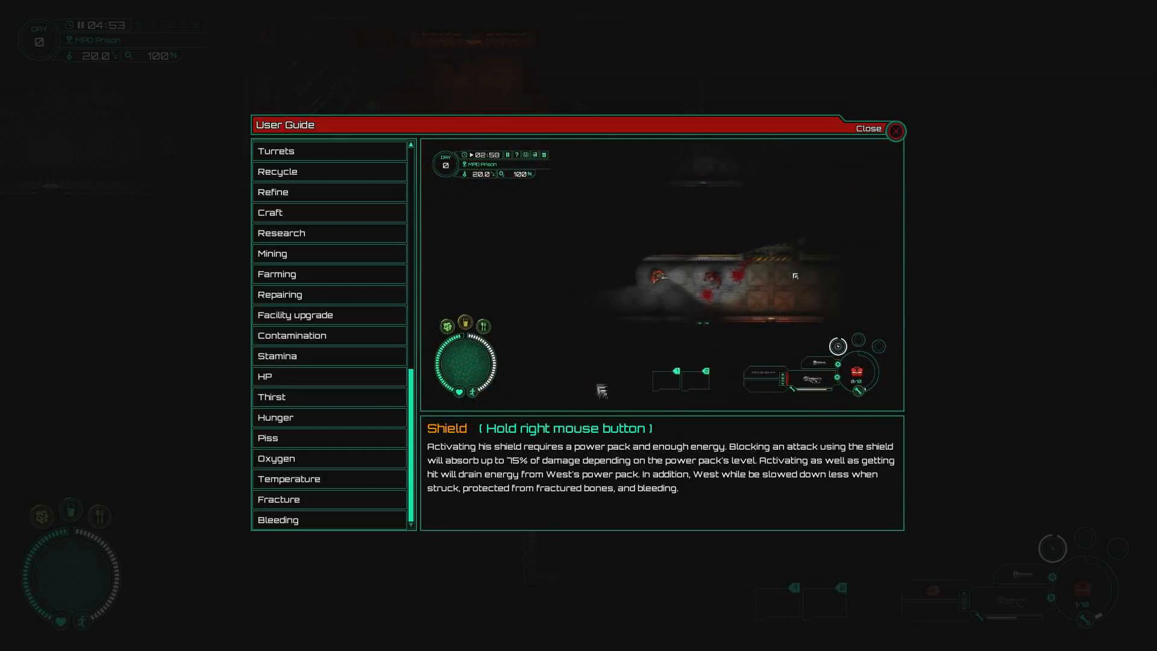
Step: Leave the guide and search the nearby computer console, revealing its empty storage
{"action": "left_click", "coordinate": [895, 130]}
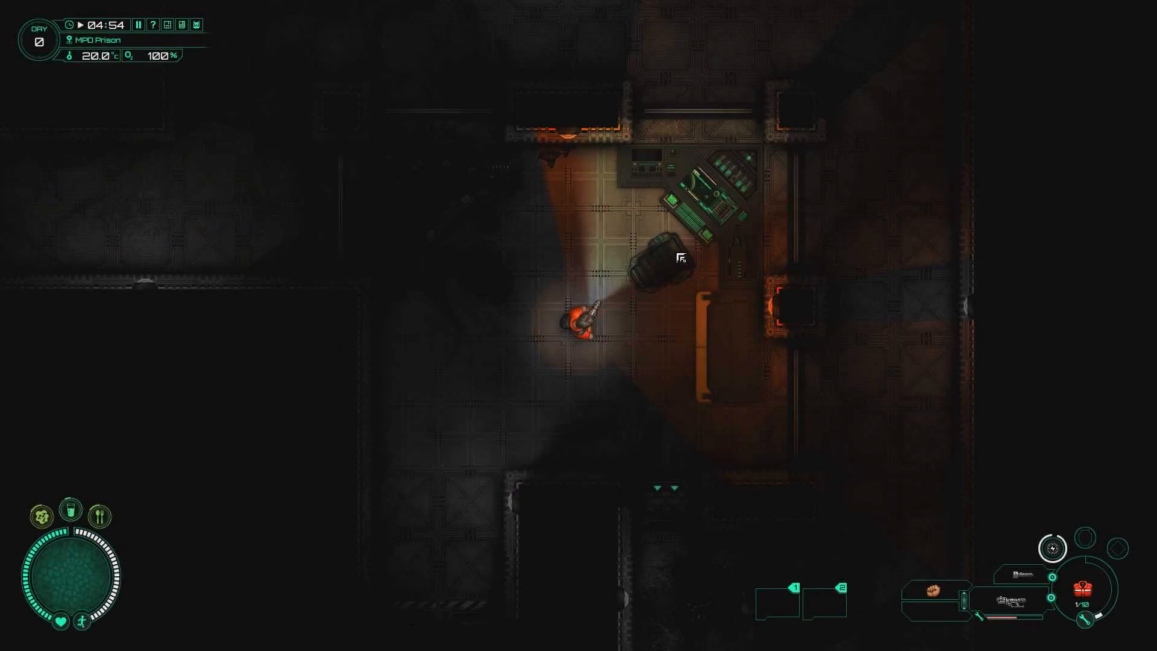
{"action": "left_click", "coordinate": [660, 251]}
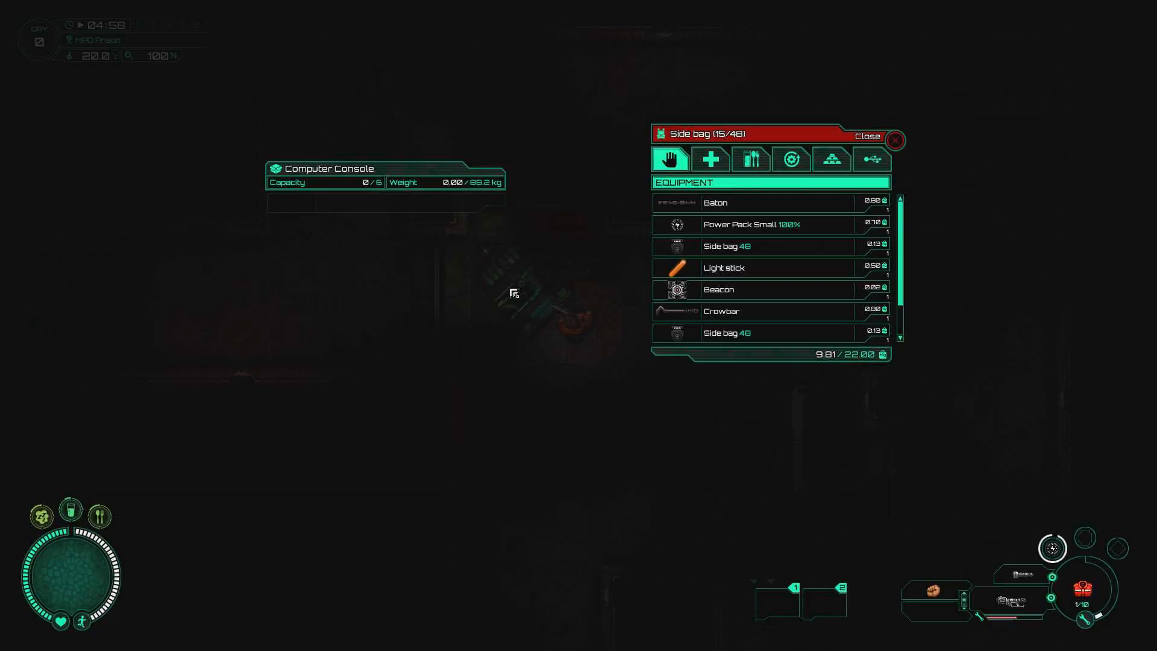
Step: Close the console storage and walk down the corridor to the dumpster
{"action": "left_click", "coordinate": [869, 137]}
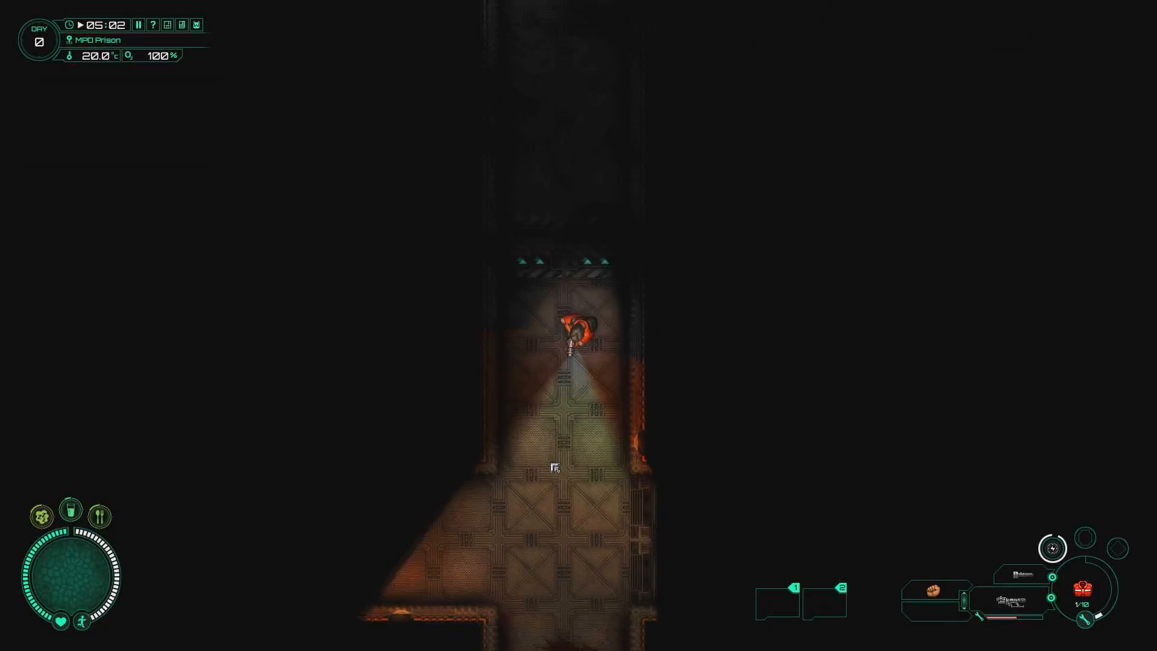
{"action": "key", "text": "w"}
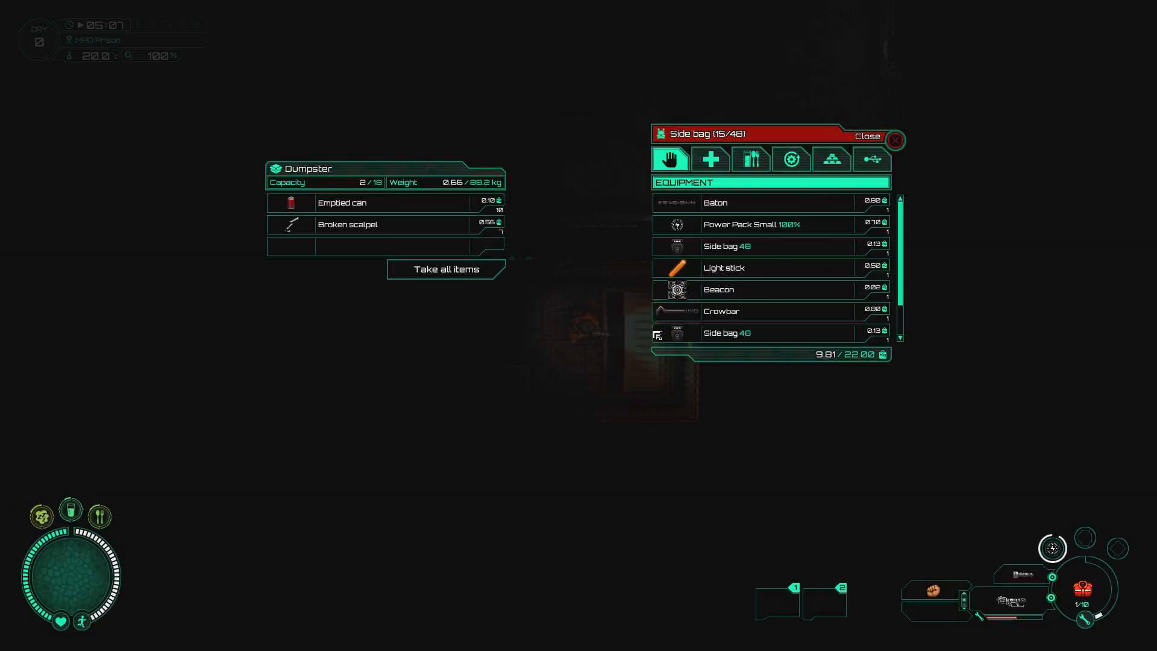
Step: Take all items from both dumpsters into the side bag, filling it to 22 of 48
{"action": "left_click", "coordinate": [446, 269]}
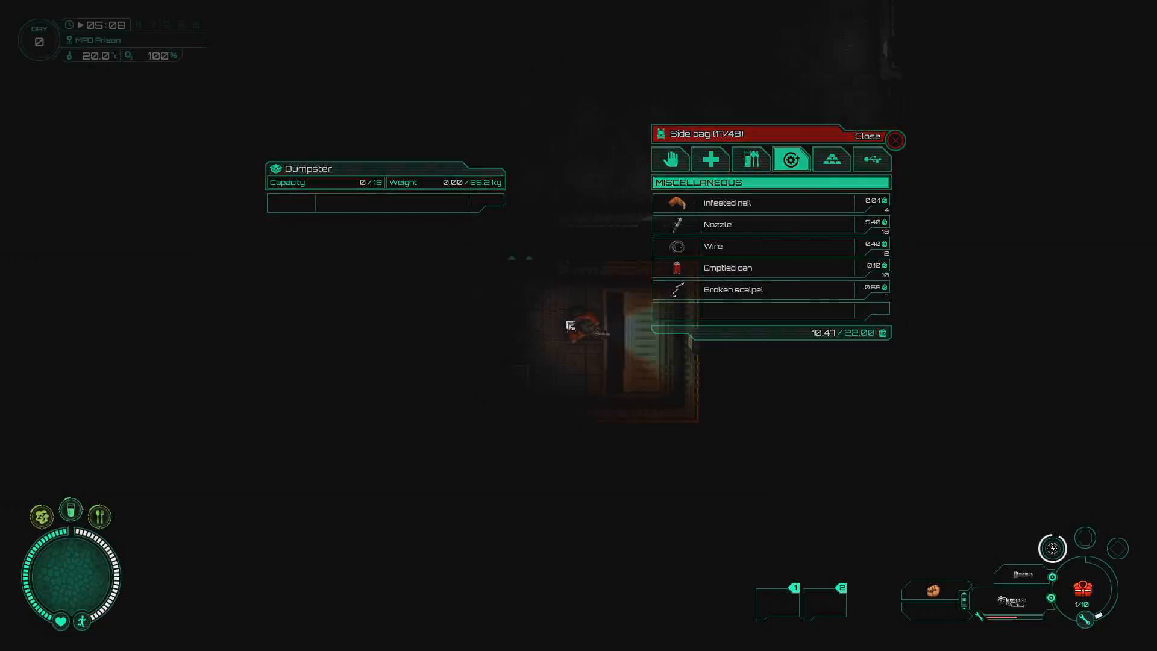
{"action": "left_click", "coordinate": [896, 139]}
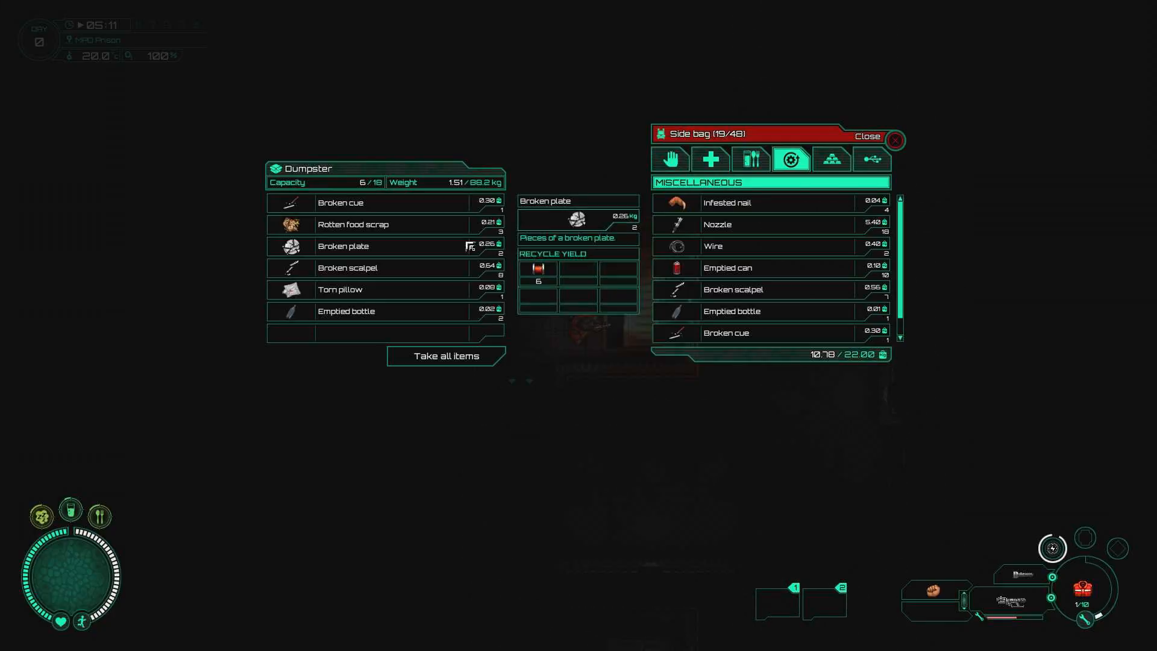
{"action": "left_click", "coordinate": [896, 140]}
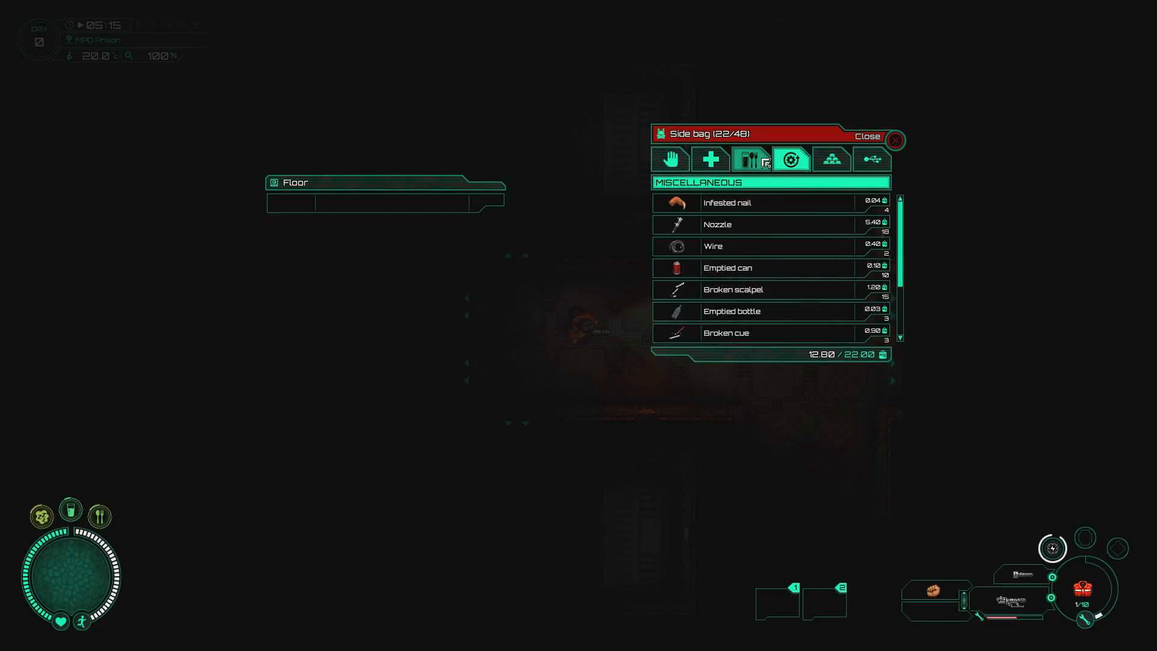
Step: Eat a chocolate bar from the Food and Drink tab, then close the bag
{"action": "left_click", "coordinate": [751, 159]}
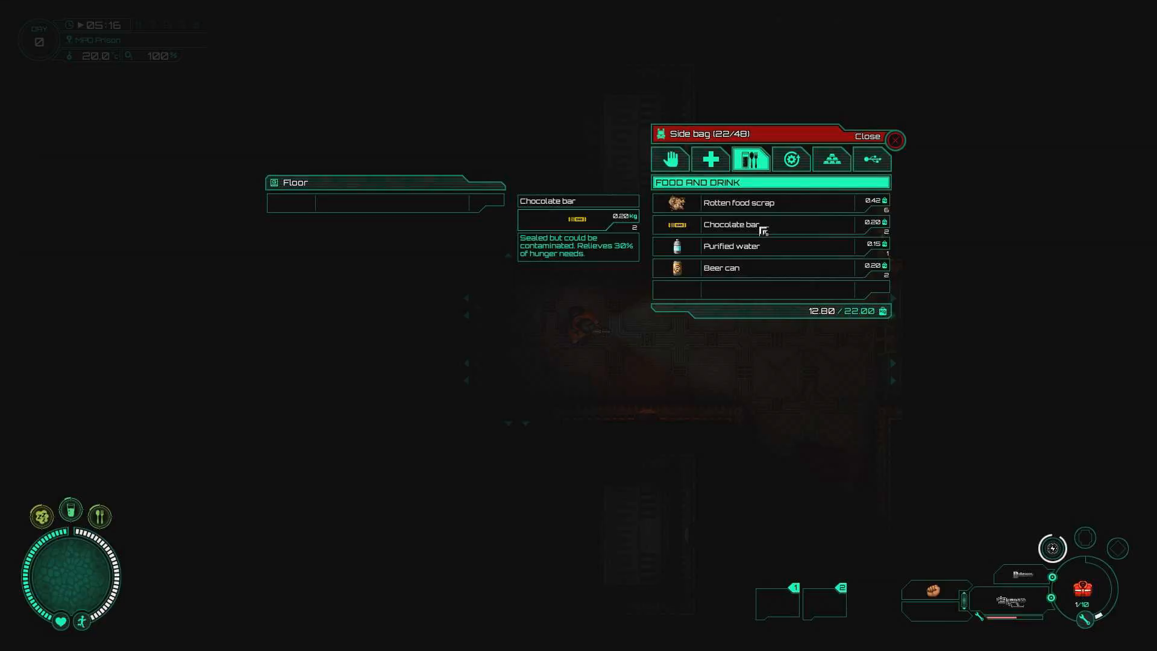
{"action": "left_click", "coordinate": [730, 224]}
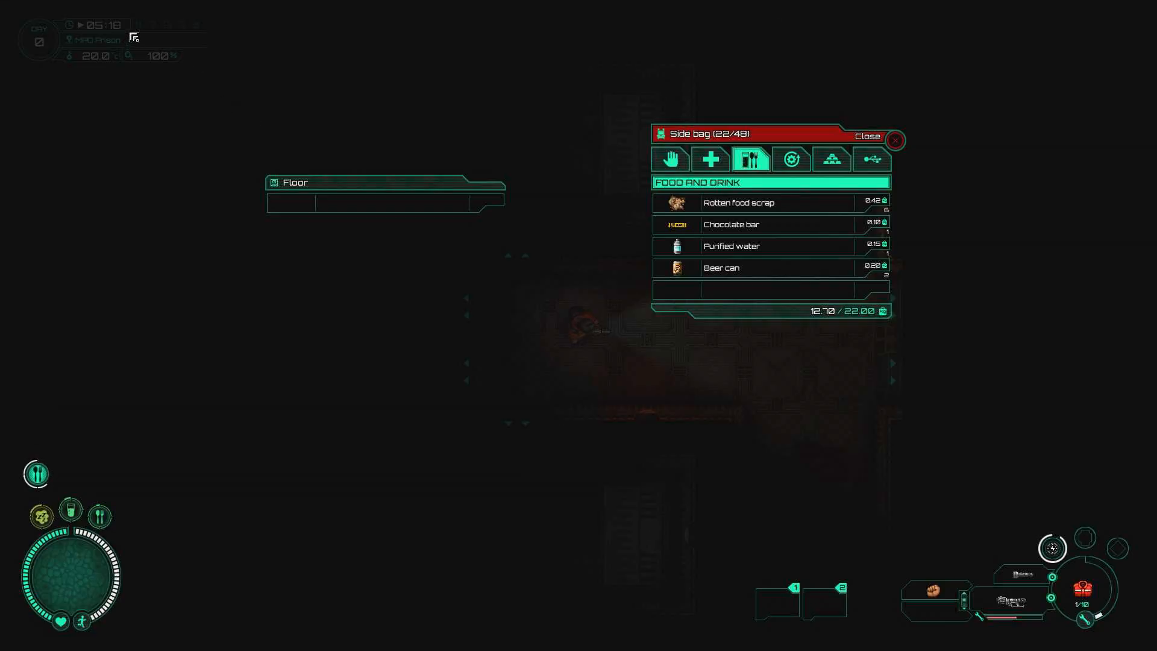
{"action": "mouse_move", "coordinate": [760, 246]}
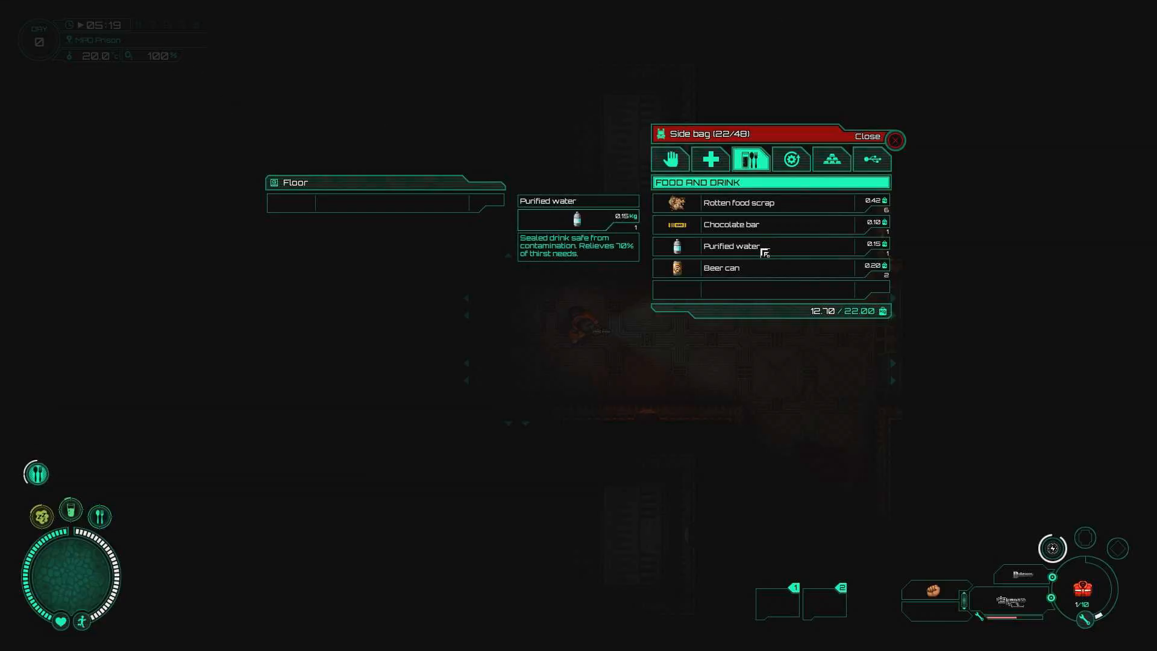
{"action": "left_click", "coordinate": [868, 136]}
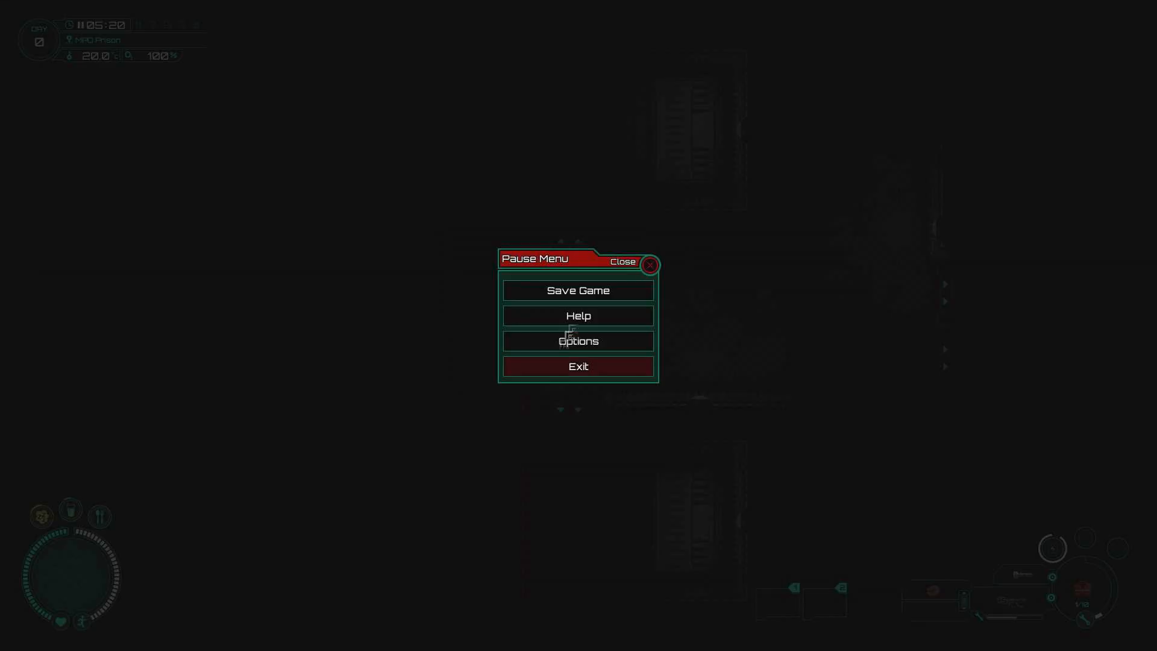
{"action": "left_click", "coordinate": [650, 264]}
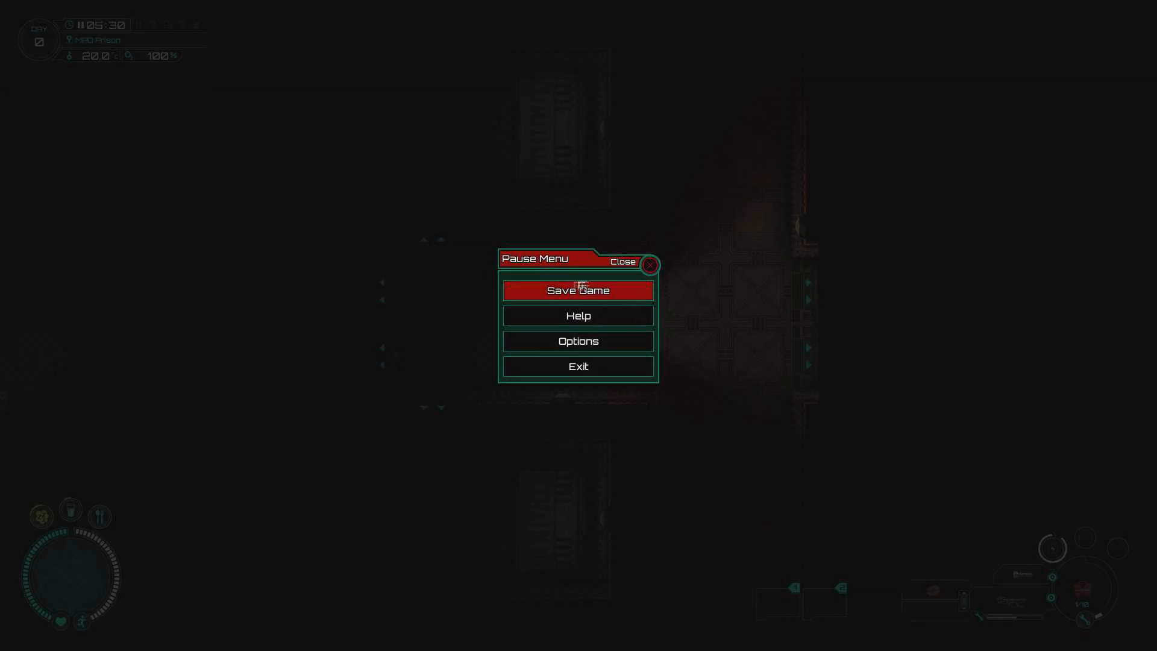
{"action": "mouse_move", "coordinate": [577, 366]}
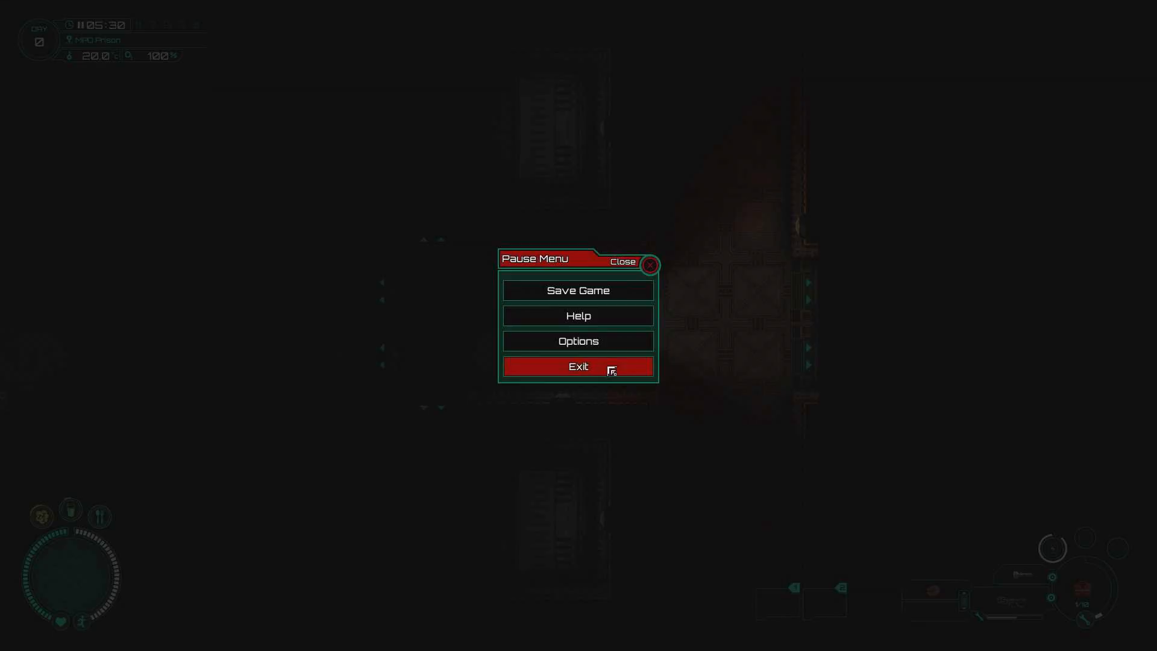
{"action": "mouse_move", "coordinate": [577, 291]}
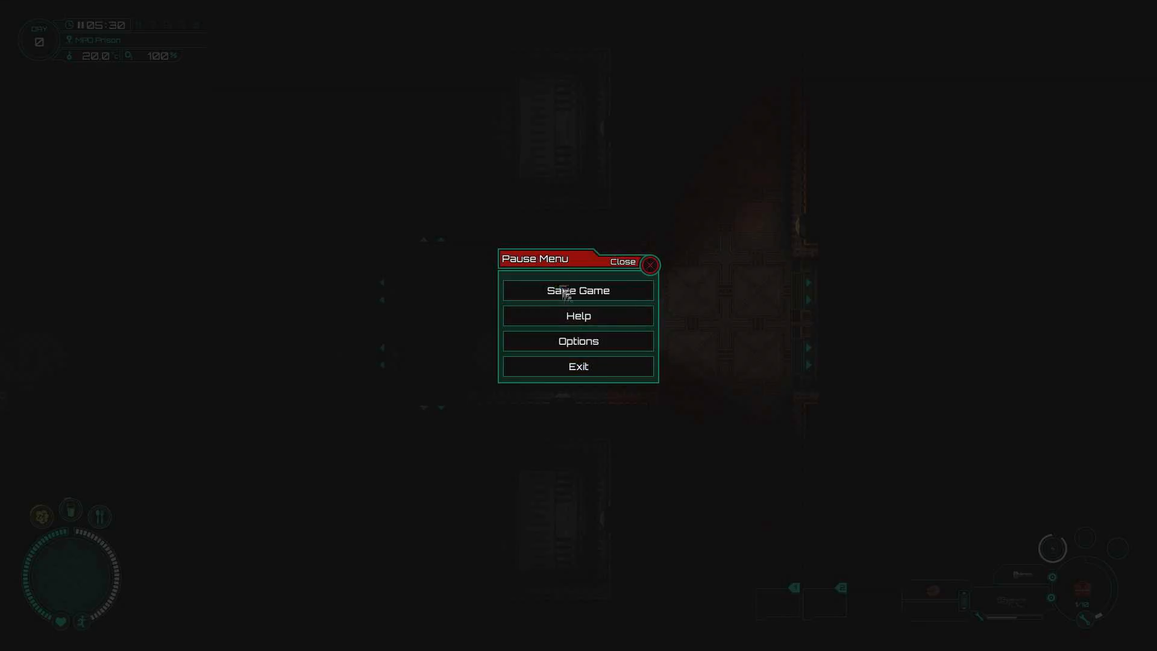
{"action": "mouse_move", "coordinate": [577, 341]}
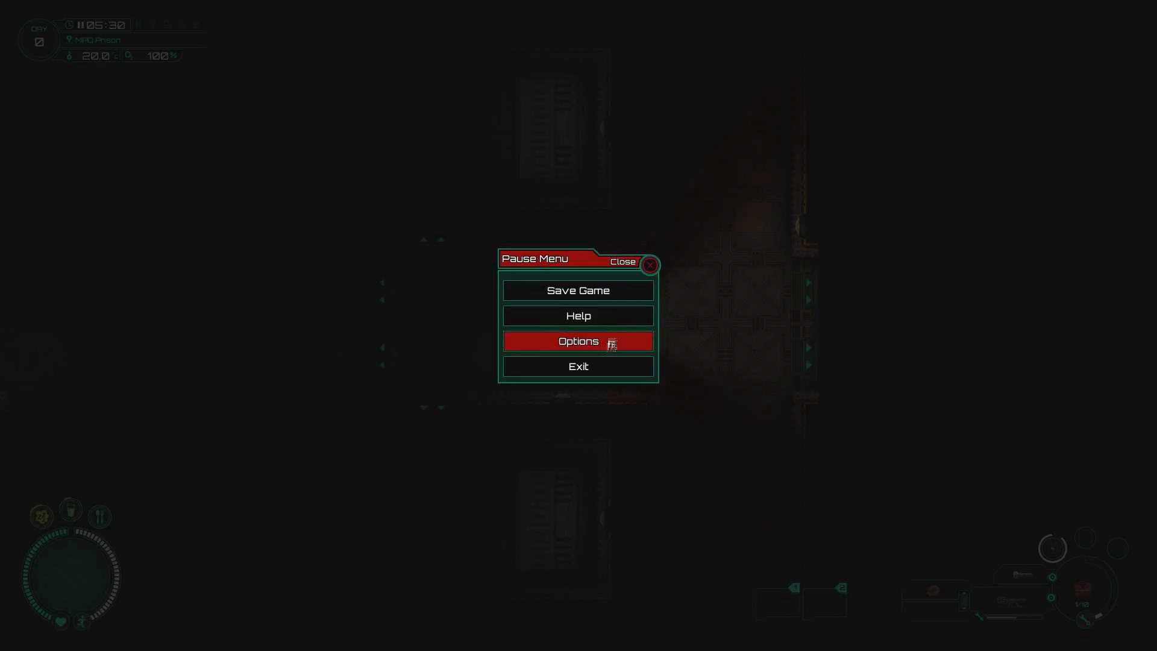
{"action": "mouse_move", "coordinate": [605, 362]}
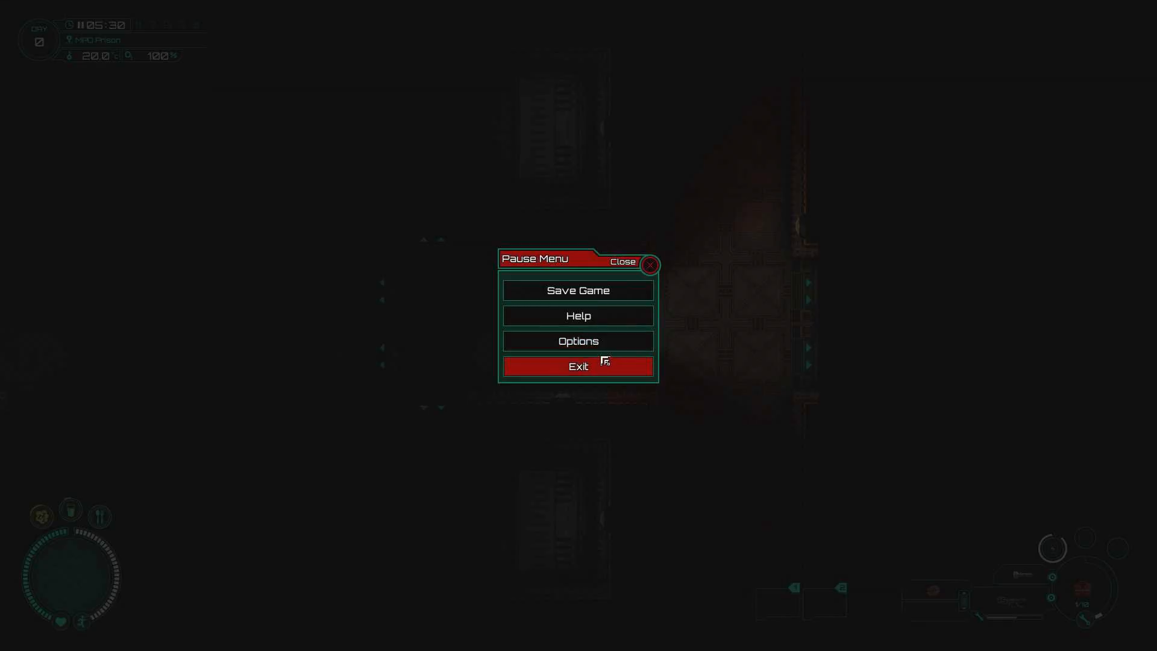